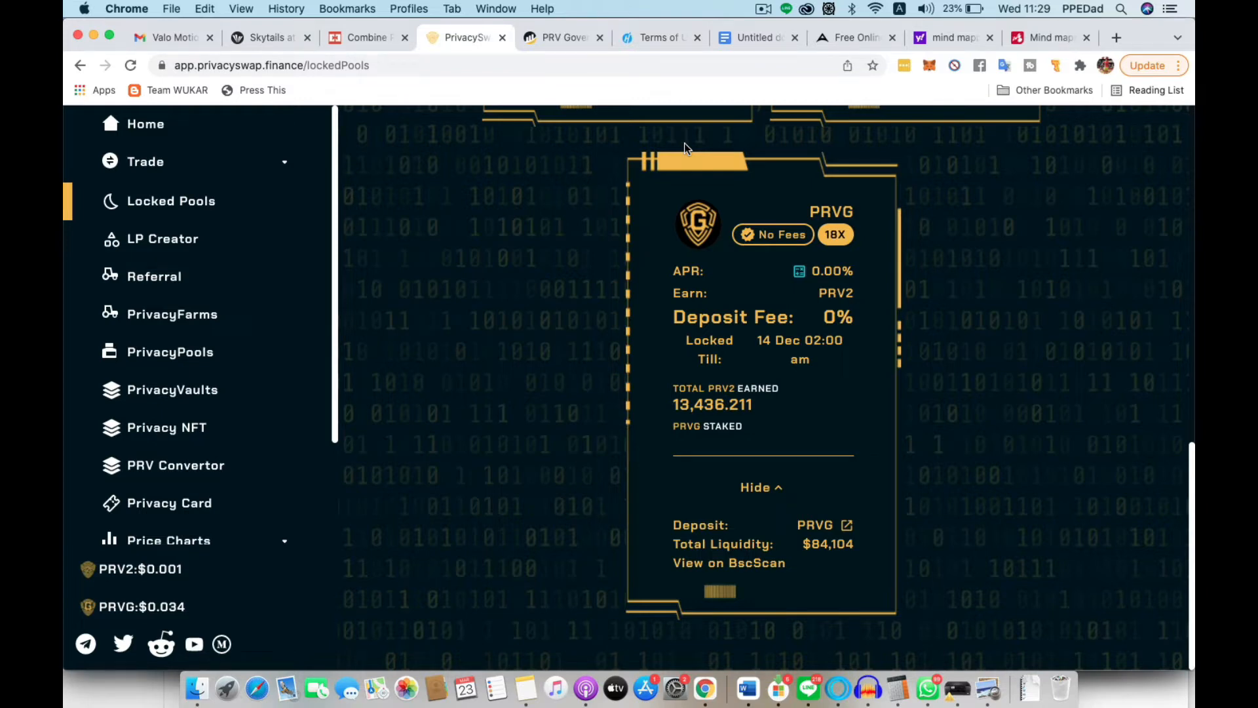
mouse_move(837, 463)
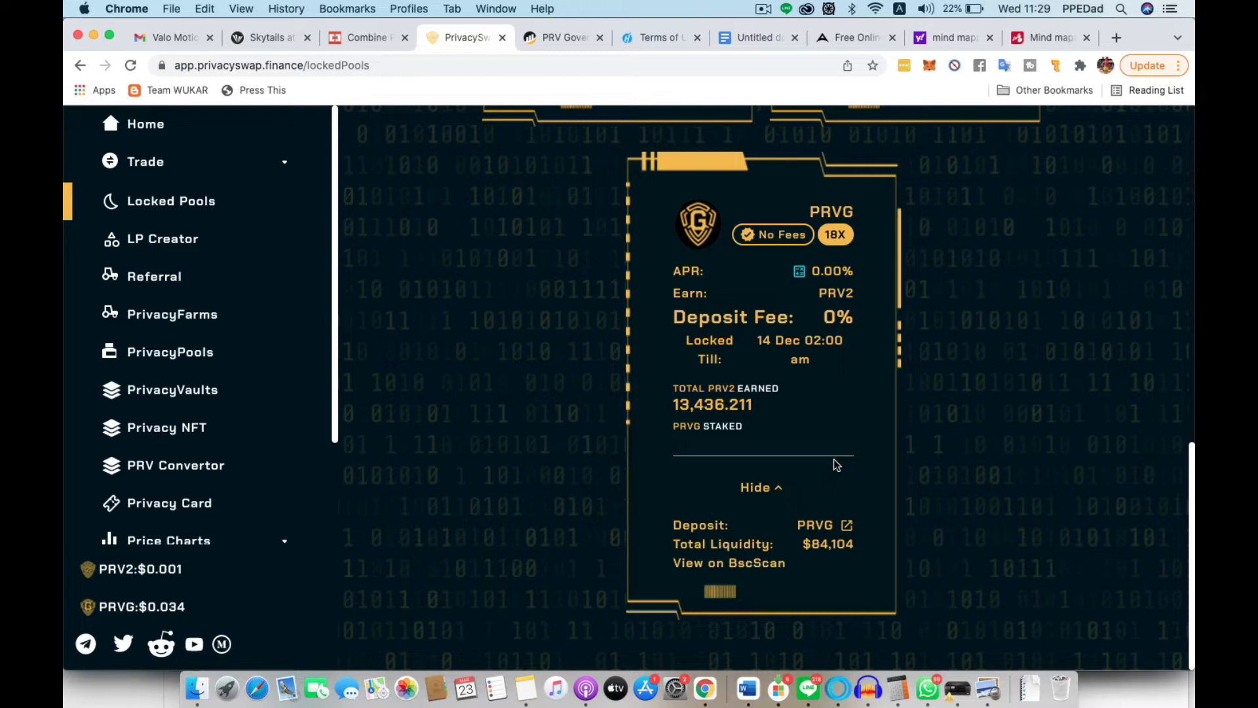
mouse_move(892, 470)
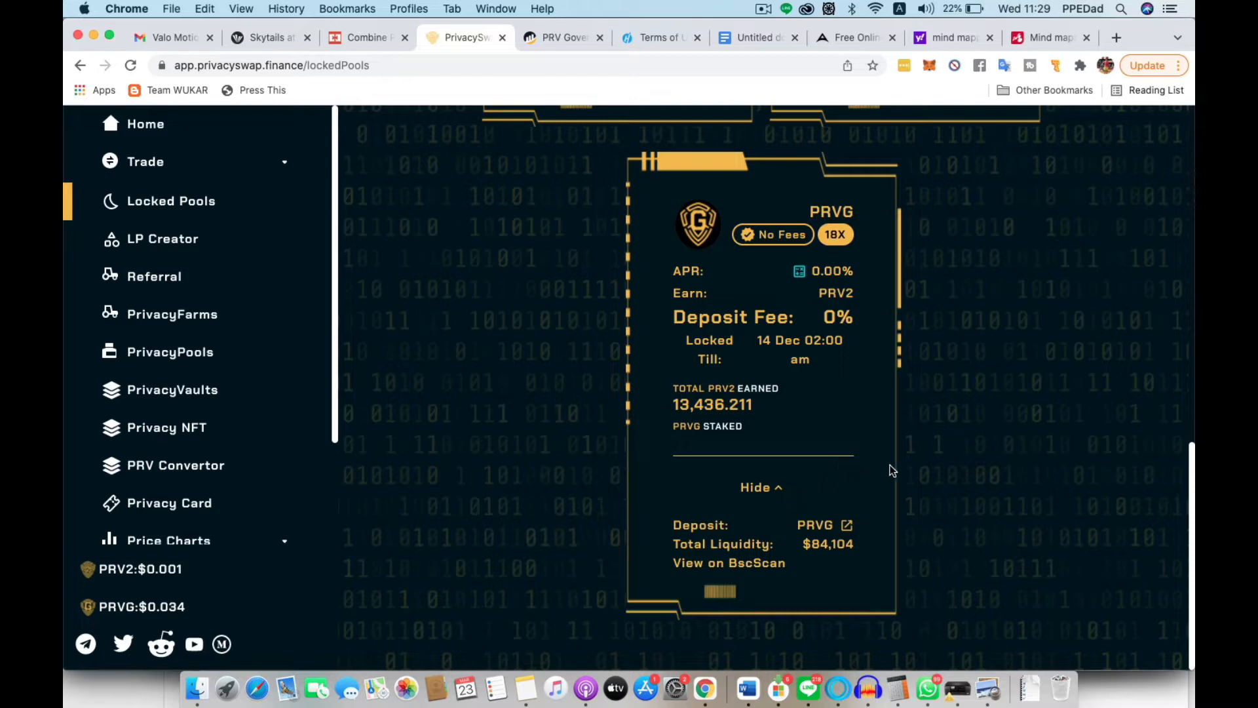
mouse_move(971, 503)
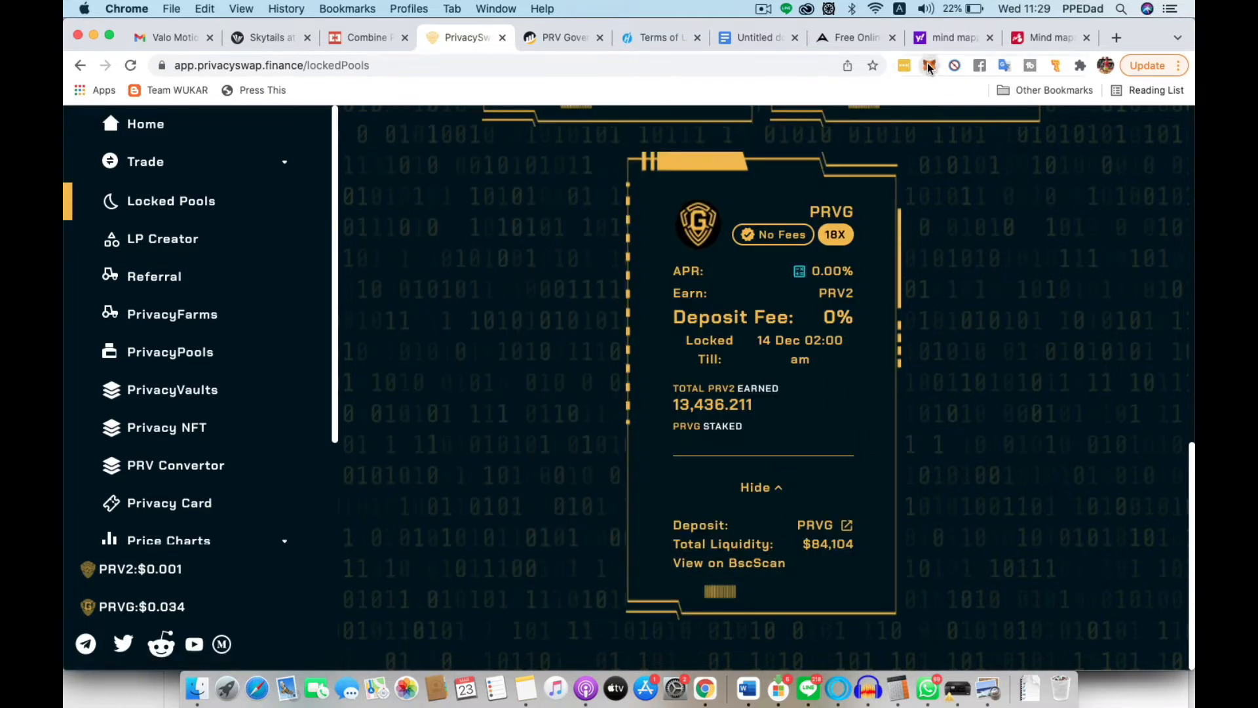
- View the MetaMask account's activity and asset balances, then reach the Import tokens link
click(929, 66)
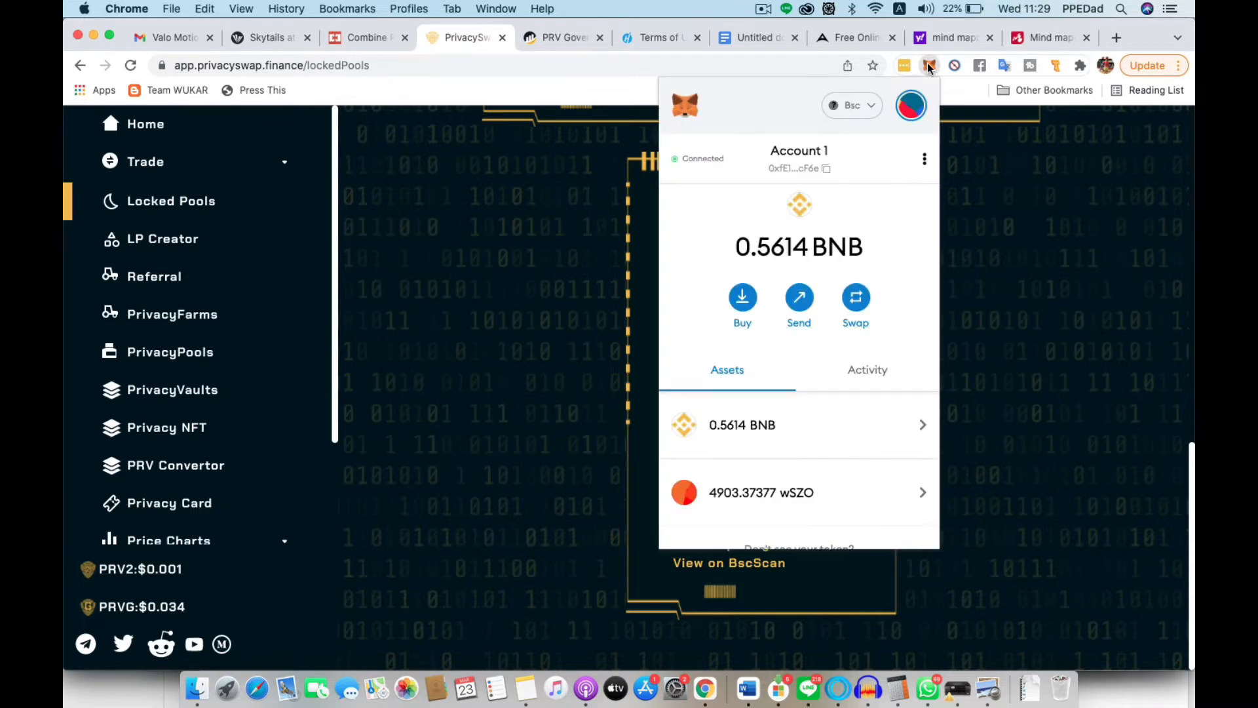
mouse_move(888, 401)
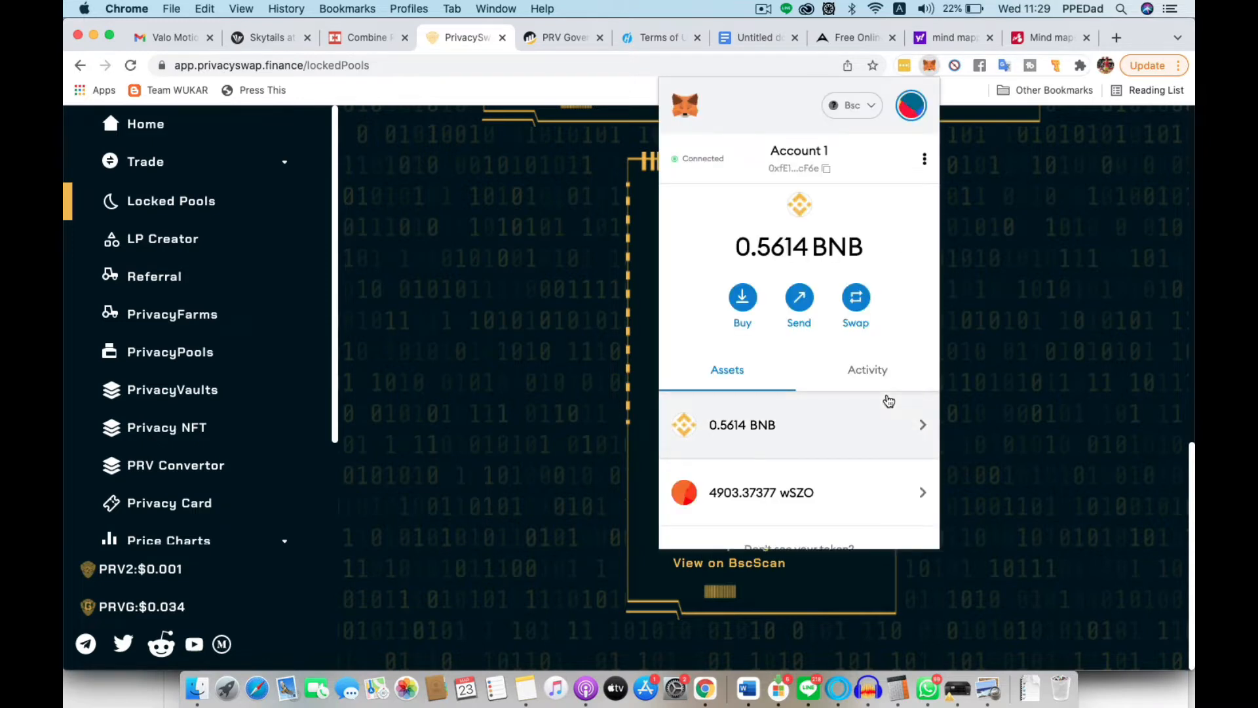
click(866, 369)
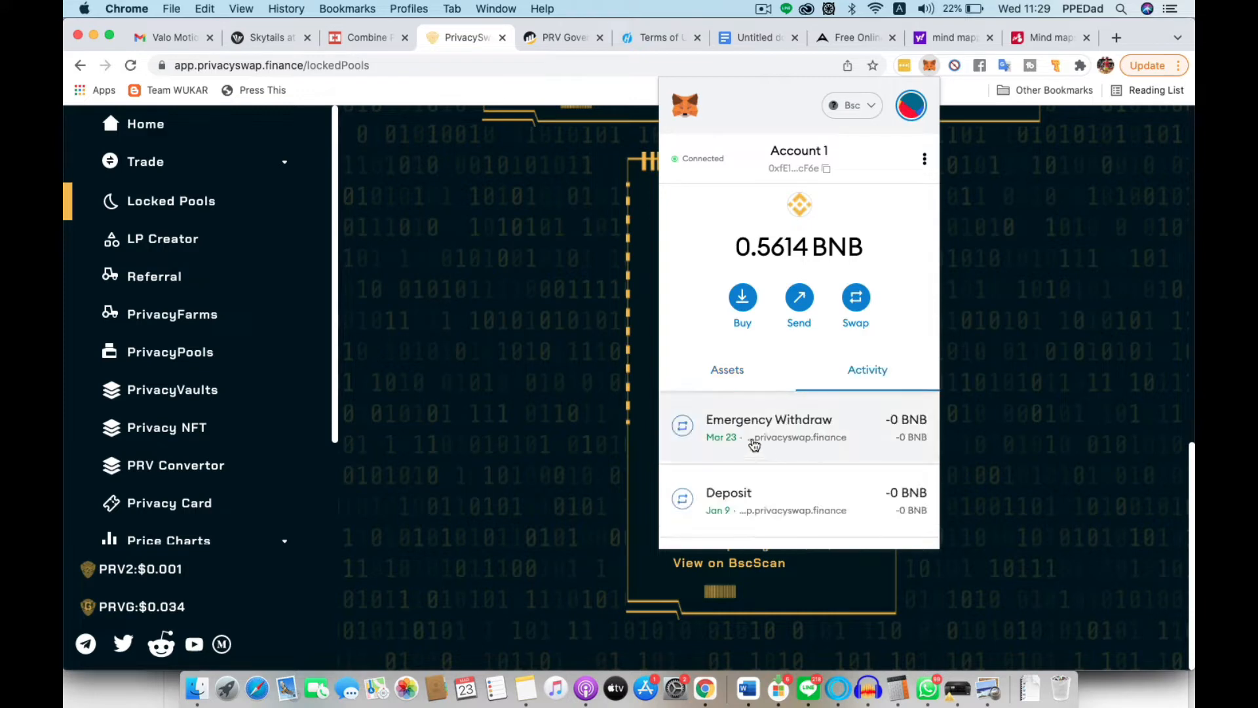
click(726, 370)
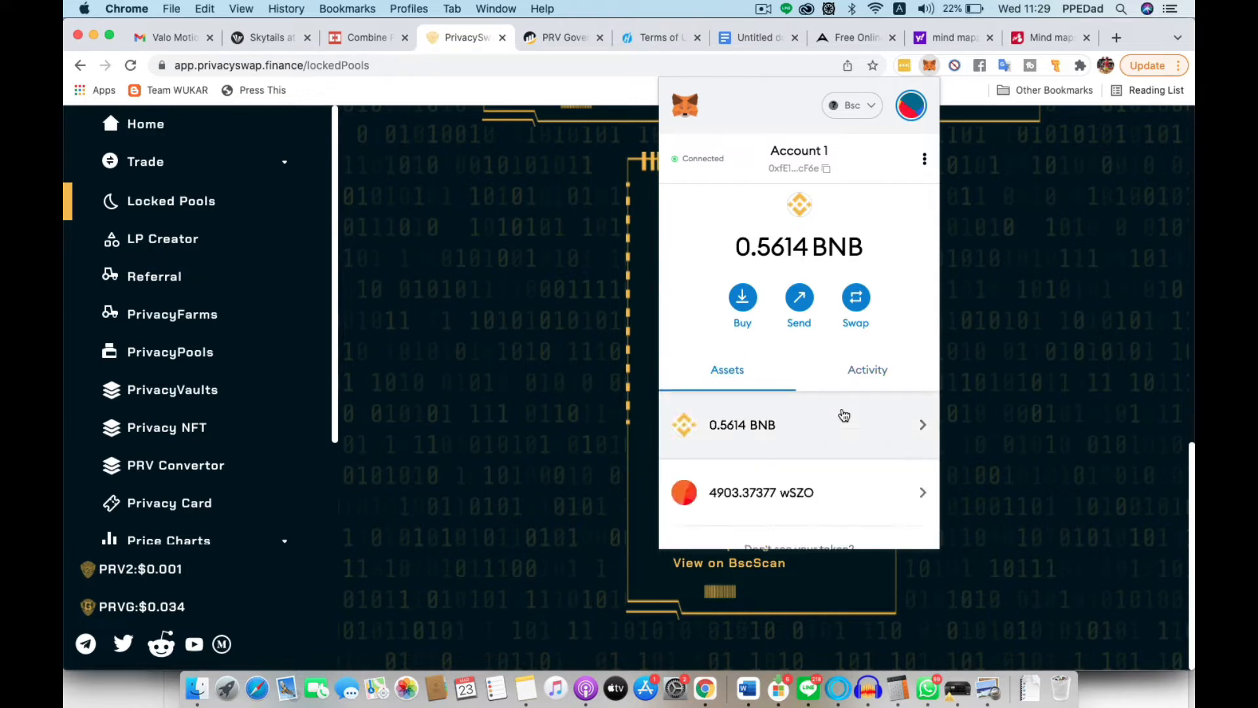
mouse_move(755, 263)
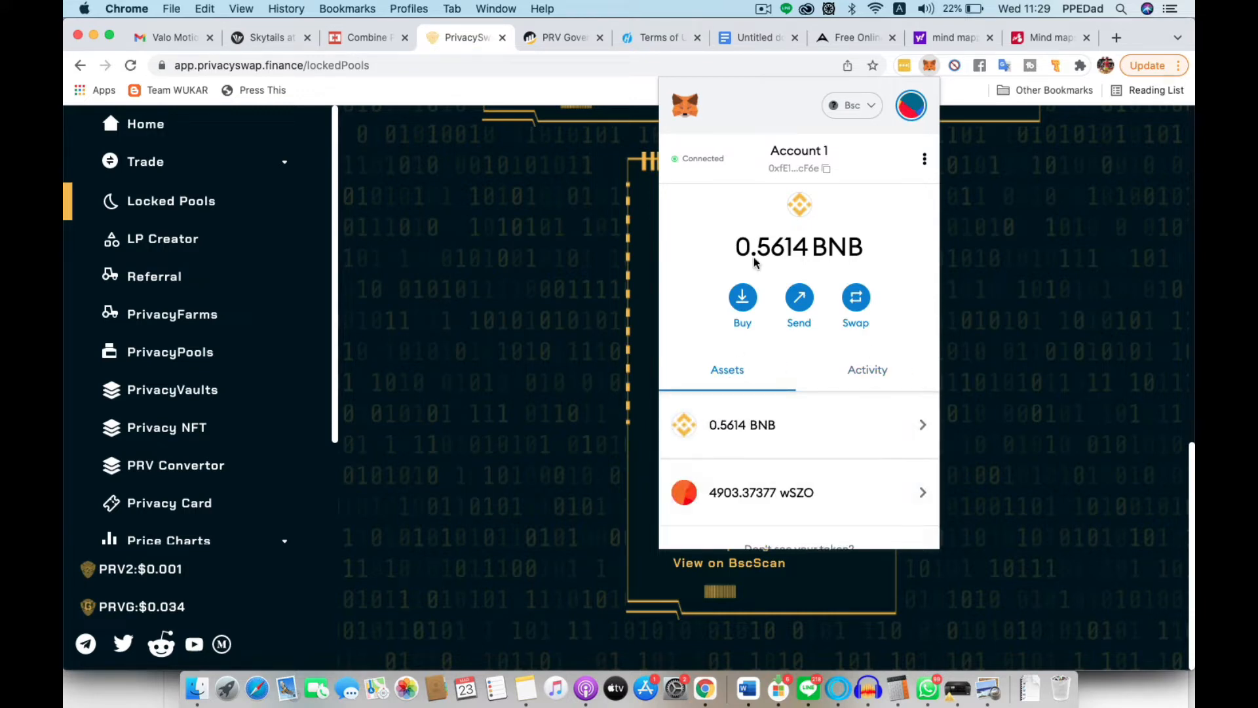
mouse_move(763, 350)
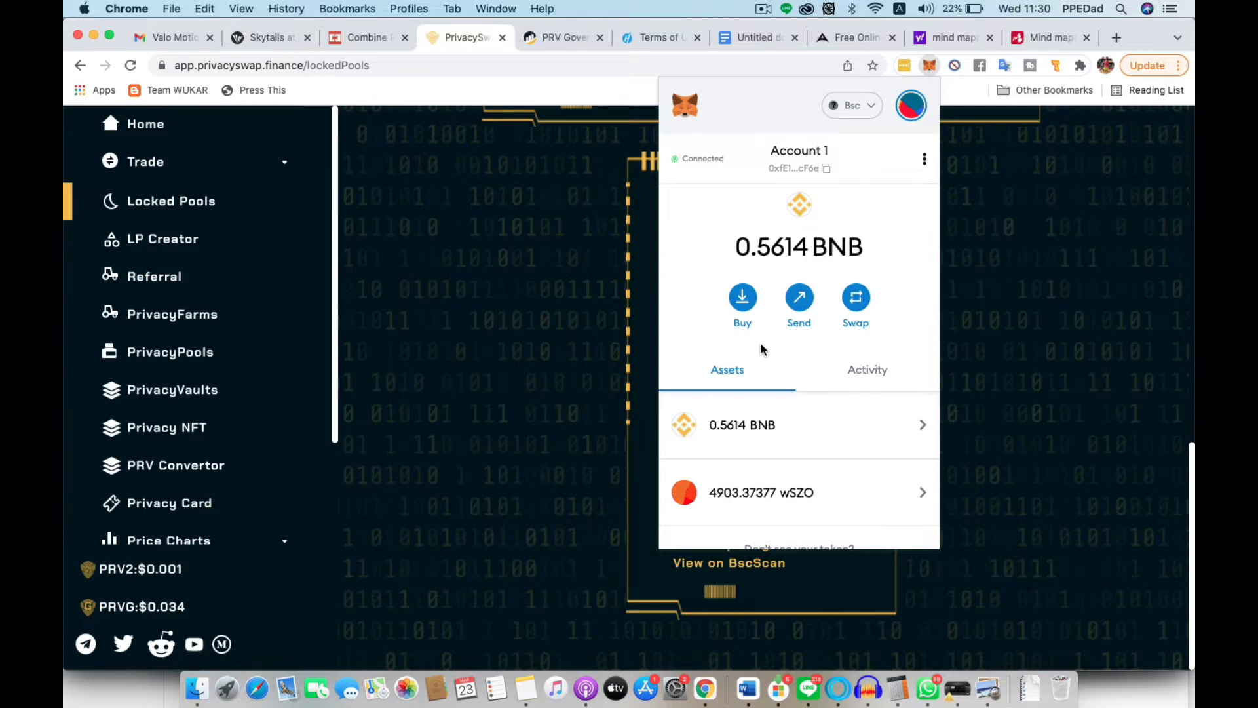
scroll(down, 3)
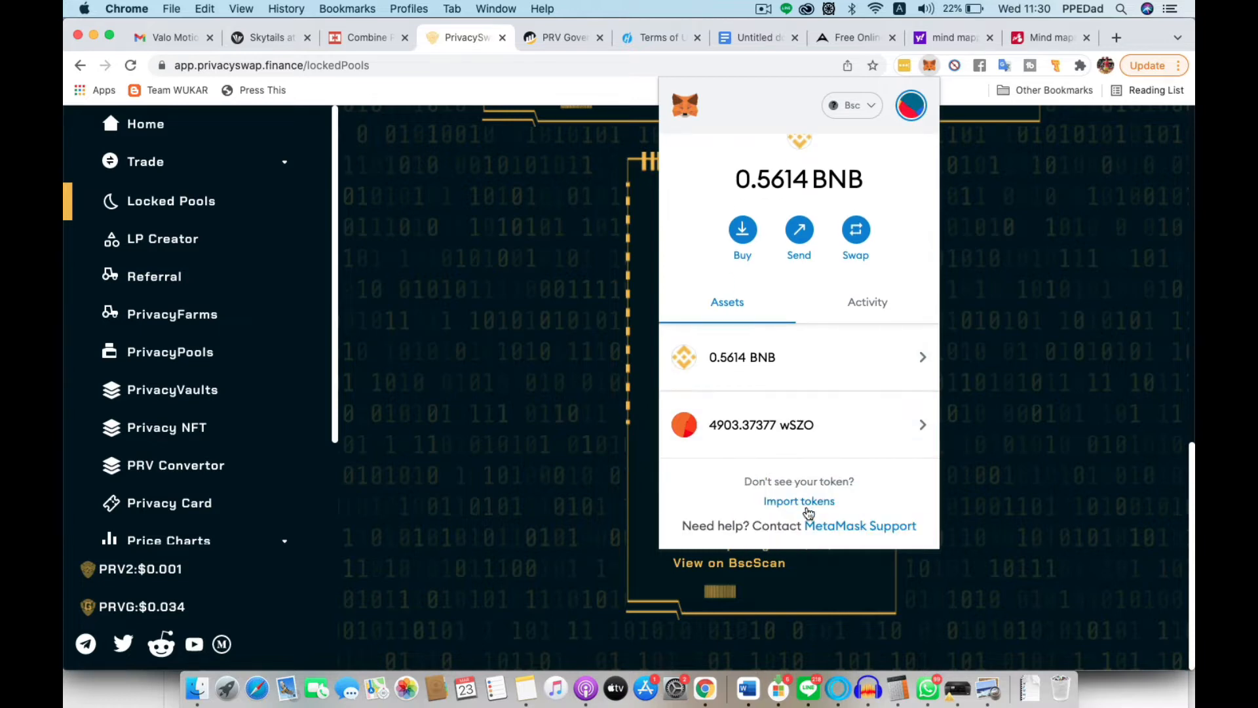
- Look up the PRVG pool's deposit token on BscScan to get its contract address
click(798, 501)
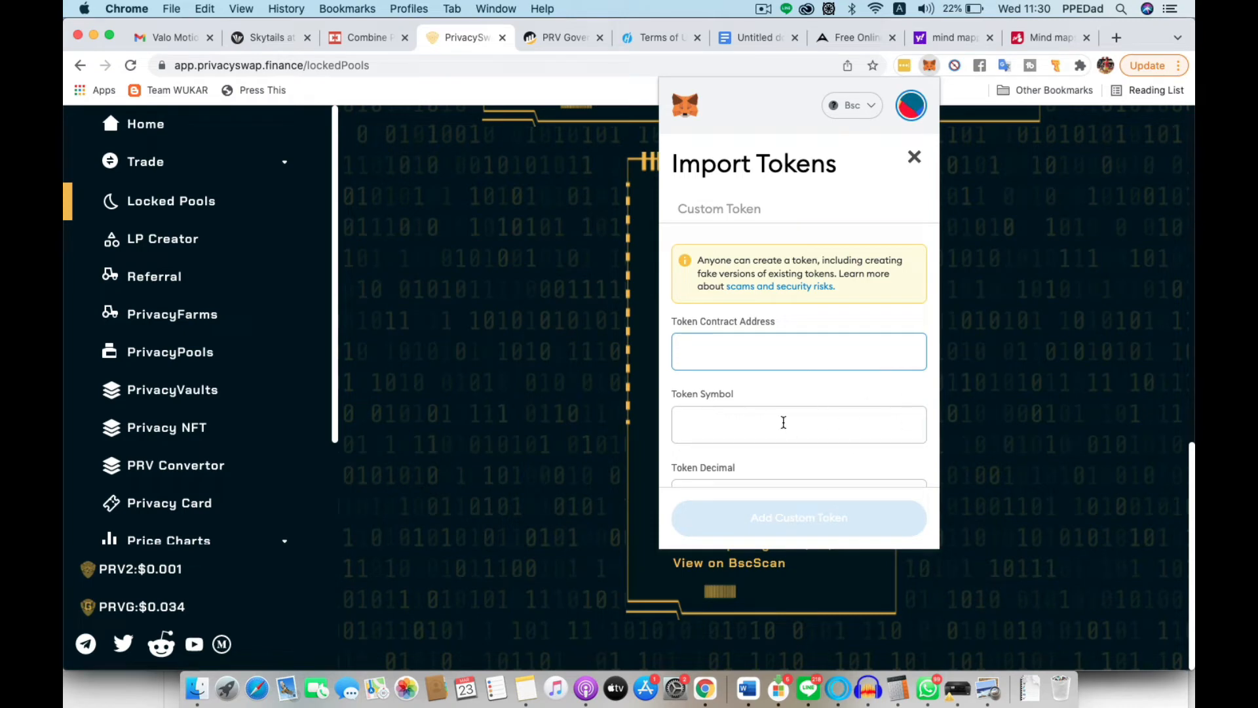
click(913, 156)
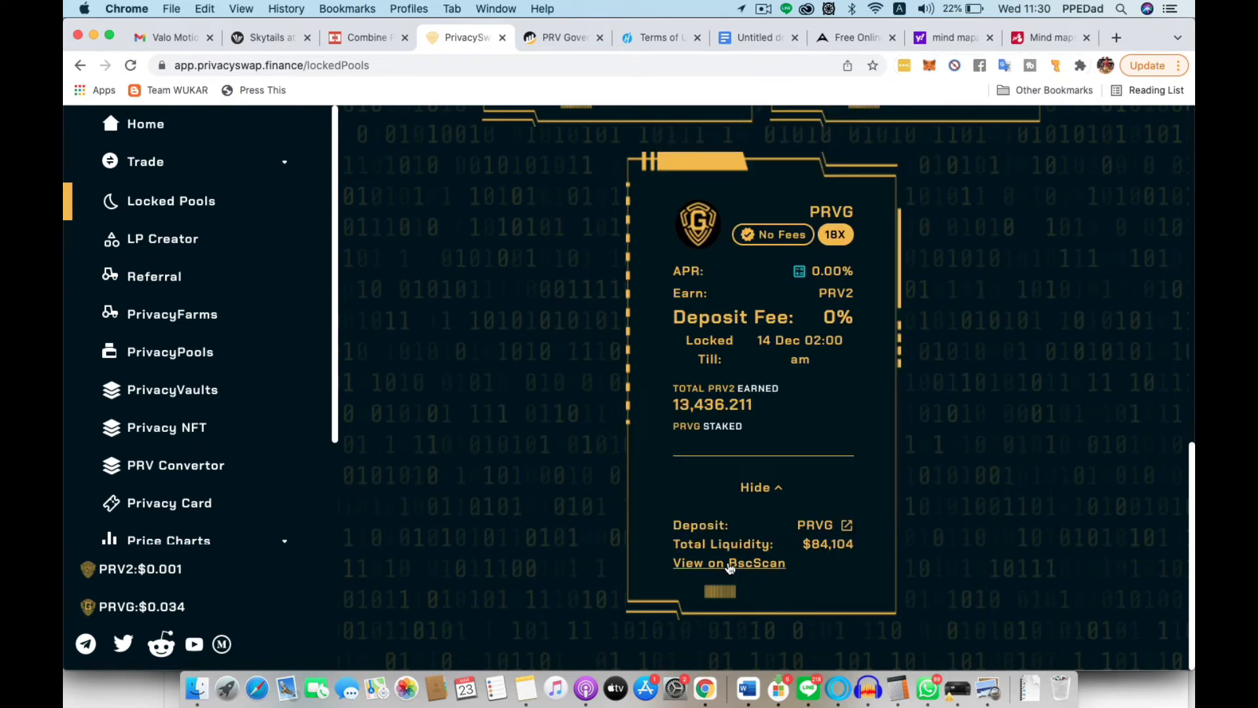
mouse_move(729, 562)
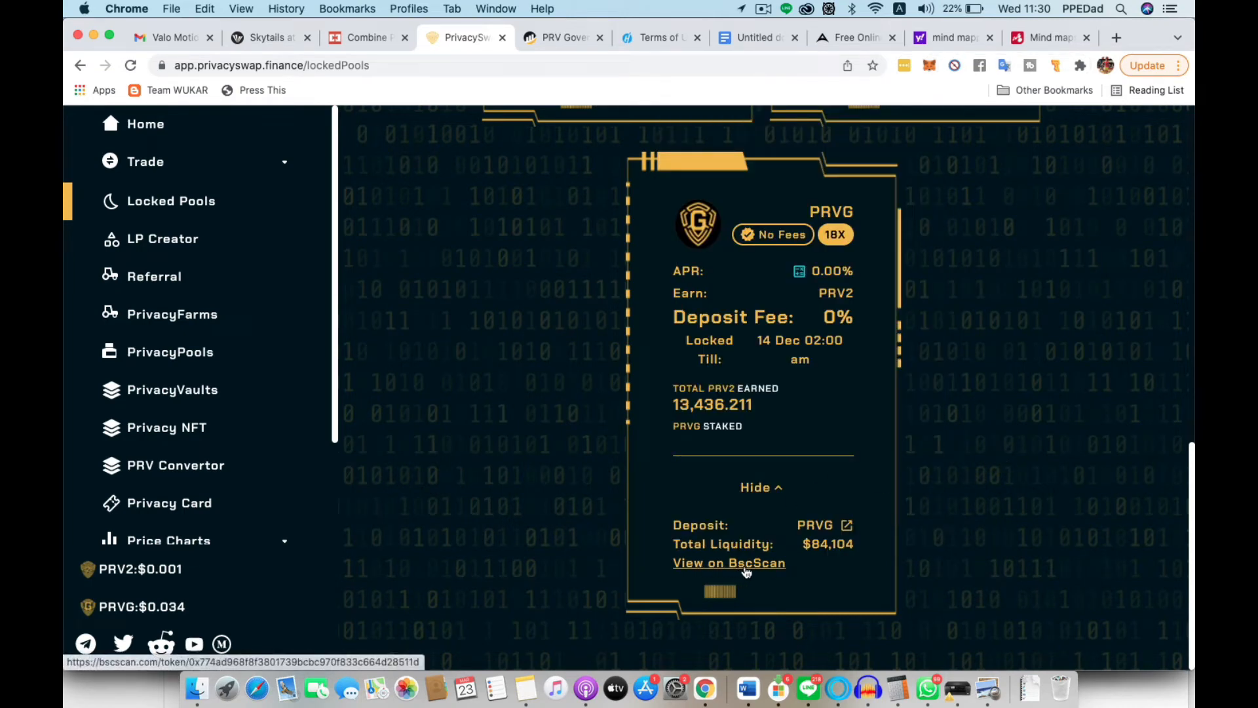
click(728, 563)
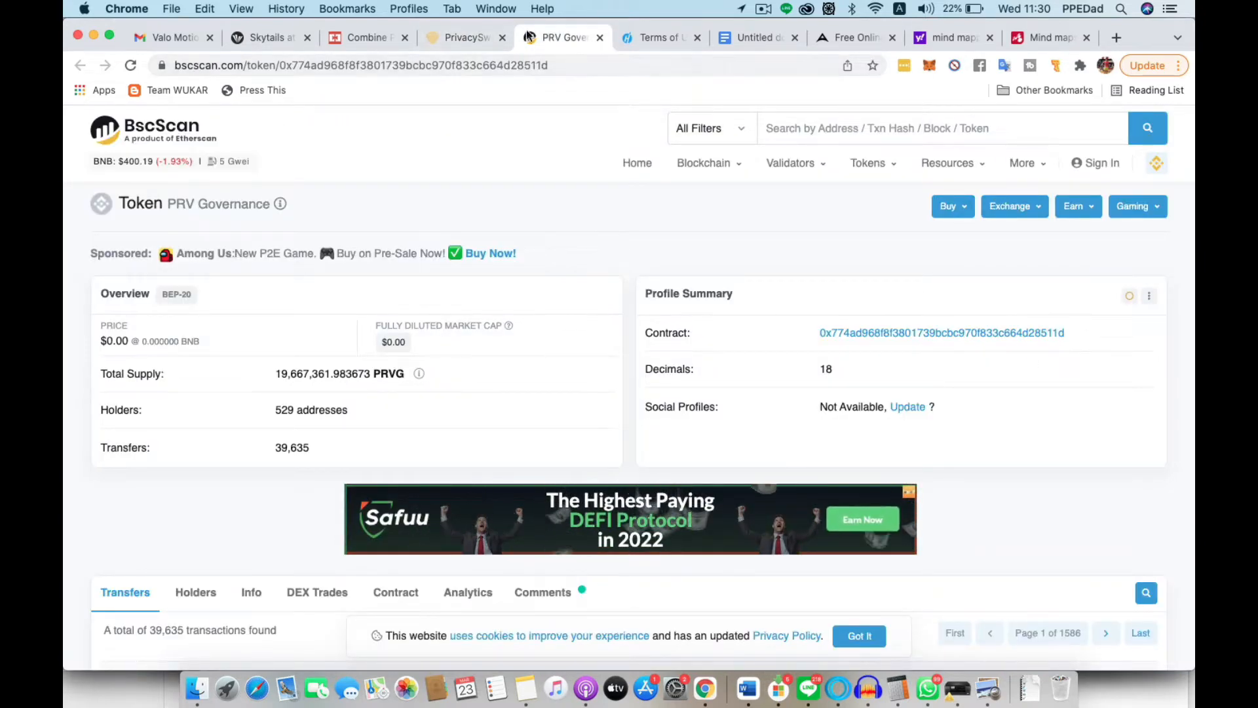
- Return to PrivacySwap and reach MetaMask's custom token import form
click(464, 37)
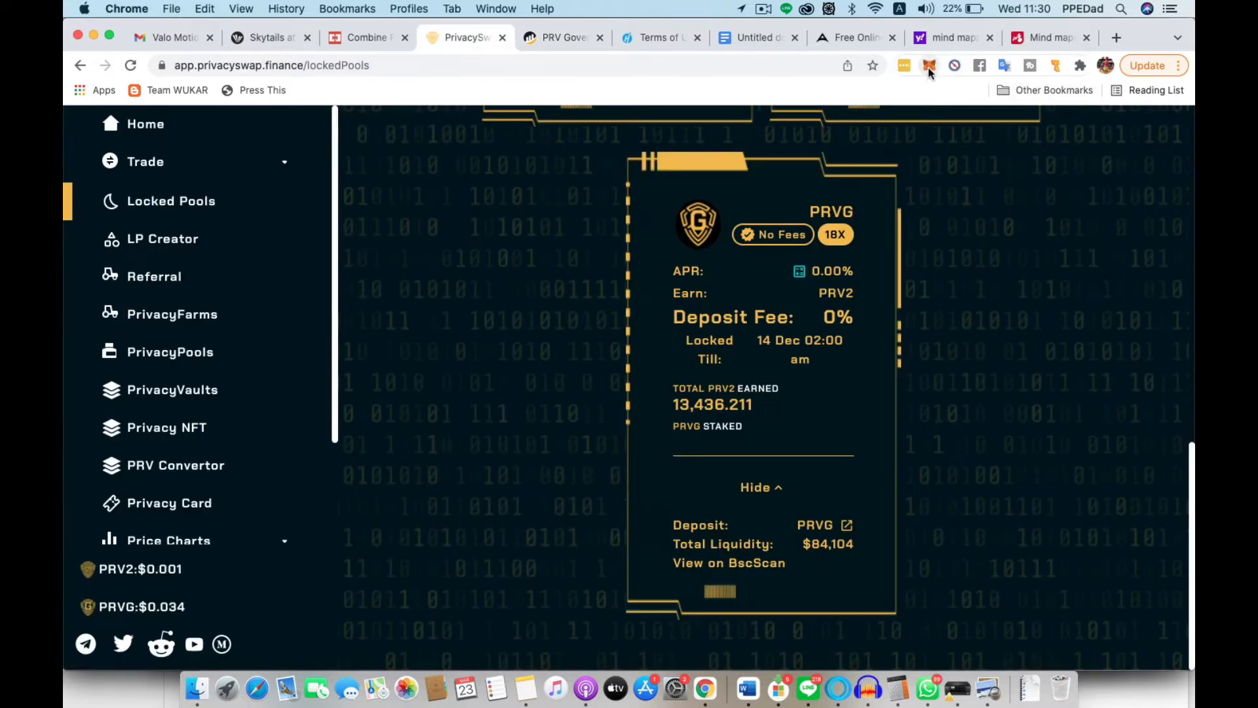
click(929, 65)
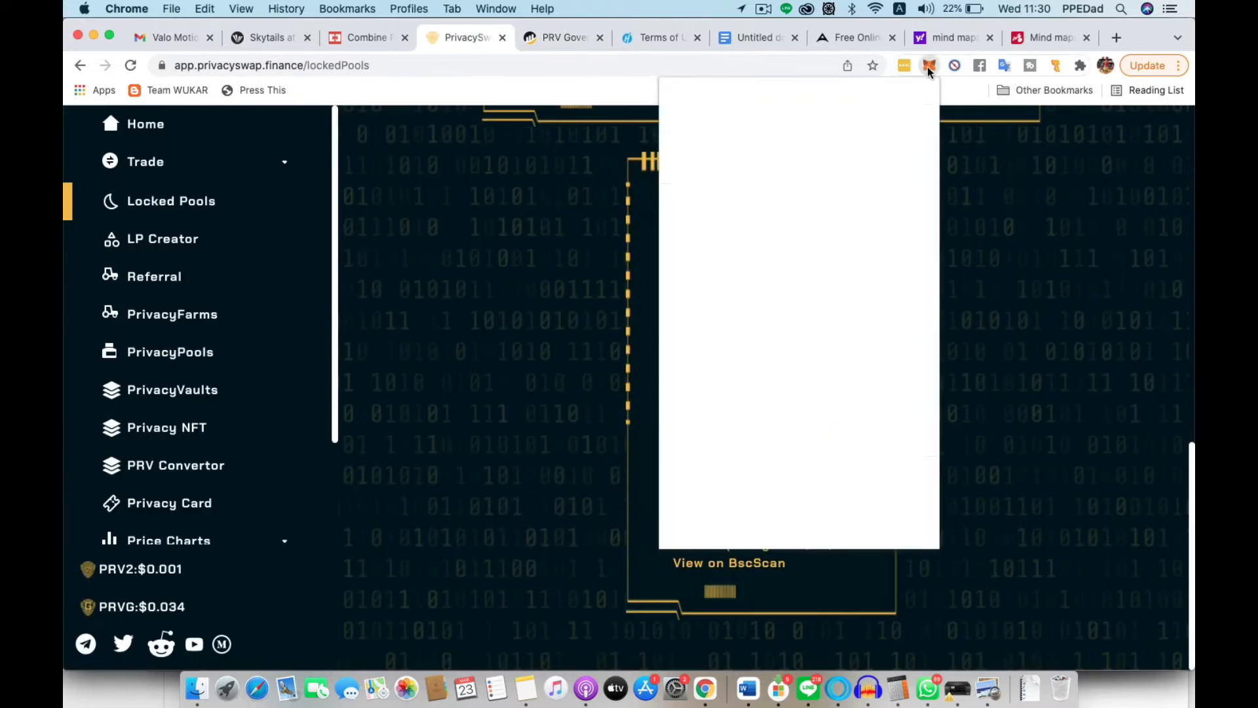
click(930, 66)
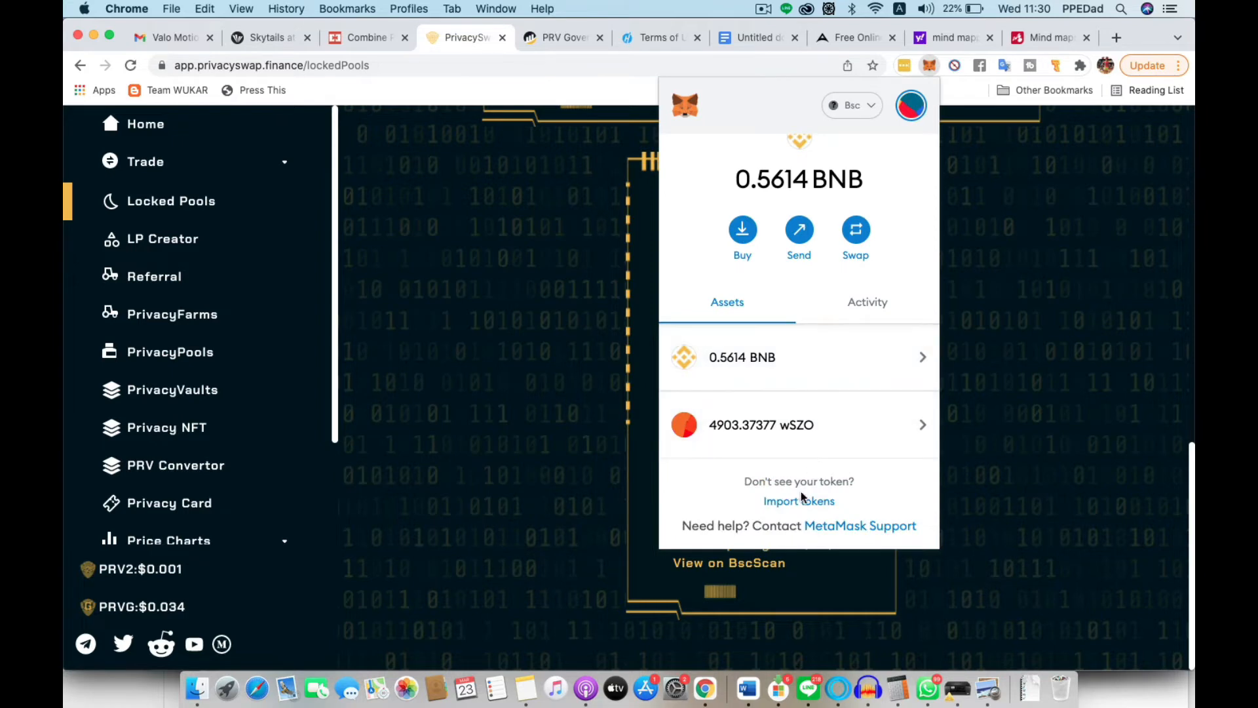
click(797, 499)
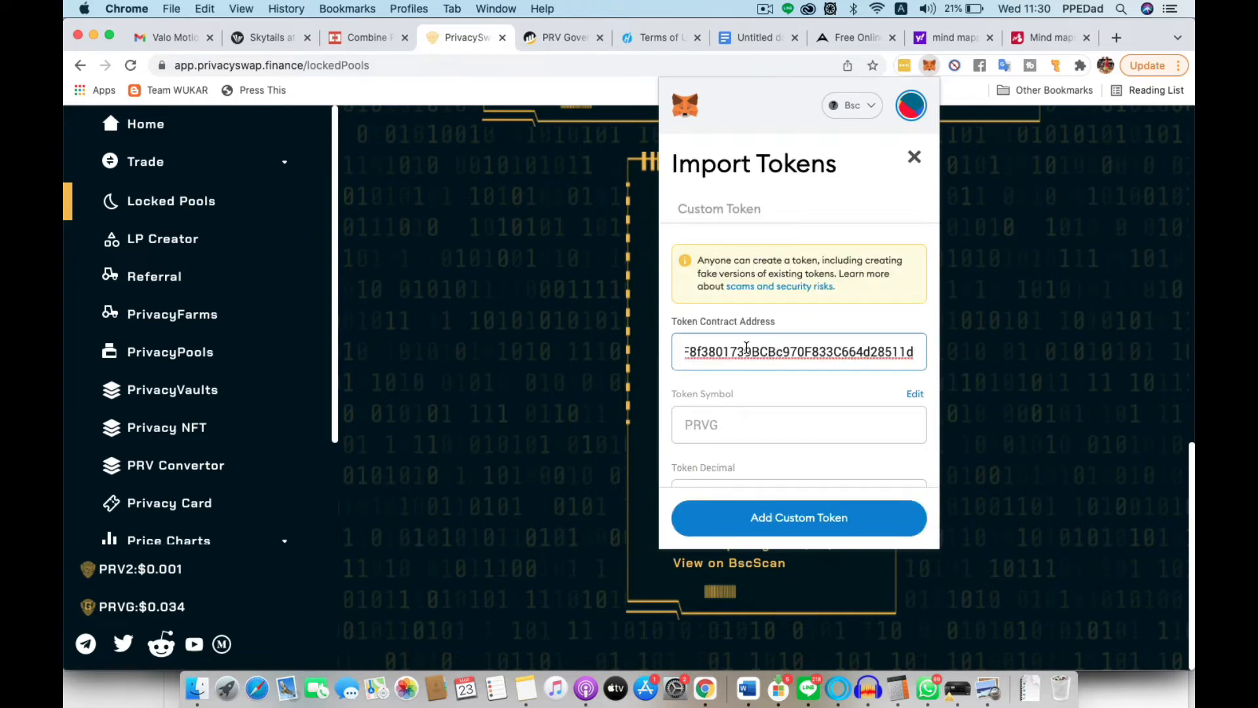
mouse_move(766, 456)
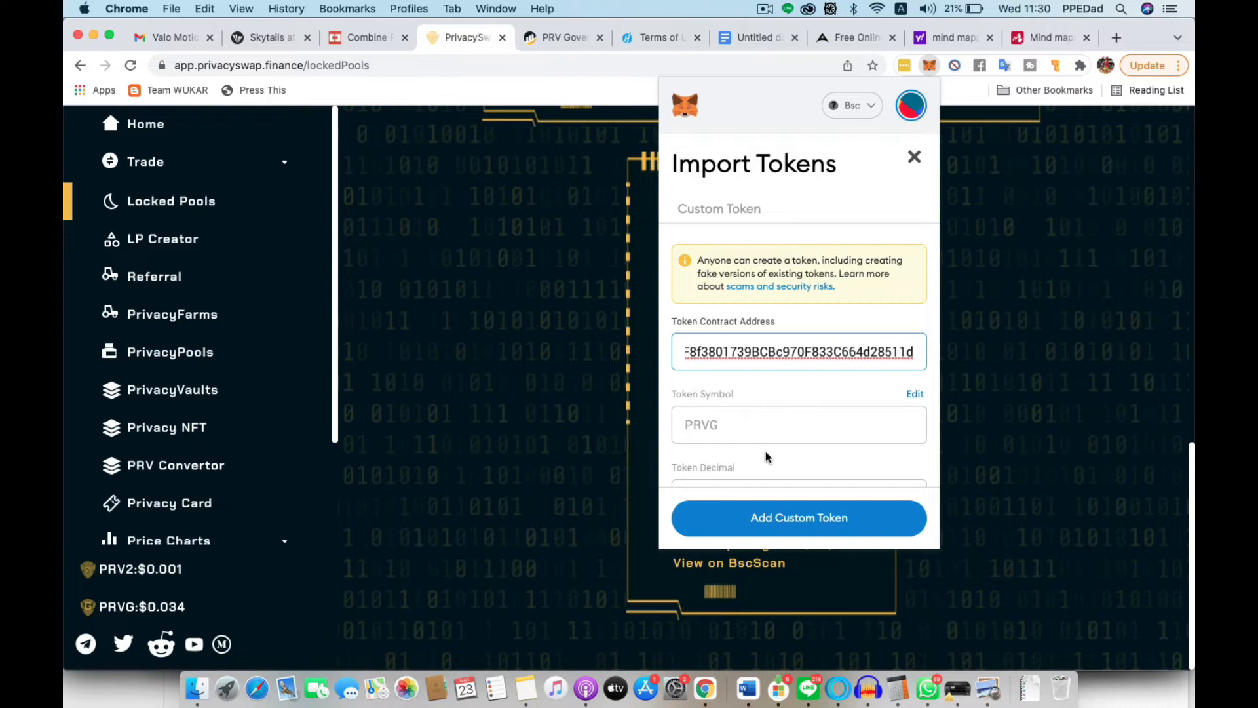
- Import PRVG as a custom token, giving a 17,570.34 PRVG balance in Account 1
scroll(down, 3)
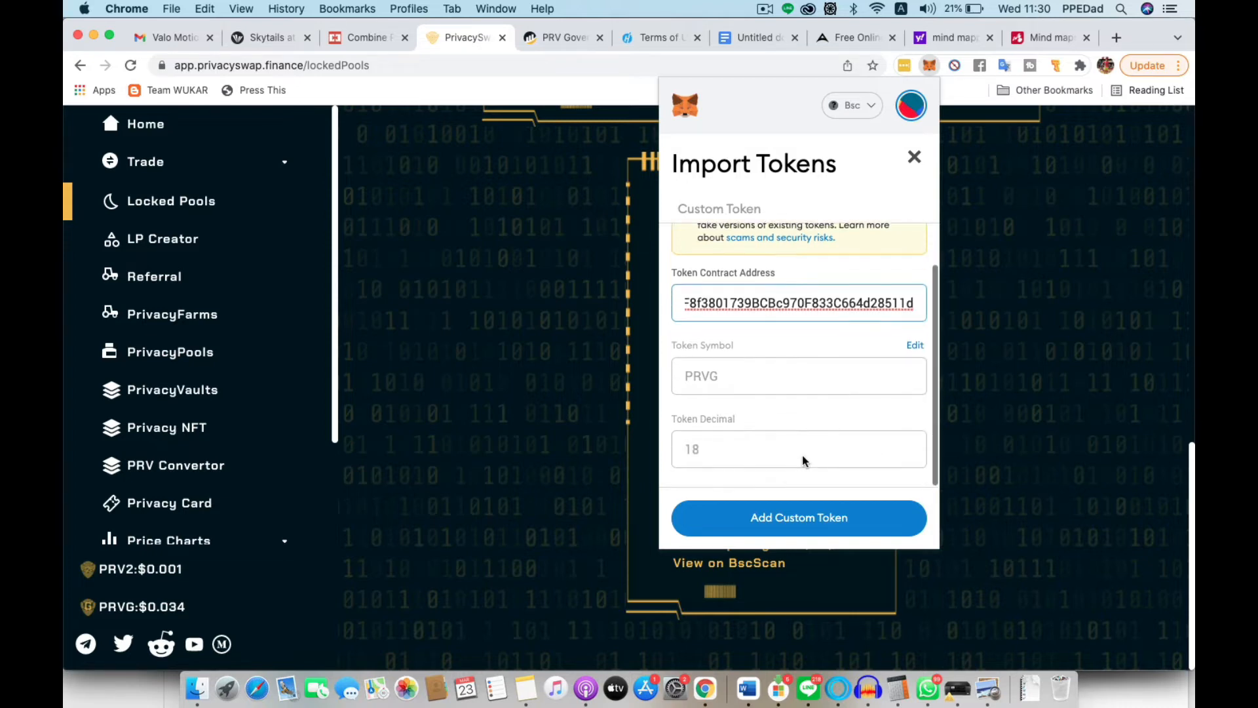
click(798, 517)
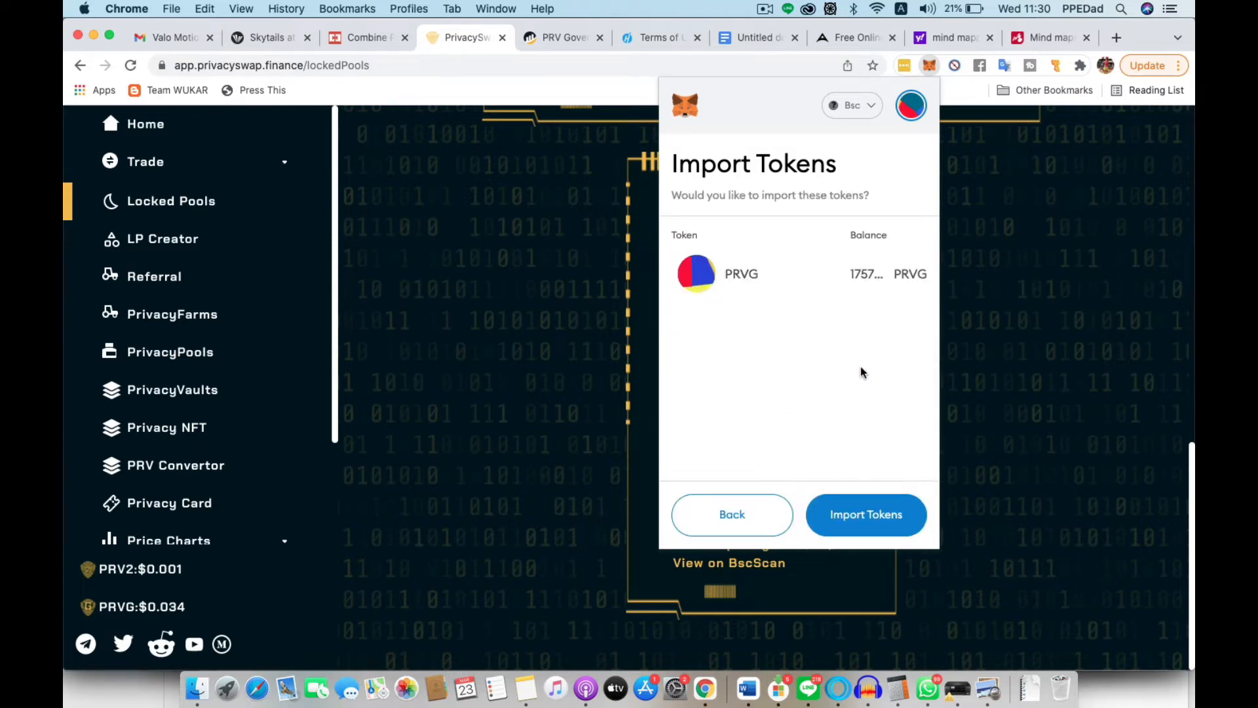
mouse_move(731, 514)
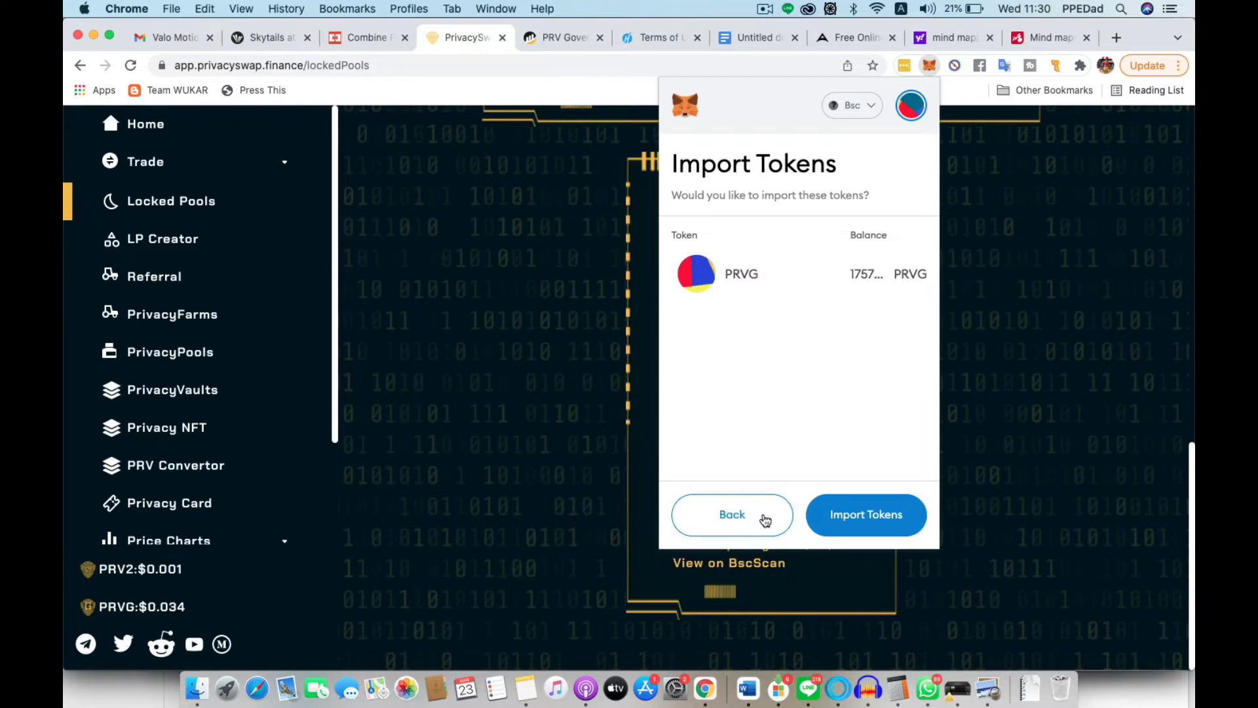
click(866, 513)
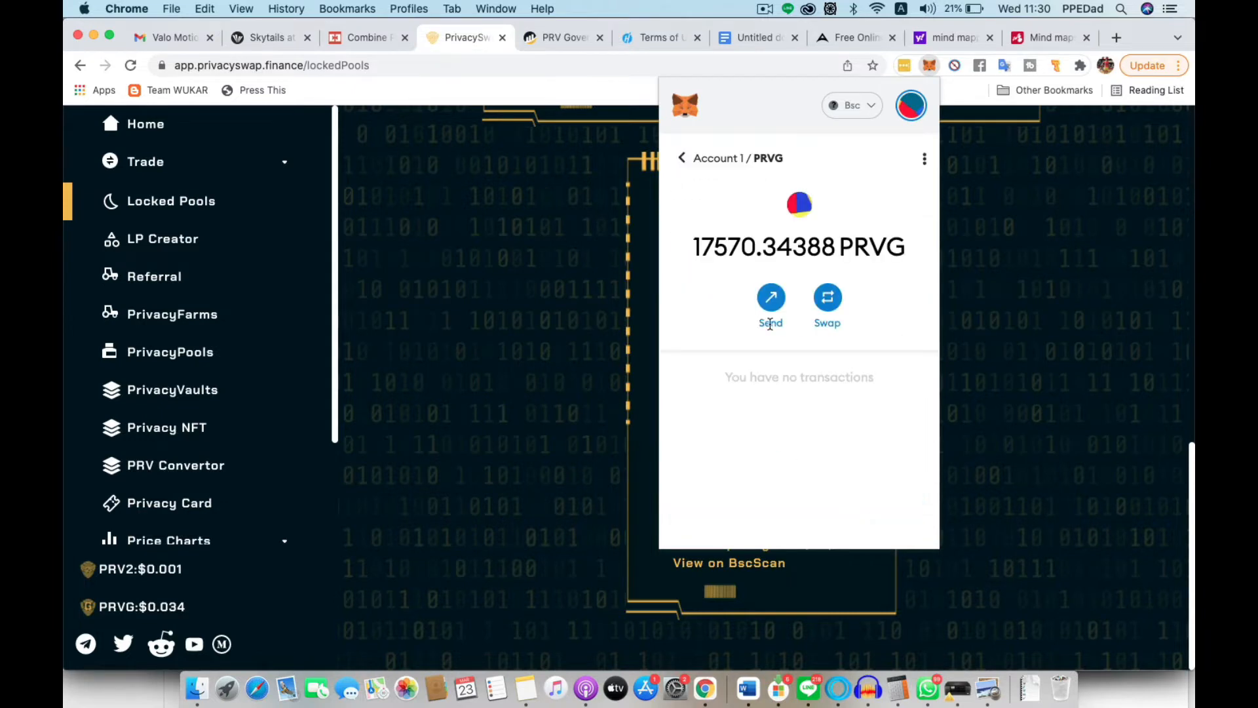
click(681, 158)
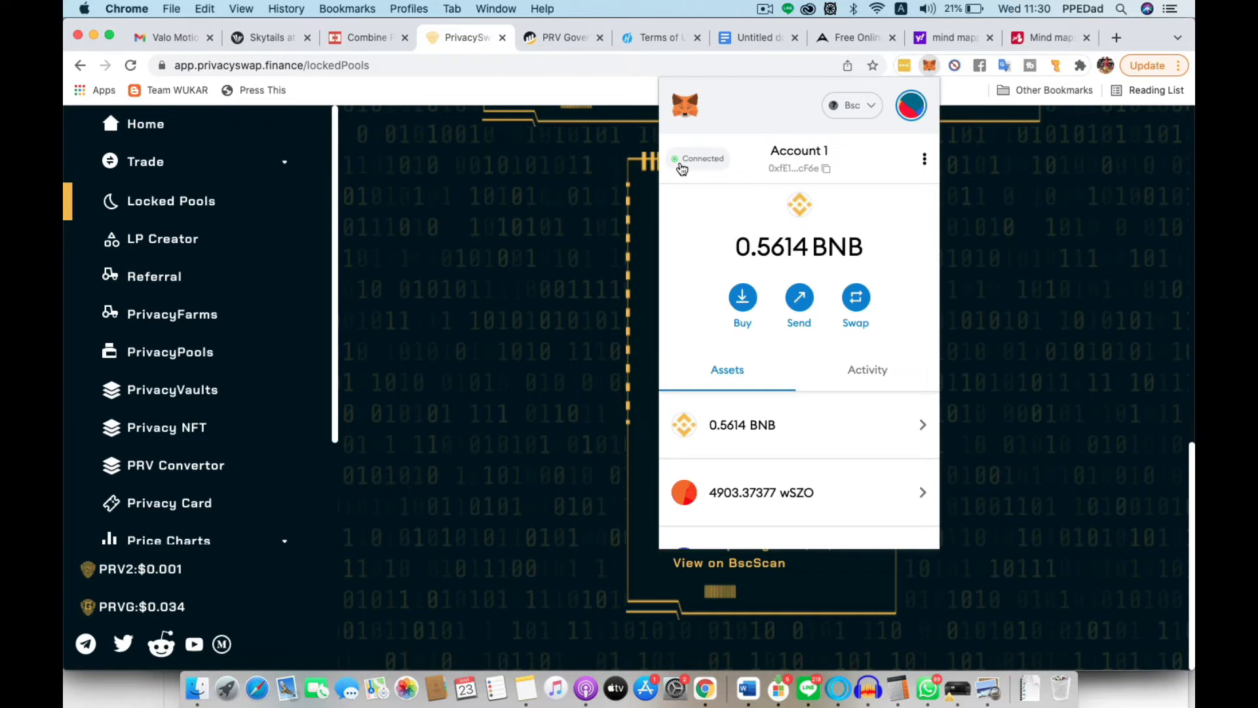
- Switch to the Privacy Pools page and locate the PRV2 pool with 1,559.656 PRVG earned
scroll(down, 3)
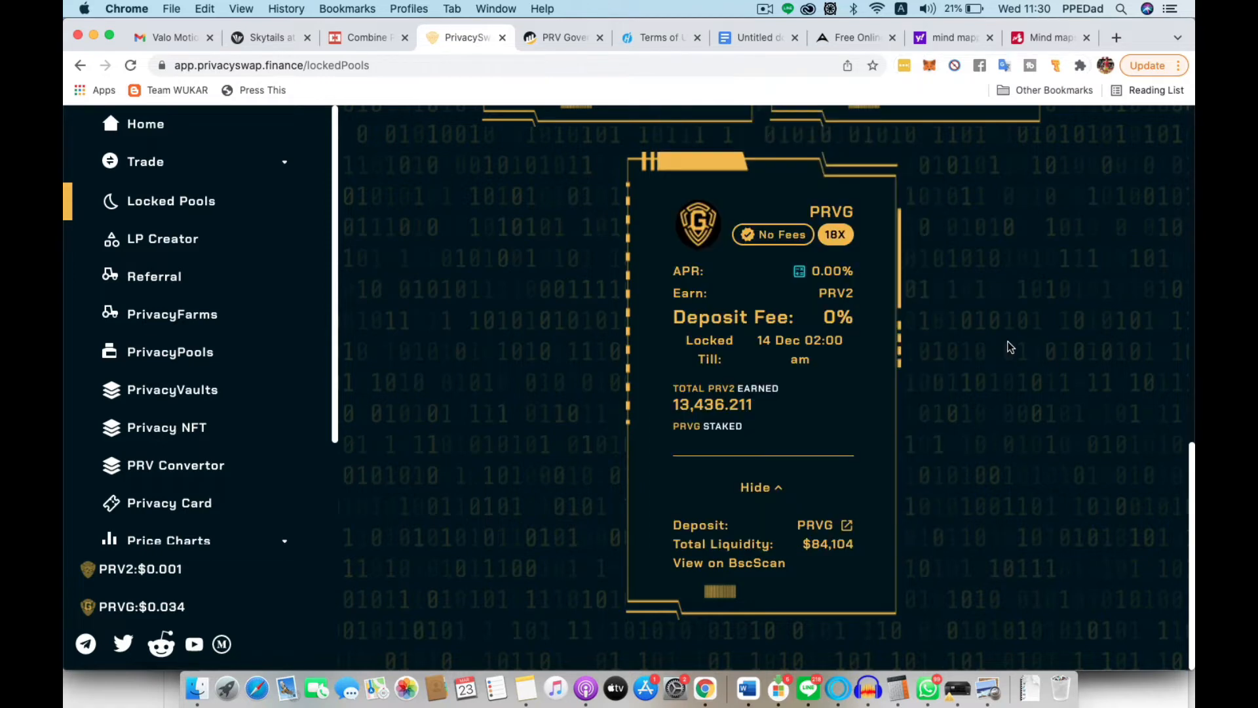
mouse_move(518, 340)
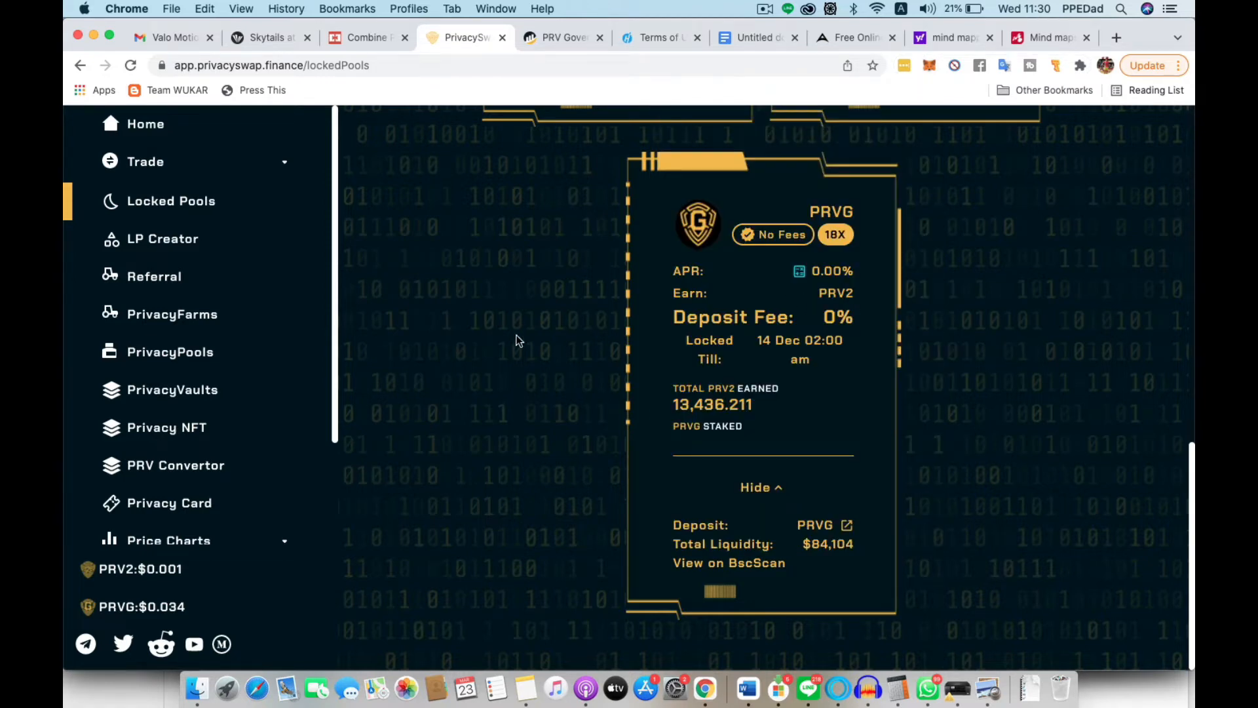
scroll(up, 3)
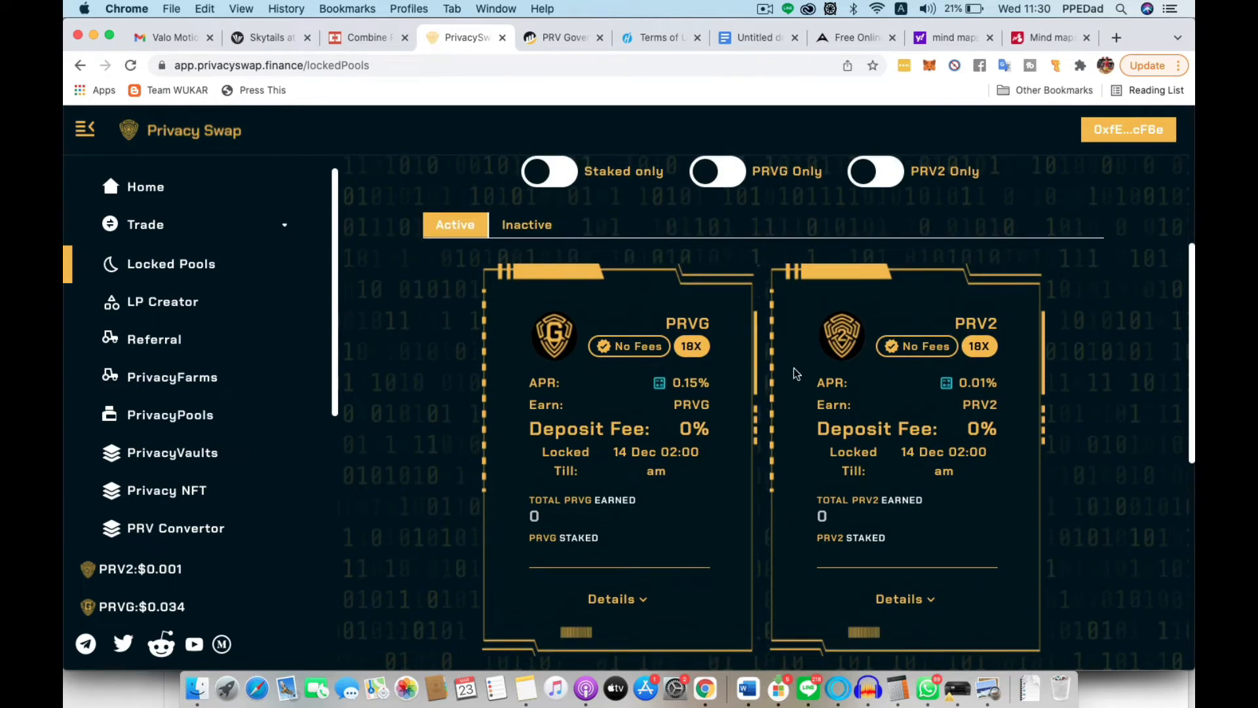
mouse_move(663, 430)
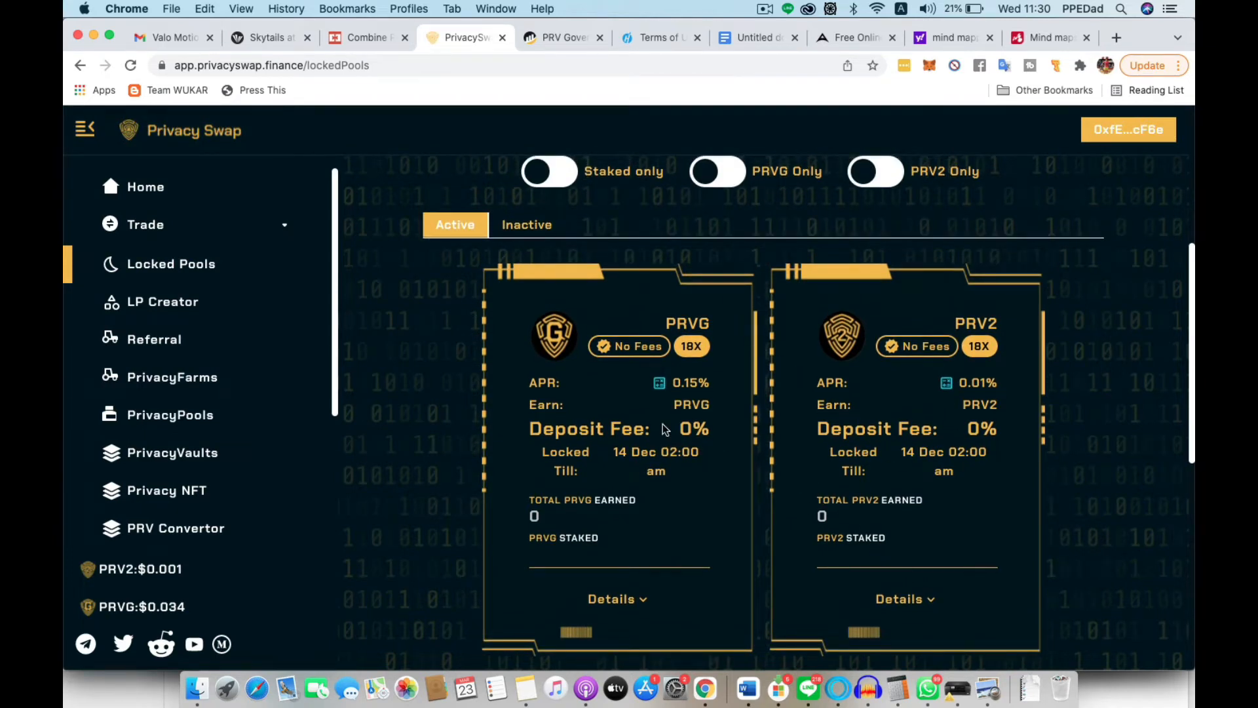
mouse_move(163, 302)
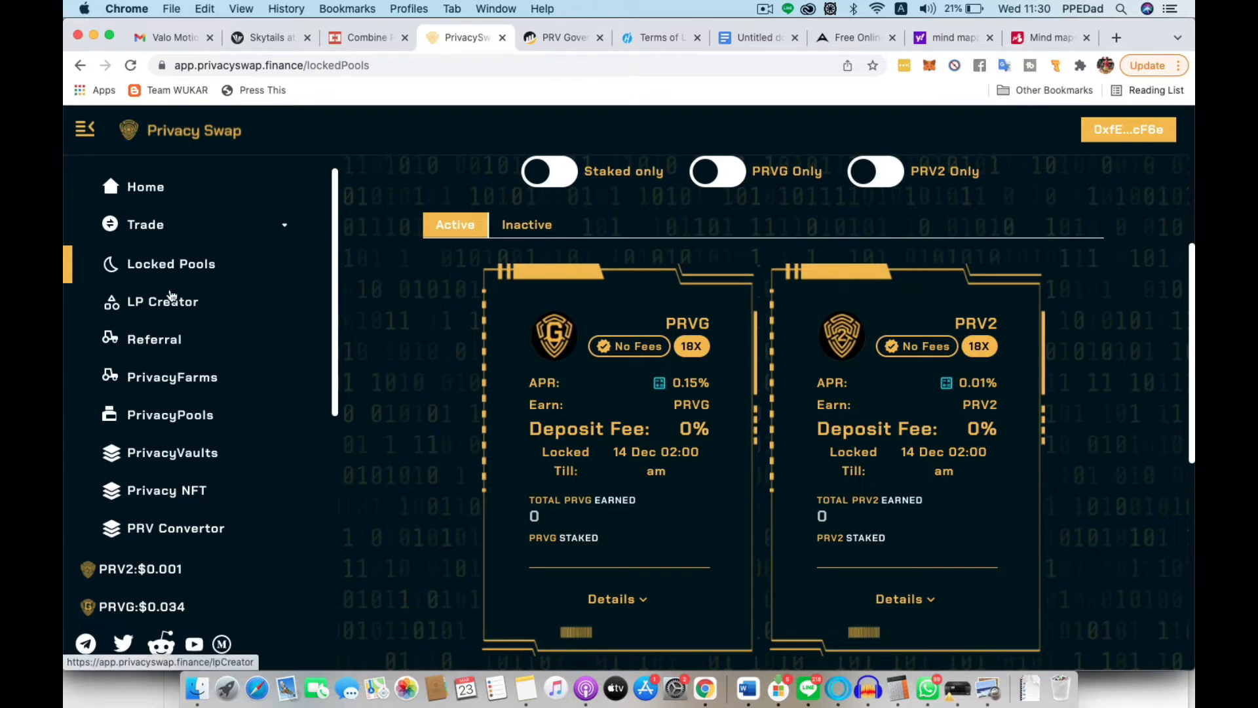
mouse_move(193, 388)
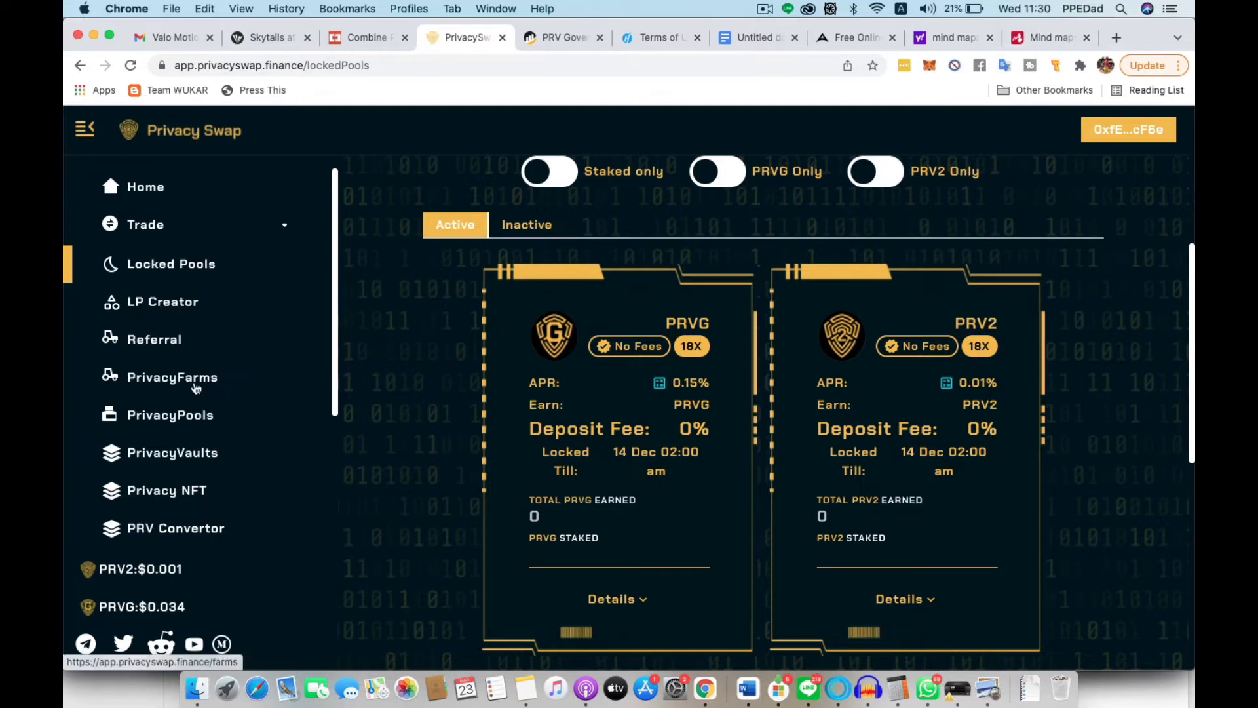
mouse_move(184, 415)
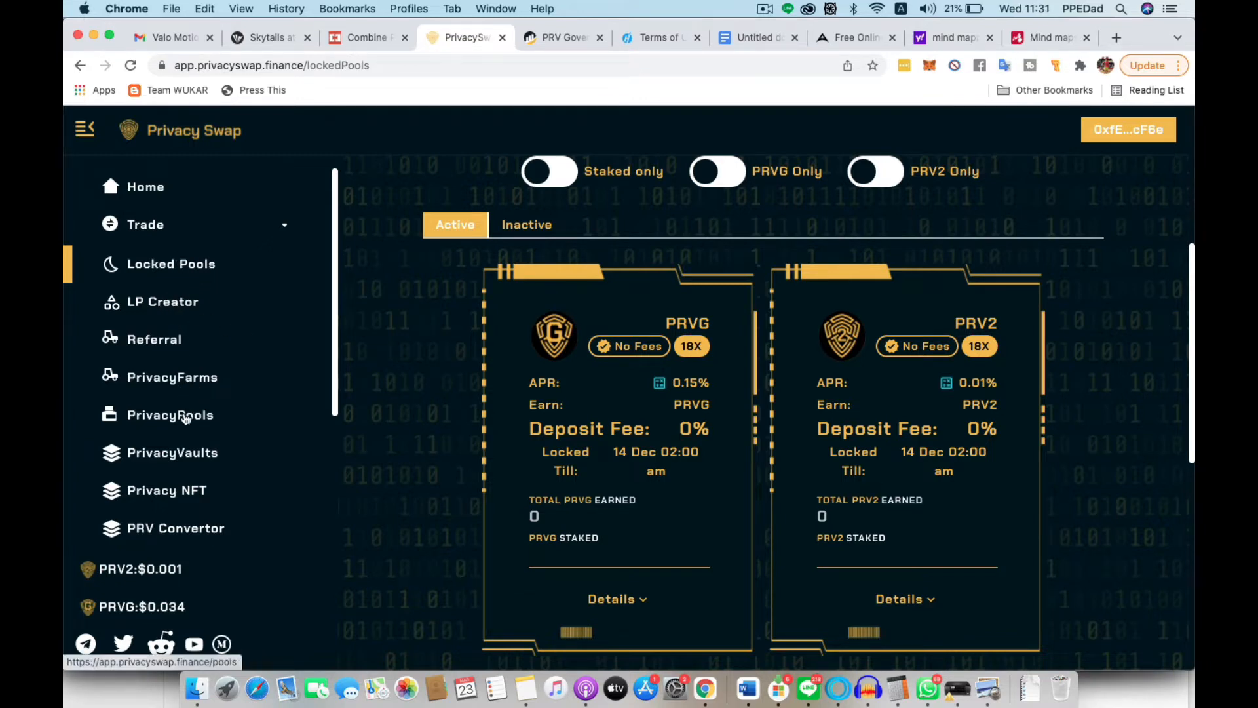
click(169, 416)
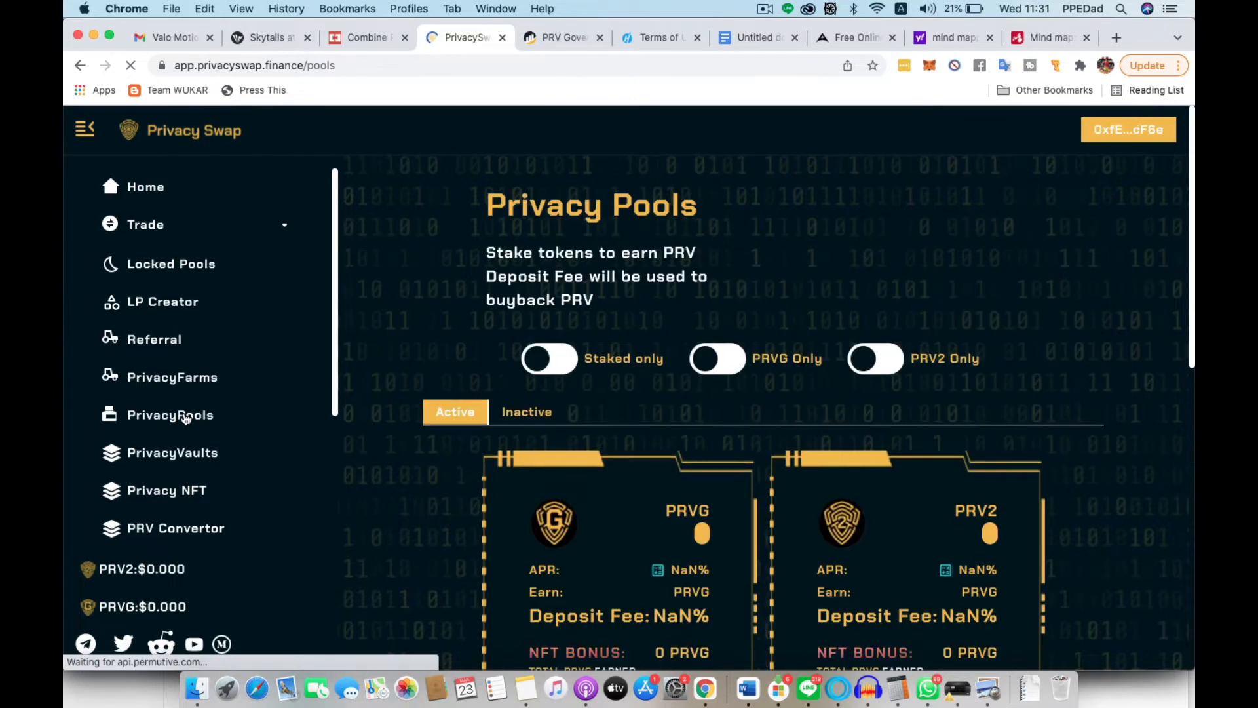
scroll(down, 3)
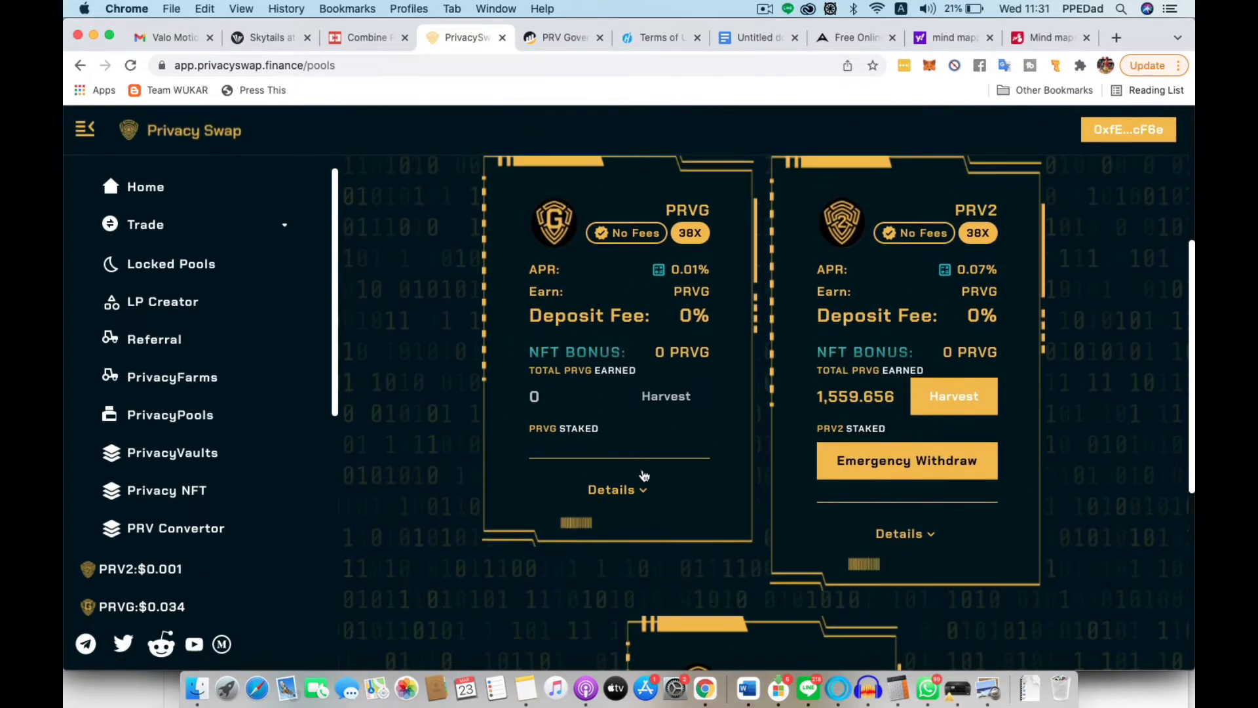
scroll(down, 3)
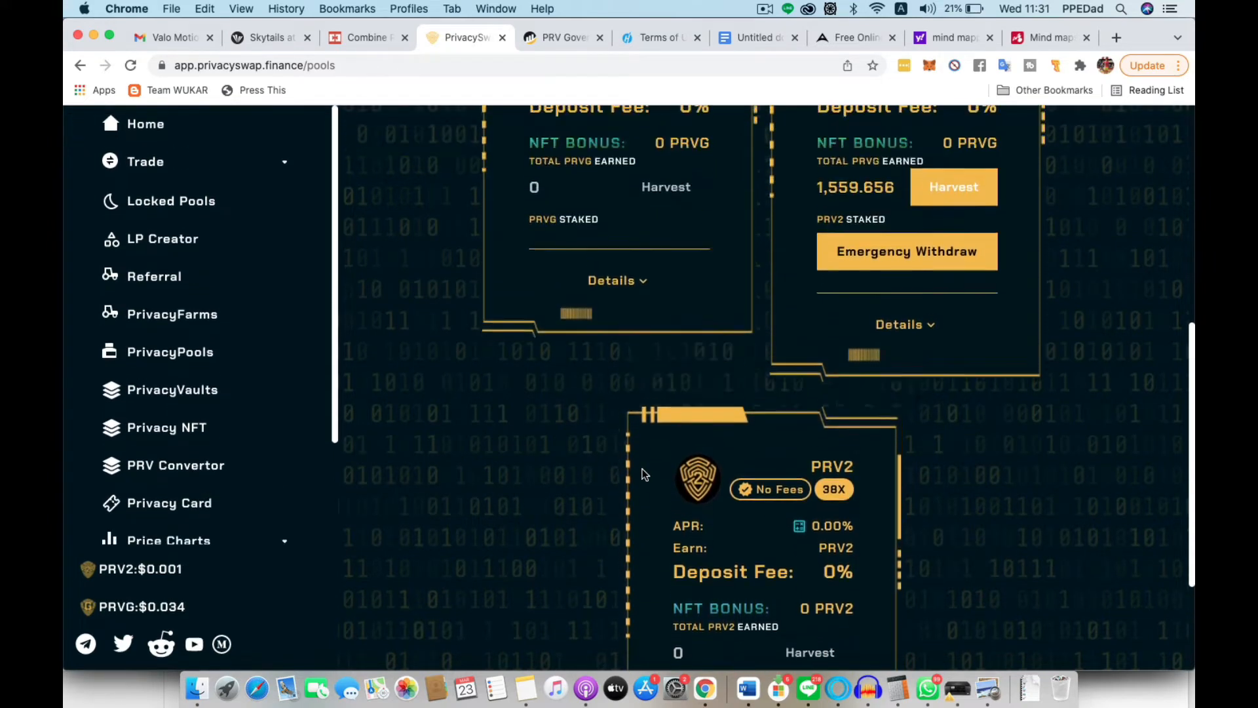
scroll(up, 3)
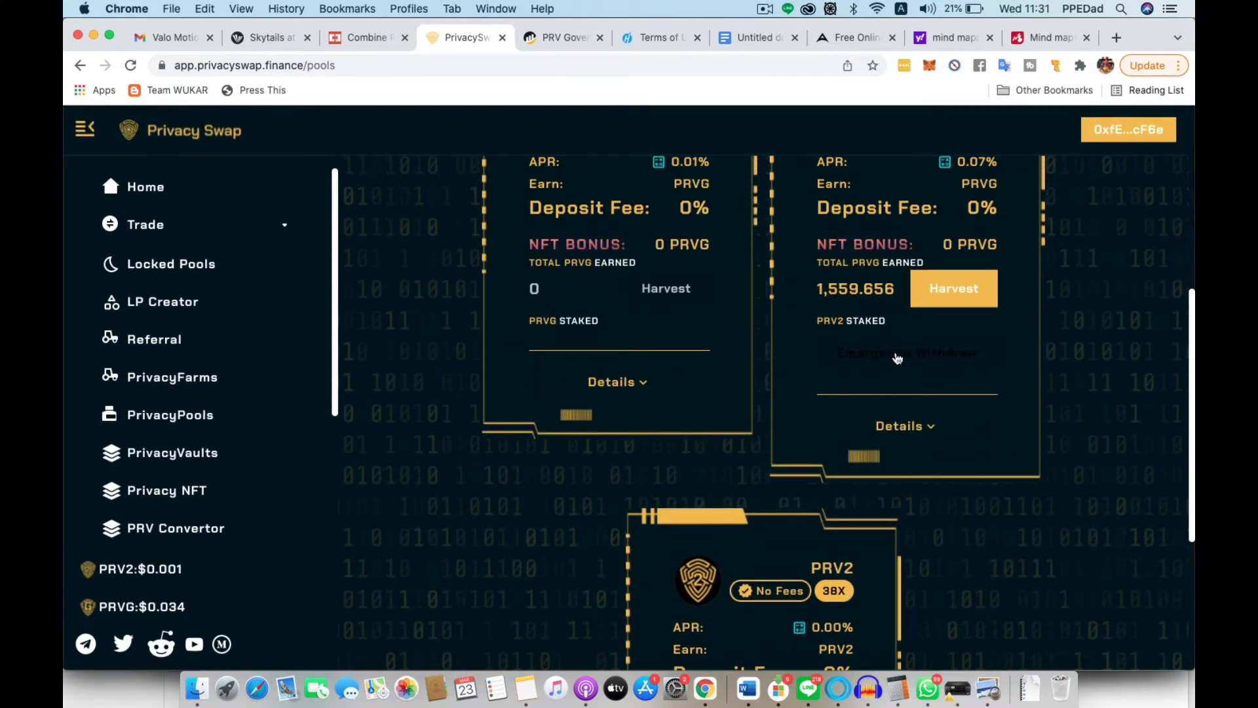
- Emergency-withdraw the staked PRV2 and confirm the transaction in MetaMask
click(953, 288)
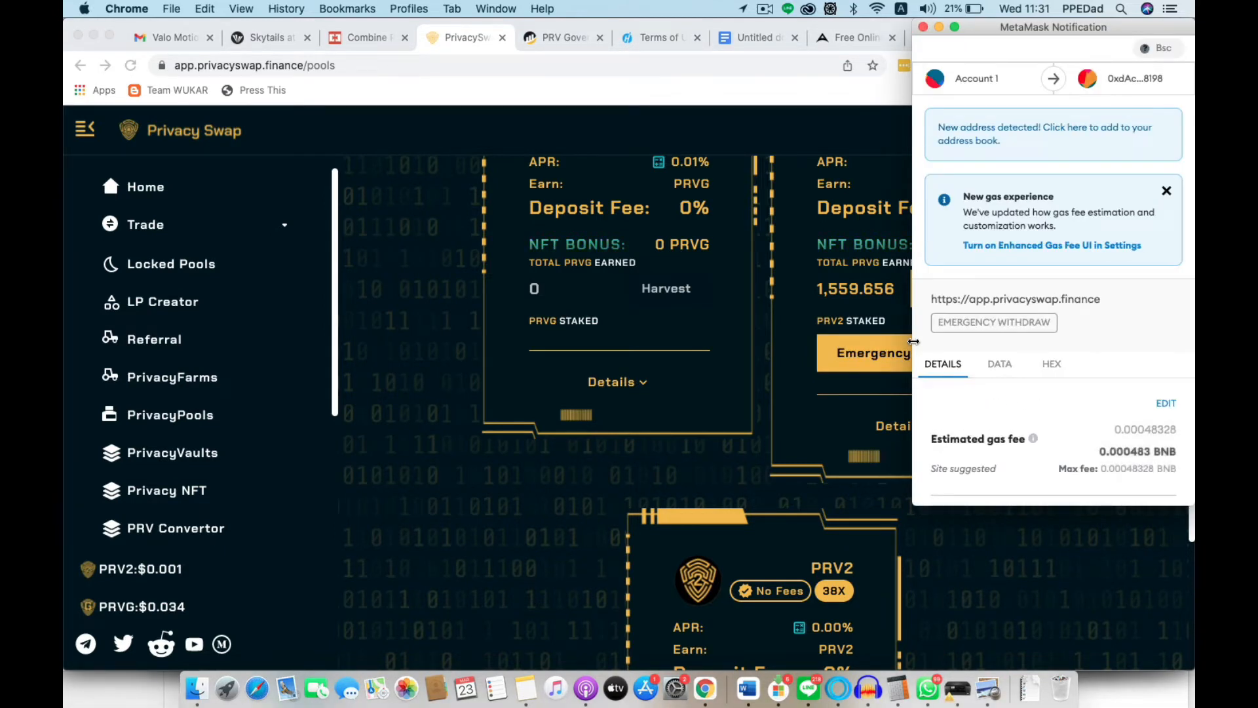
scroll(down, 3)
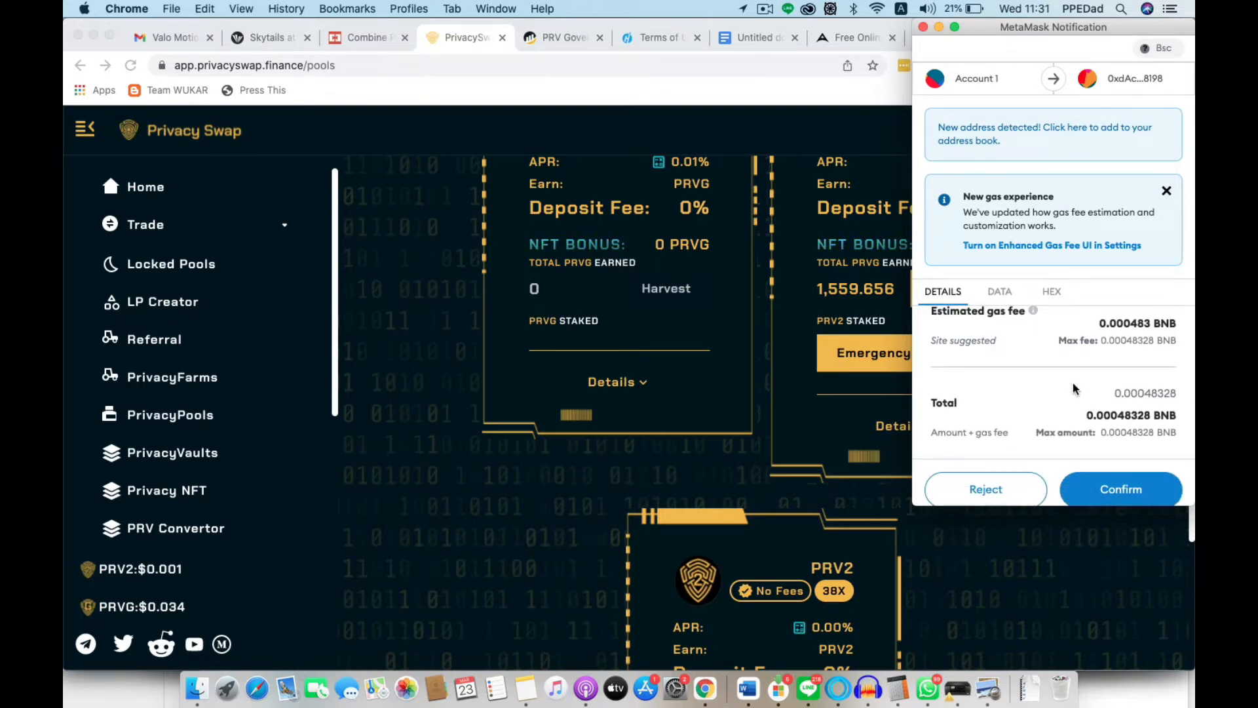
scroll(down, 3)
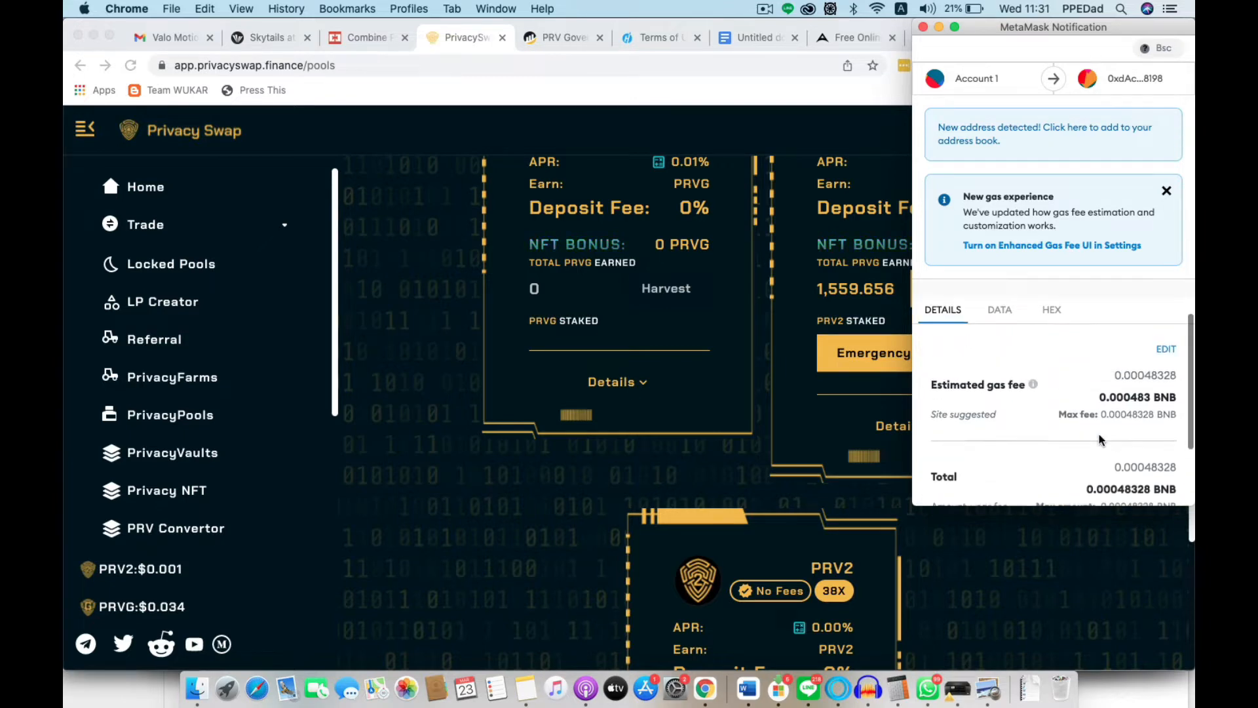
scroll(down, 3)
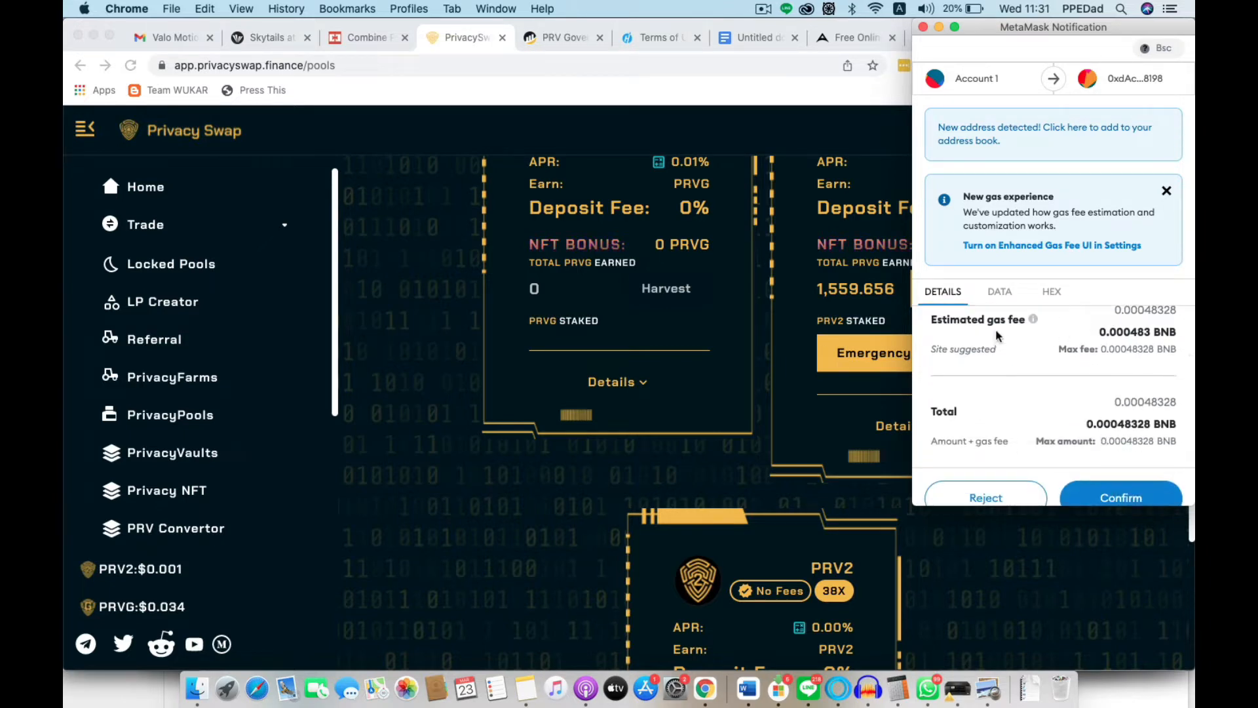
mouse_move(1147, 397)
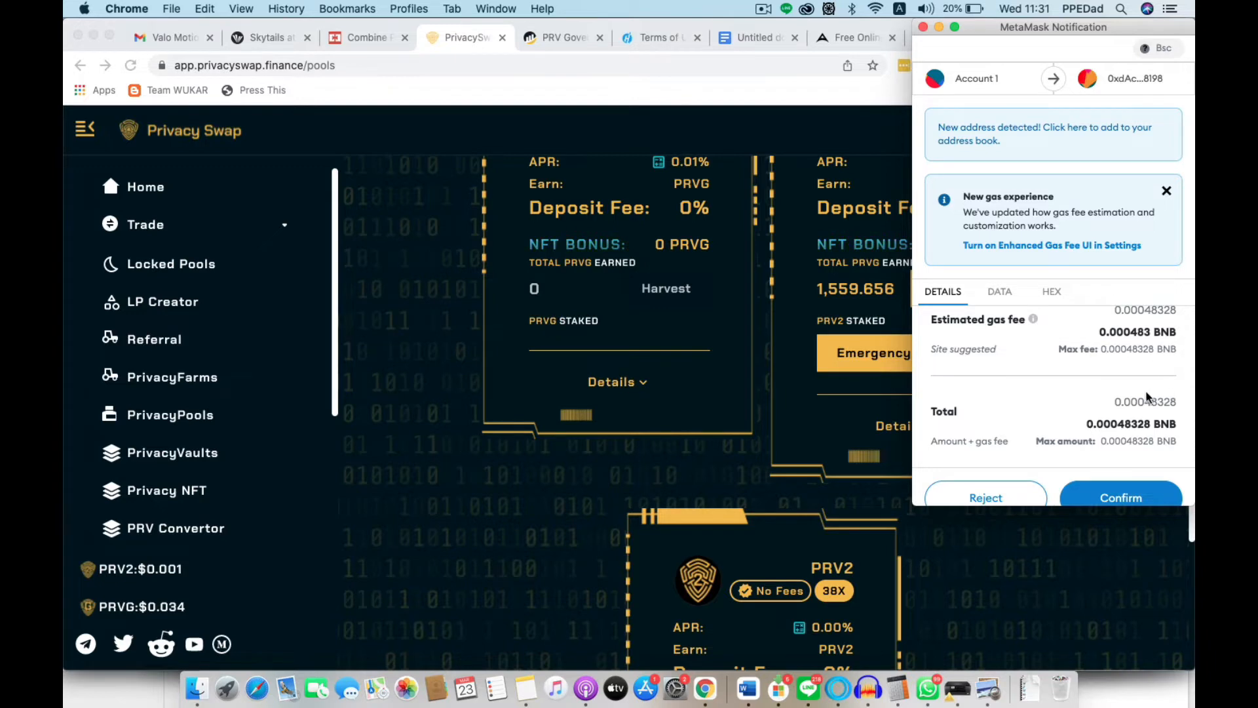
mouse_move(1130, 410)
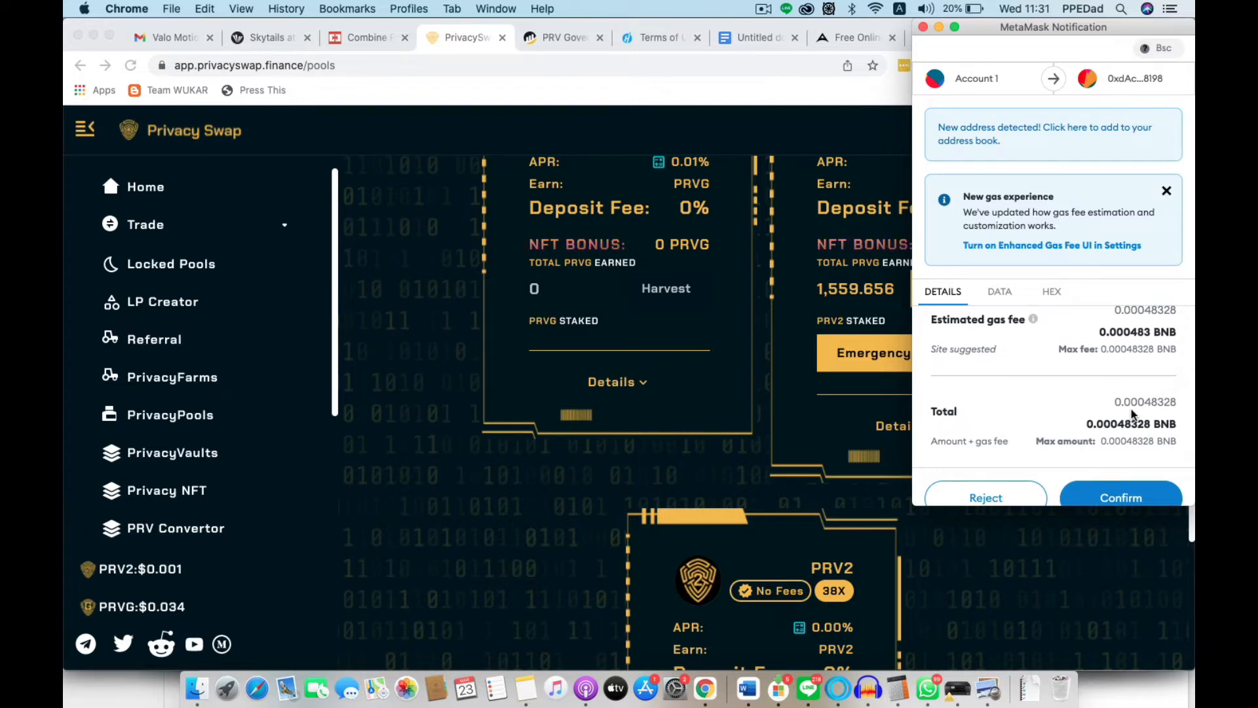
mouse_move(1121, 355)
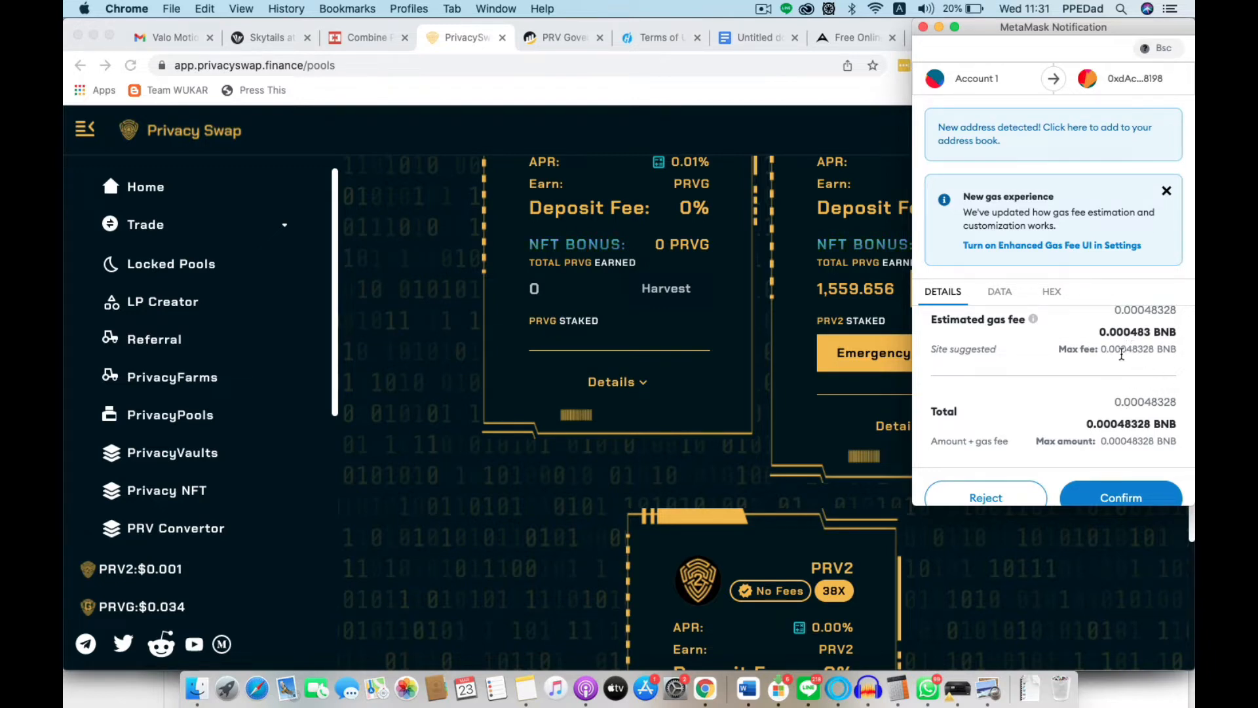
click(1120, 496)
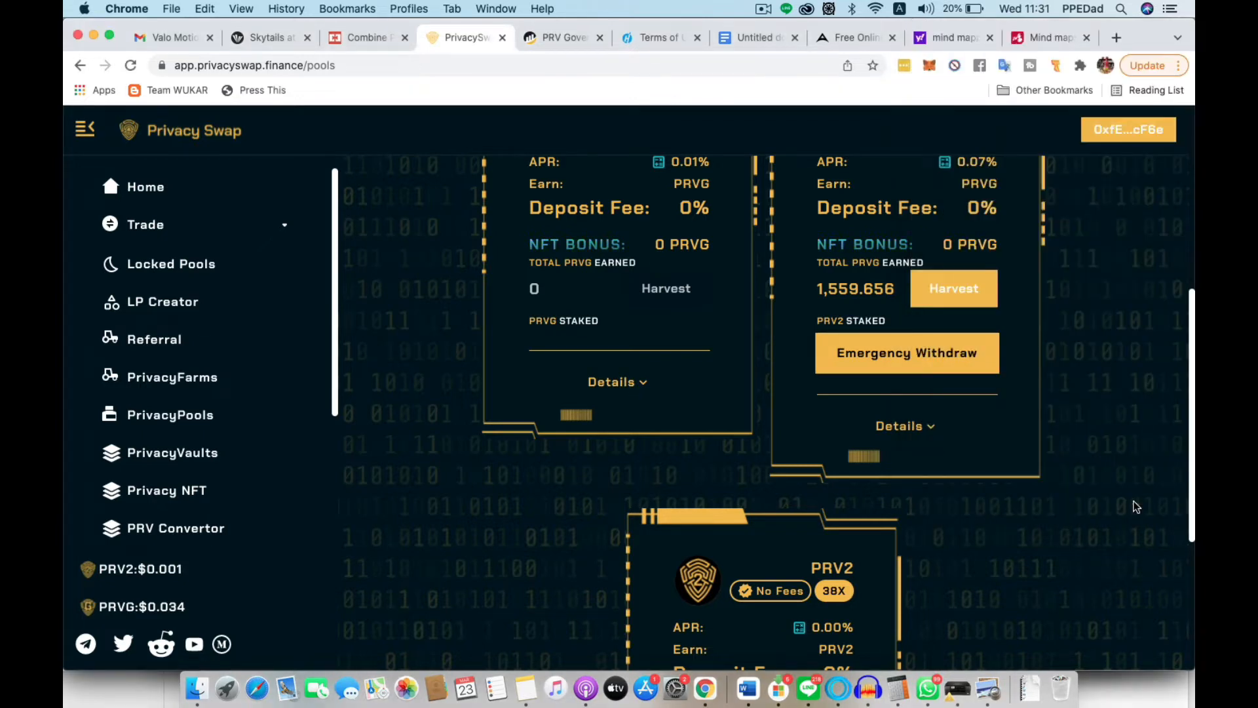
mouse_move(1031, 315)
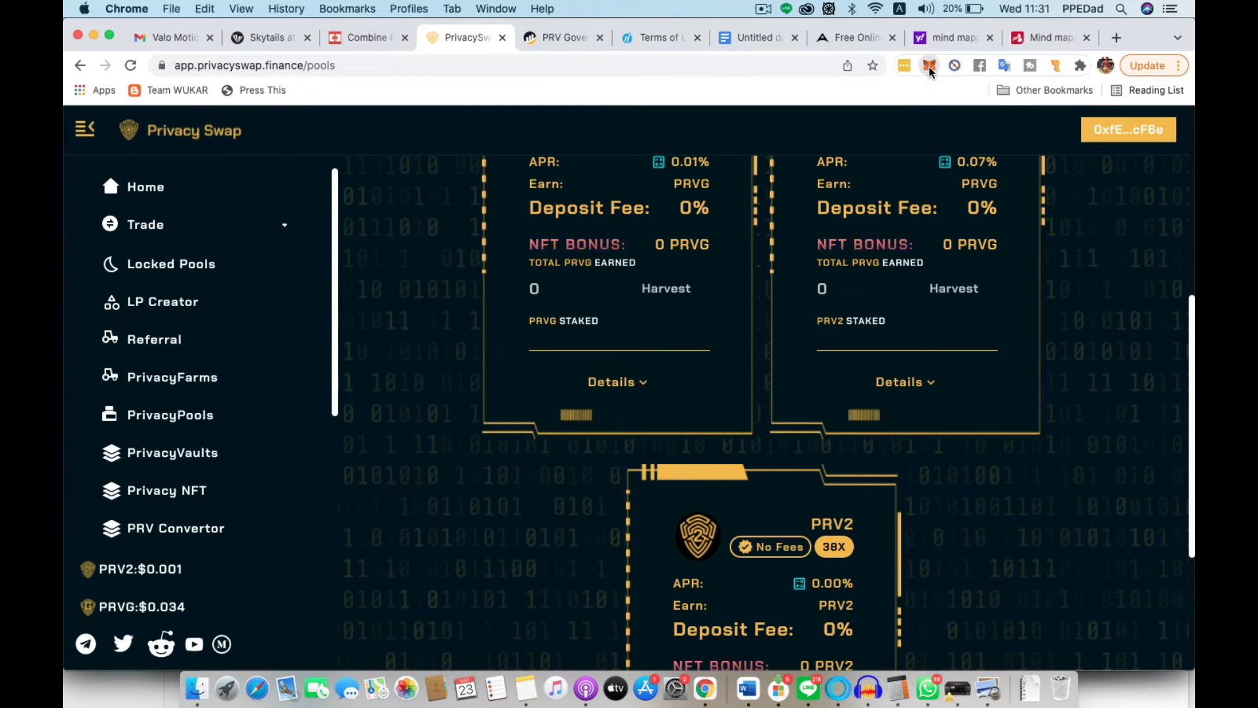
- Check the wallet's activity for the completed withdrawal
click(929, 66)
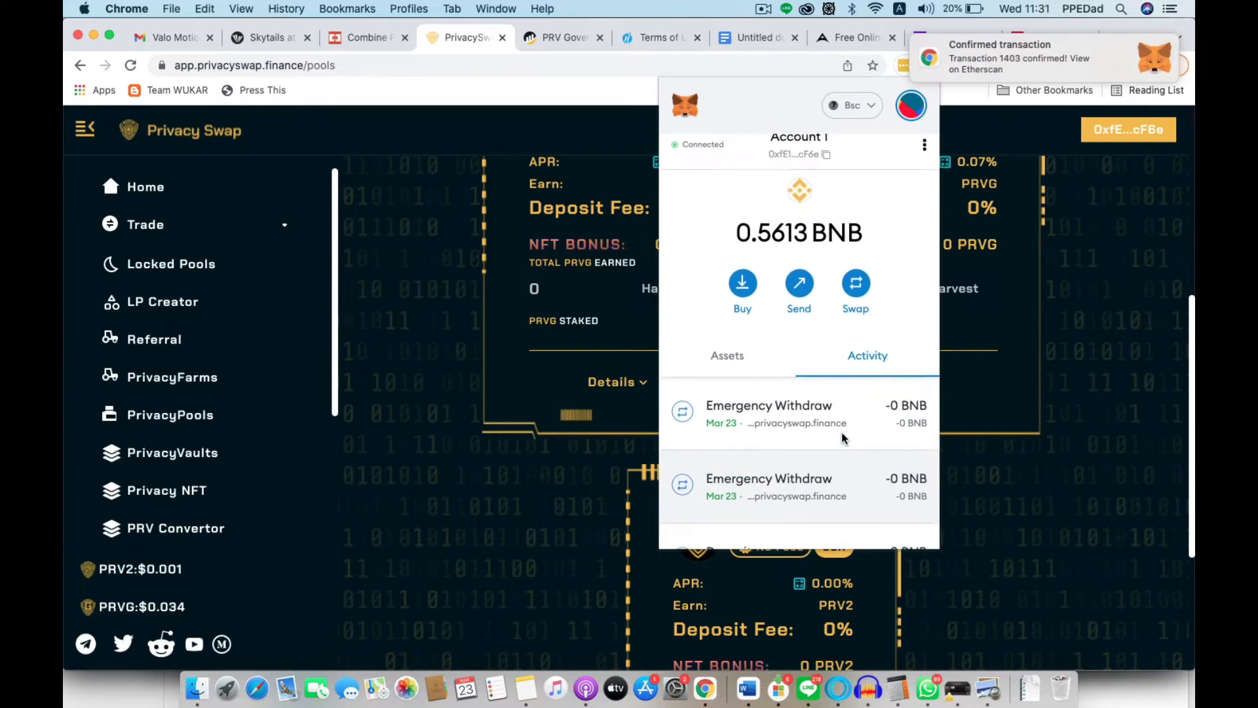
scroll(down, 3)
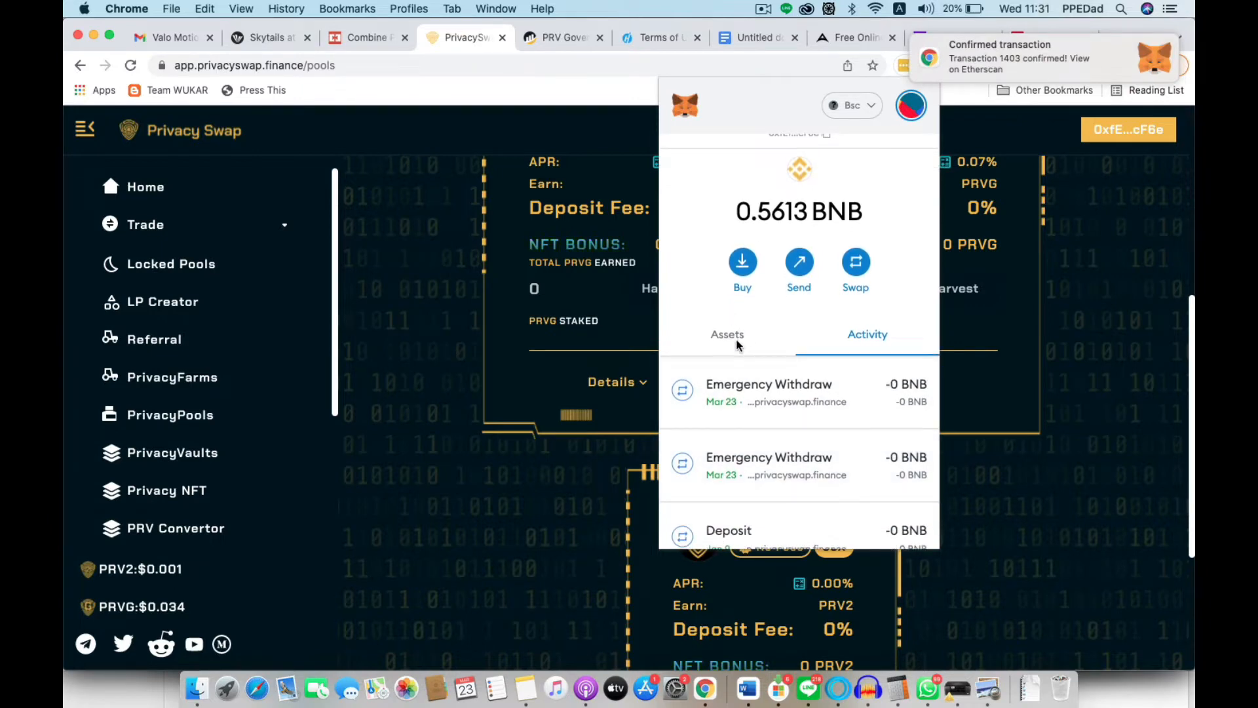
- Look up the PRV2 token on BscScan, then return to the PrivacySwap pools page
click(727, 334)
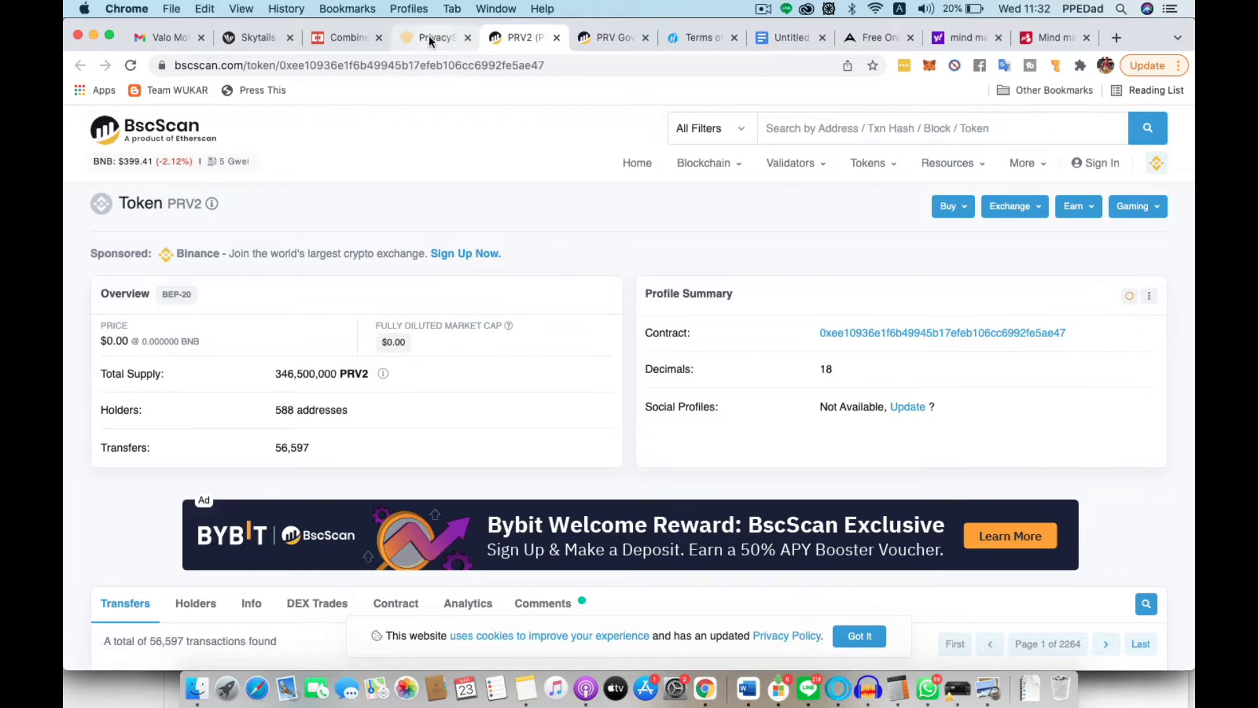
click(434, 38)
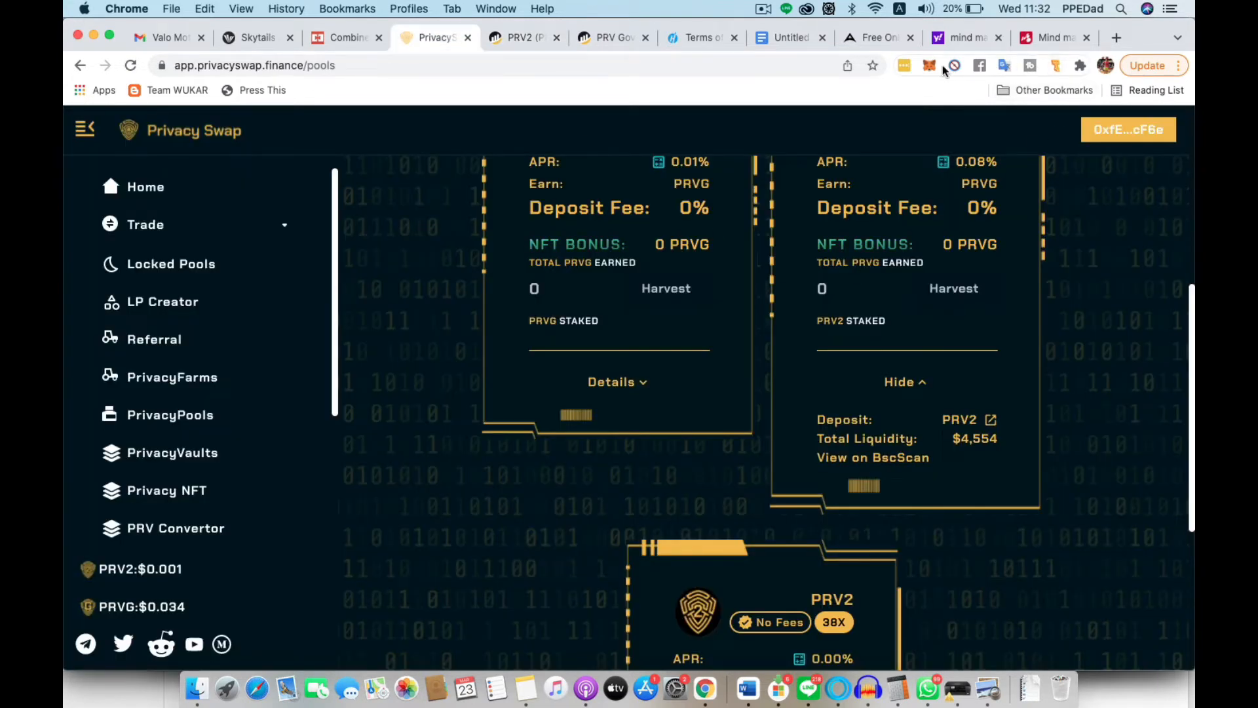
mouse_move(949, 355)
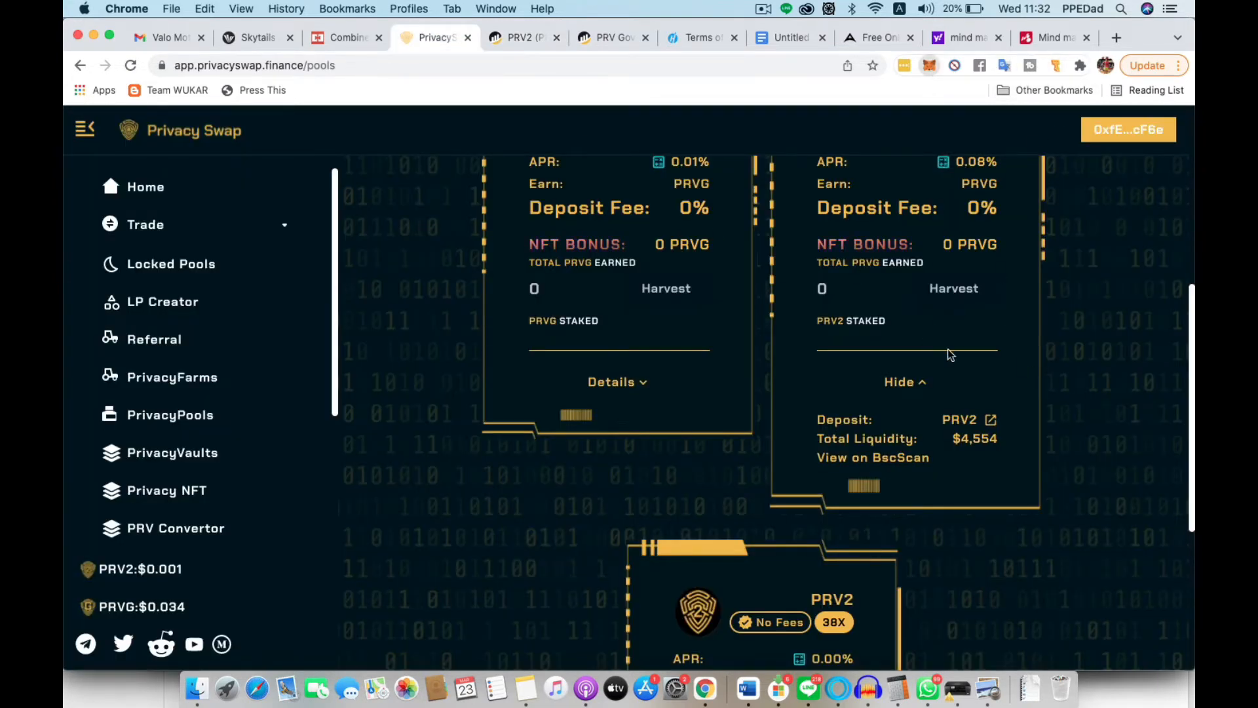
- Import PRV2 by contract address into MetaMask, showing 561,200.10754 PRV2
click(929, 66)
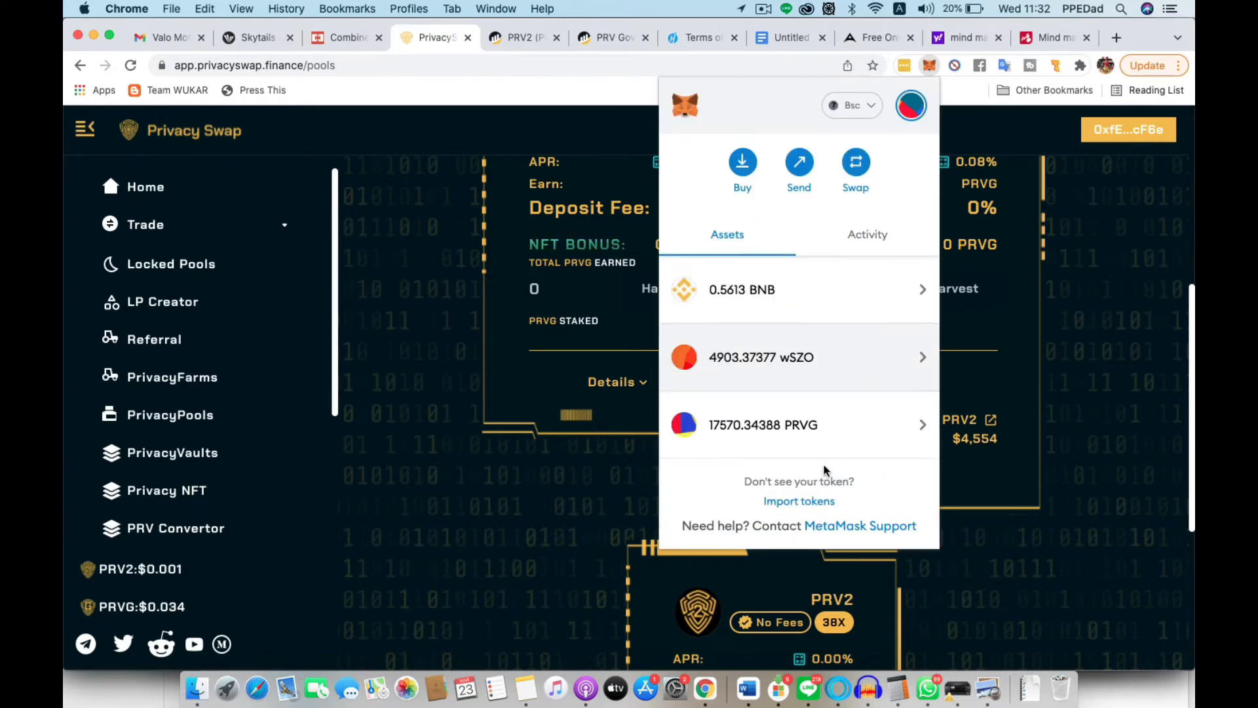
click(798, 500)
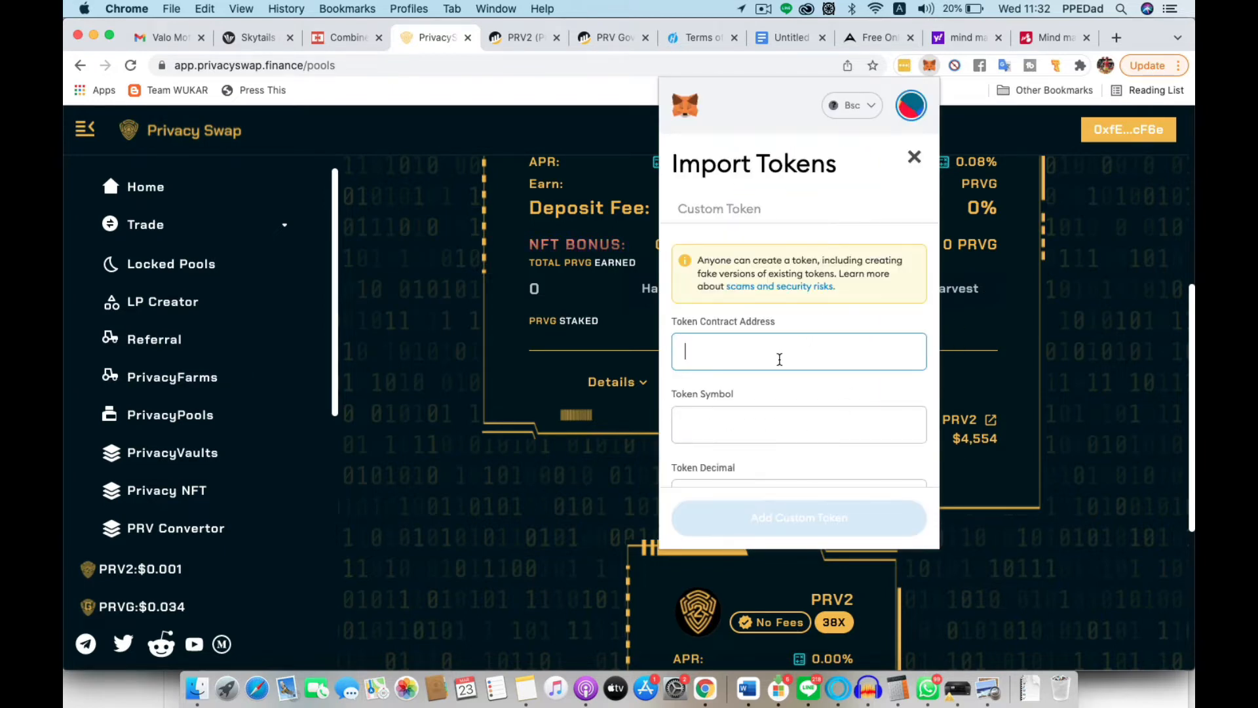
text(1F6B49945B17EFeB106cc6992fe5ae47)
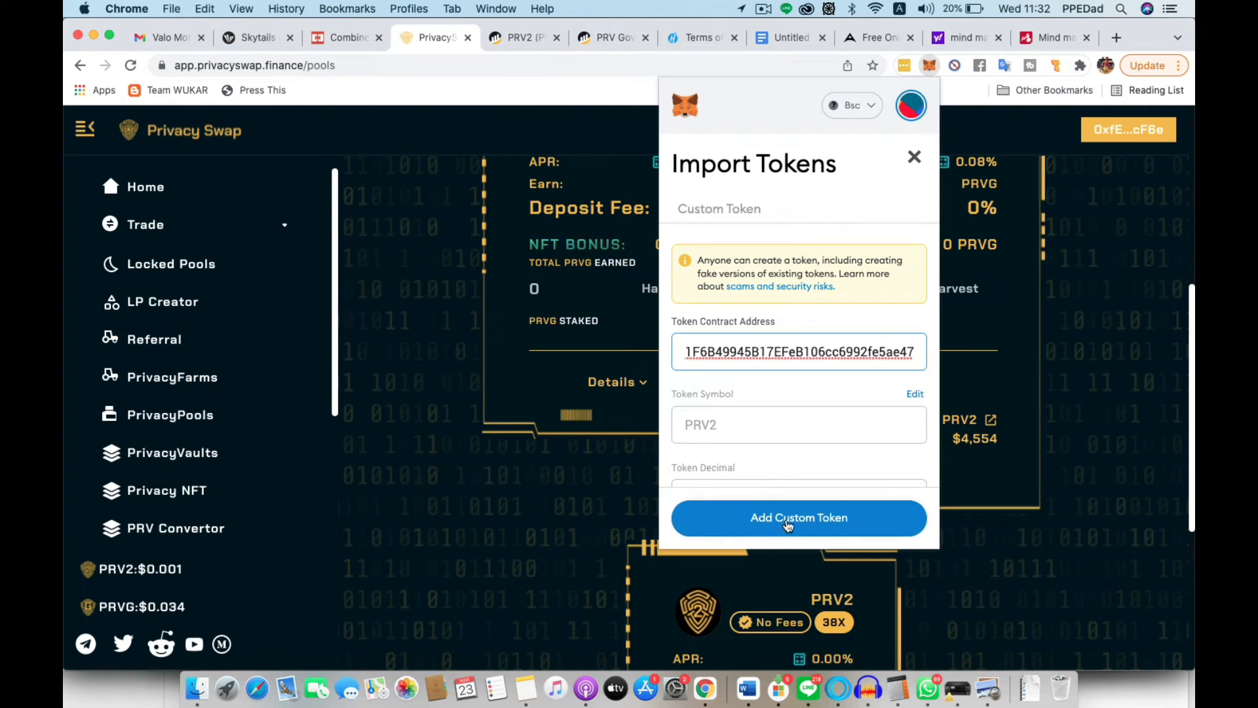
scroll(down, 3)
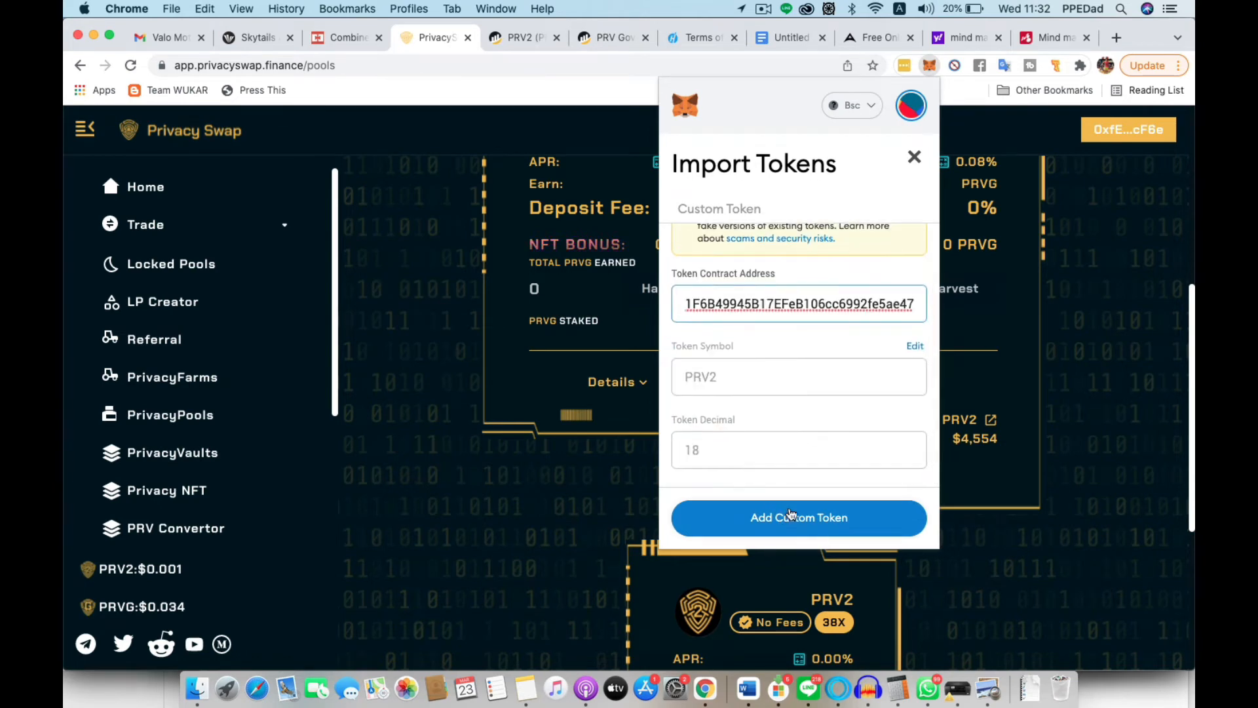
click(798, 517)
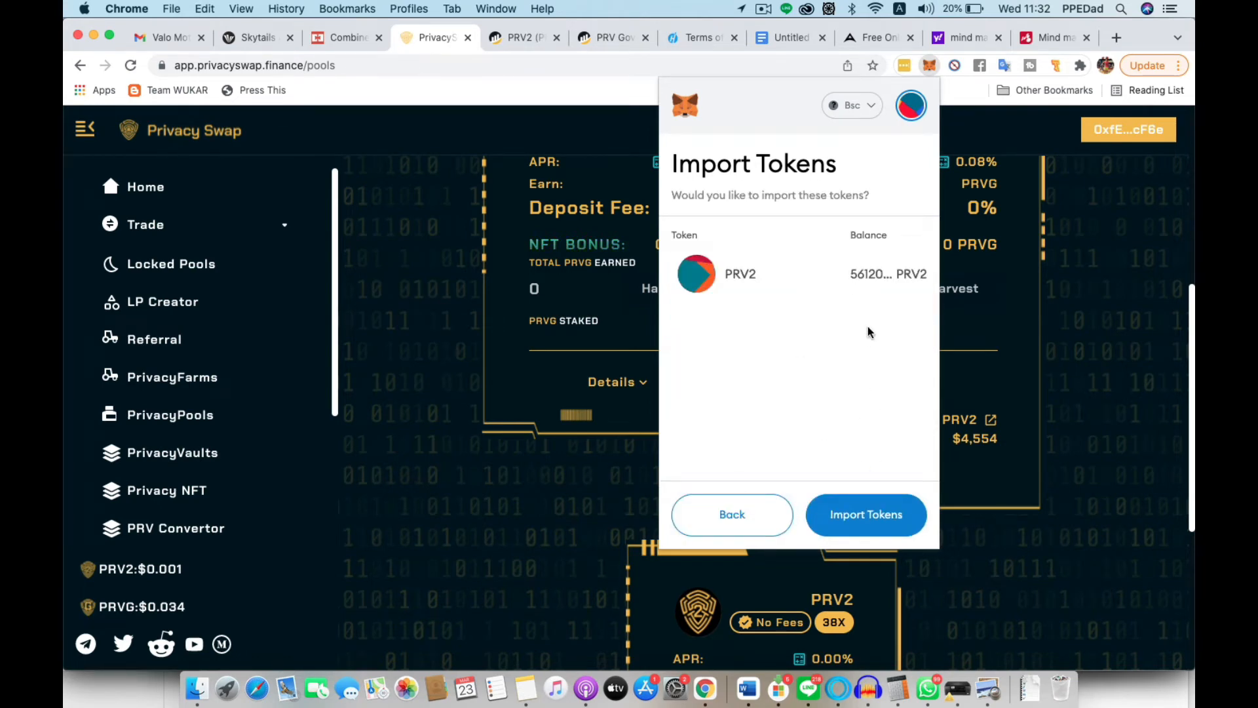
click(867, 514)
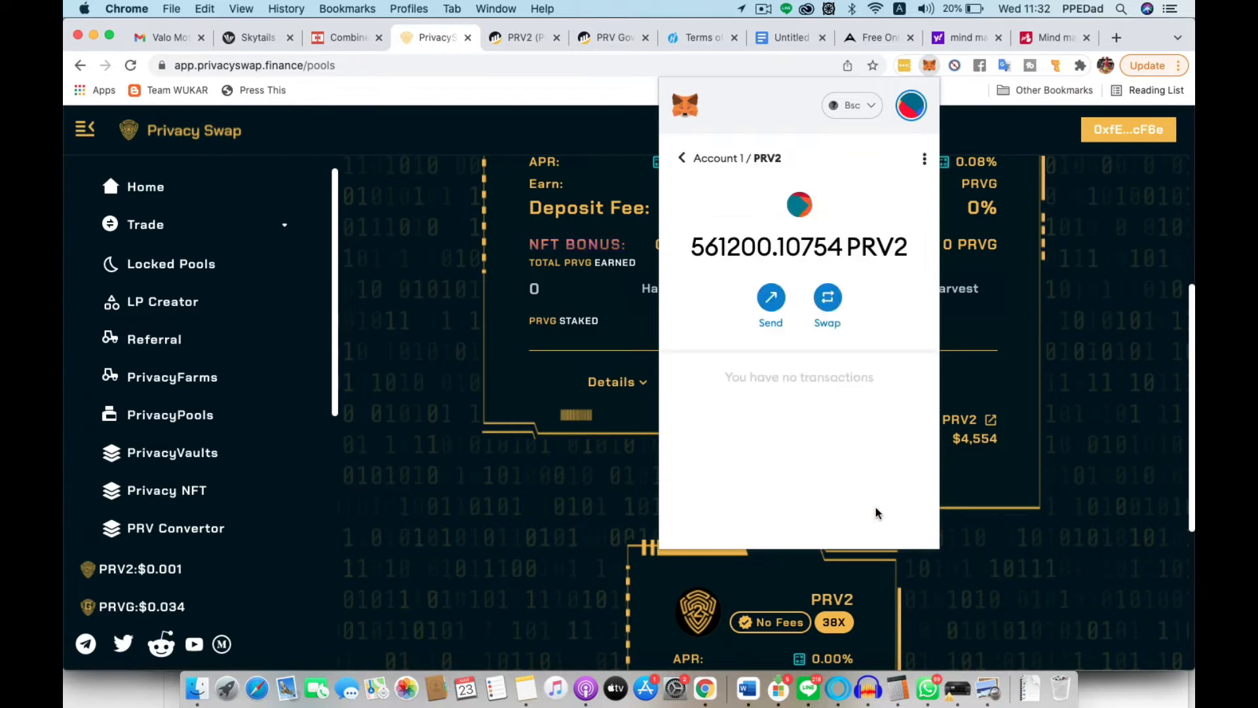
mouse_move(714, 191)
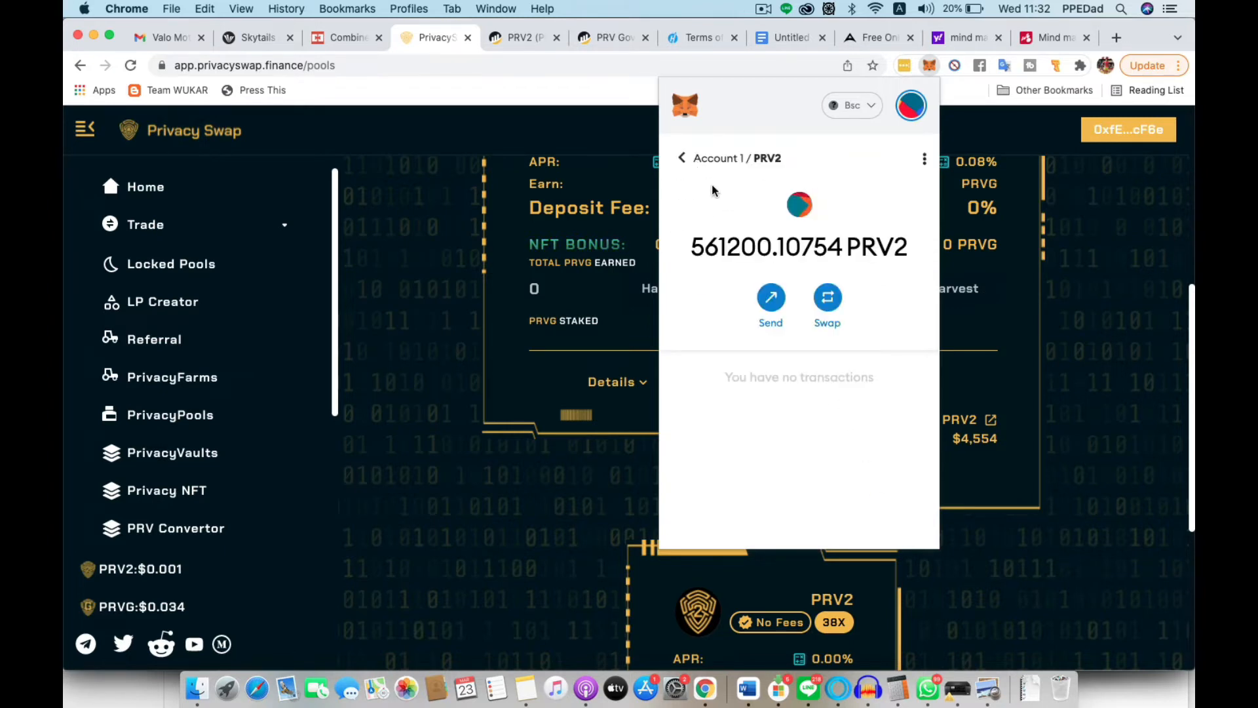
click(680, 158)
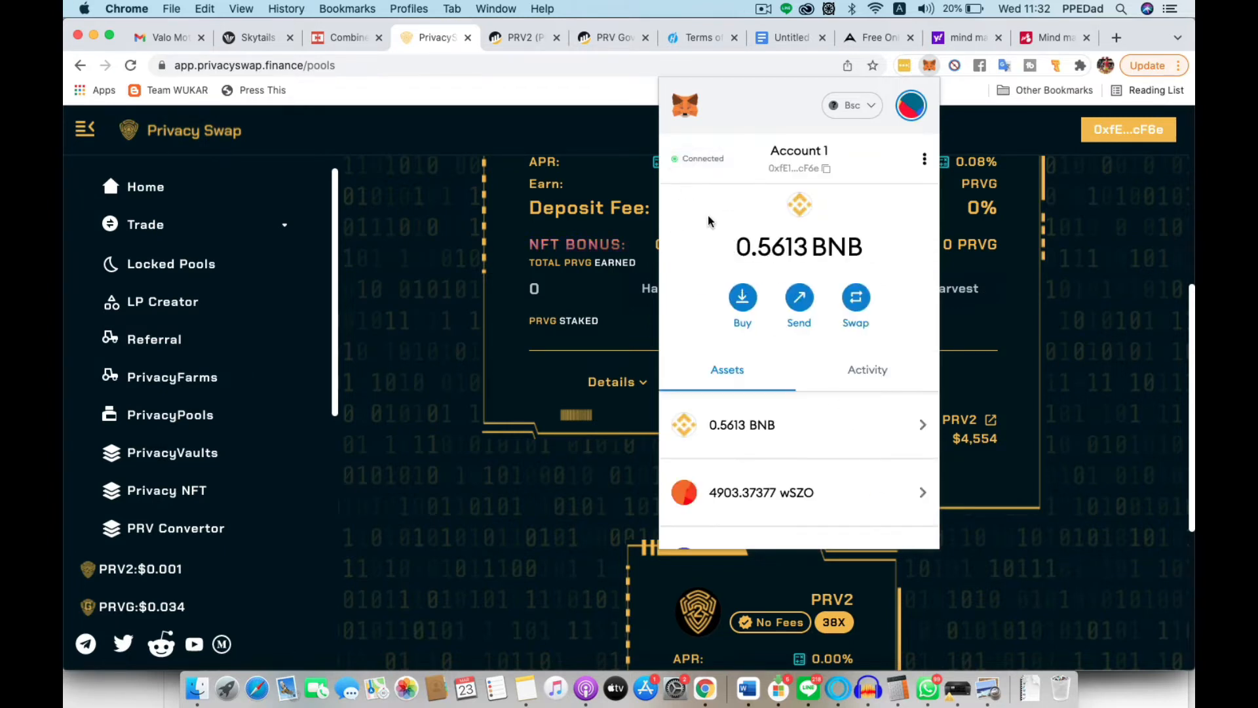
scroll(down, 3)
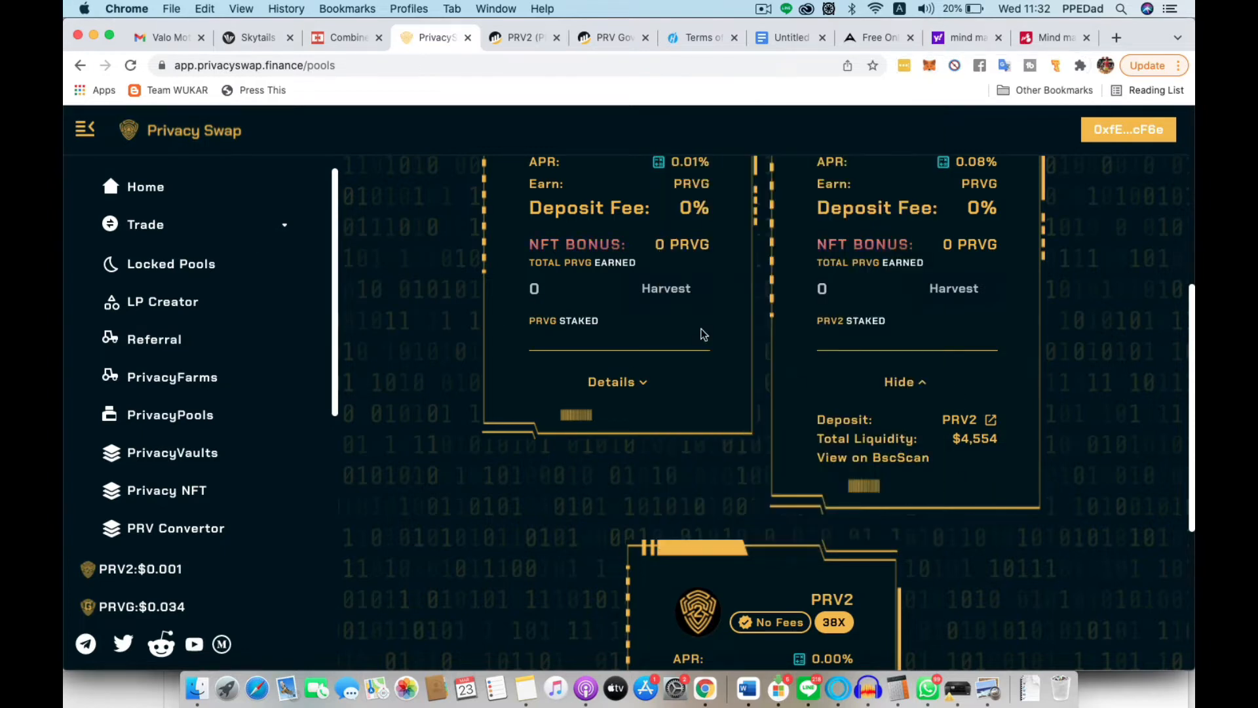
mouse_move(163, 301)
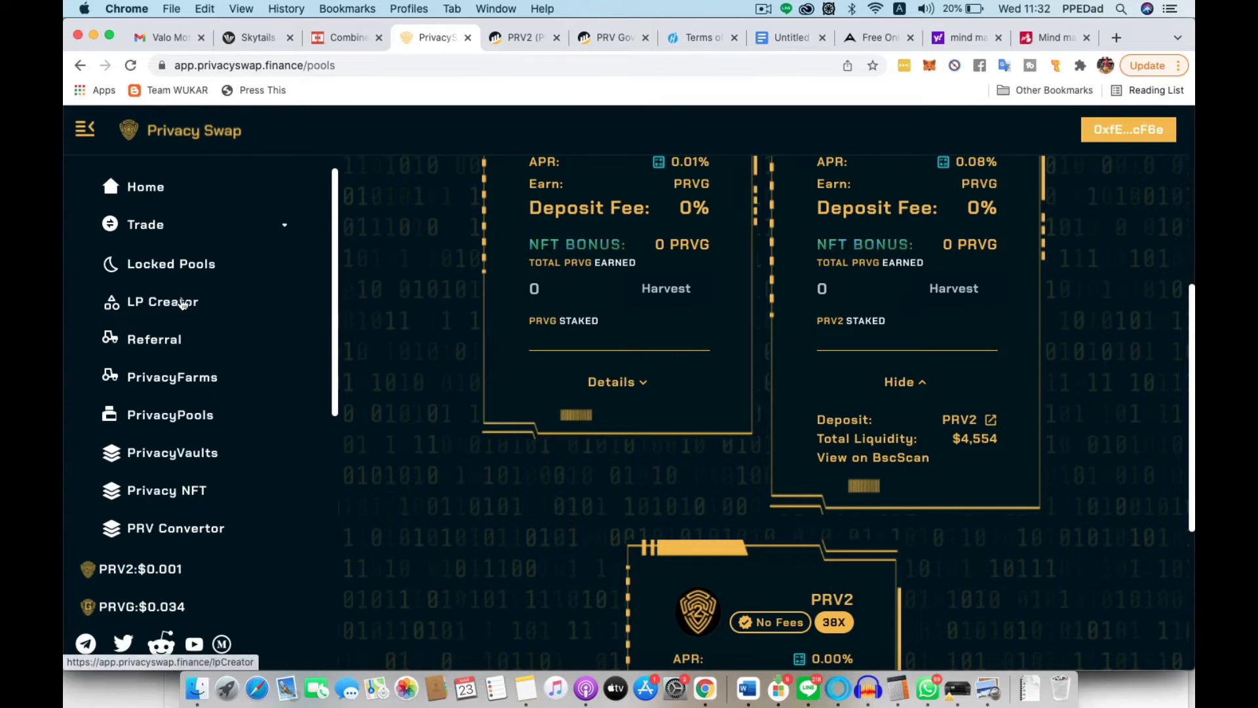
mouse_move(170, 263)
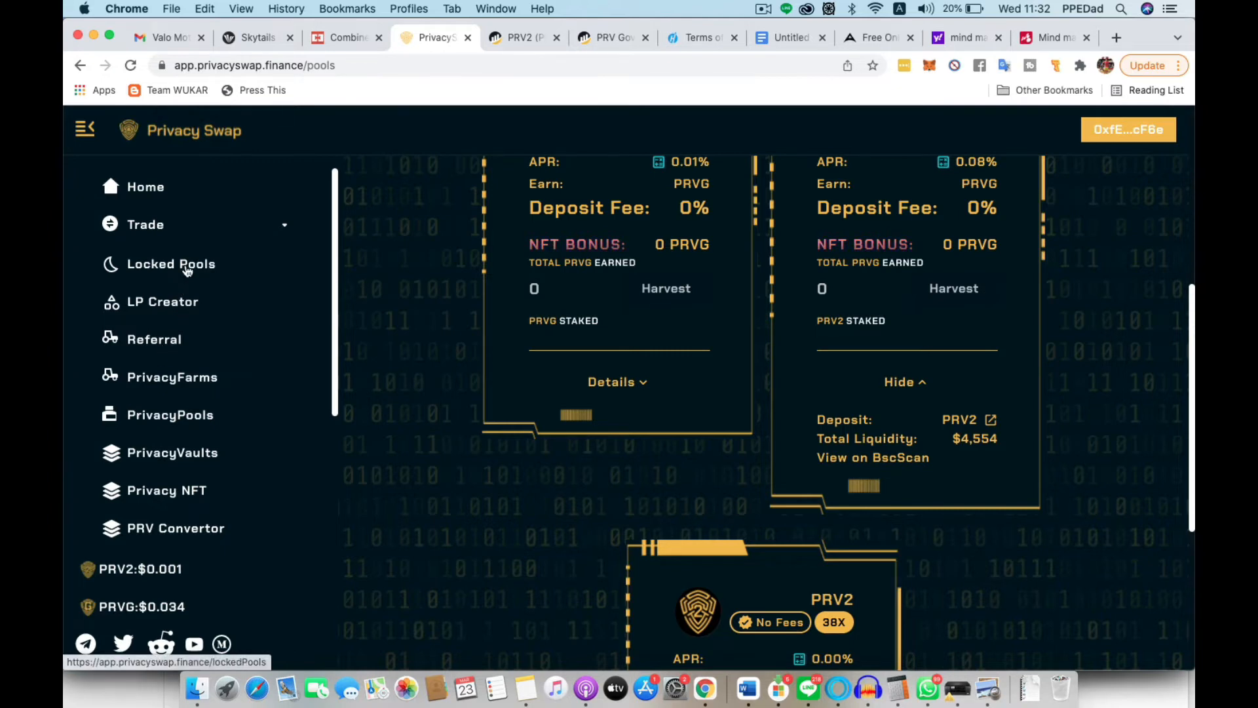
mouse_move(169, 338)
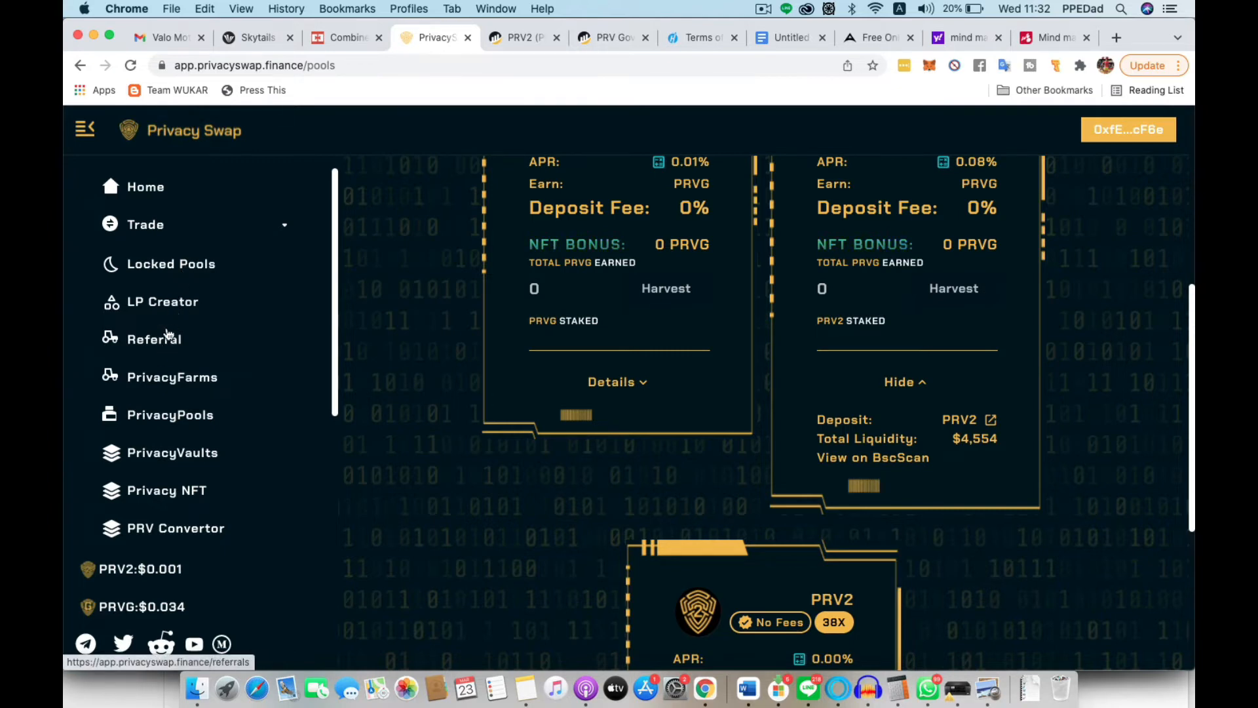
mouse_move(171, 452)
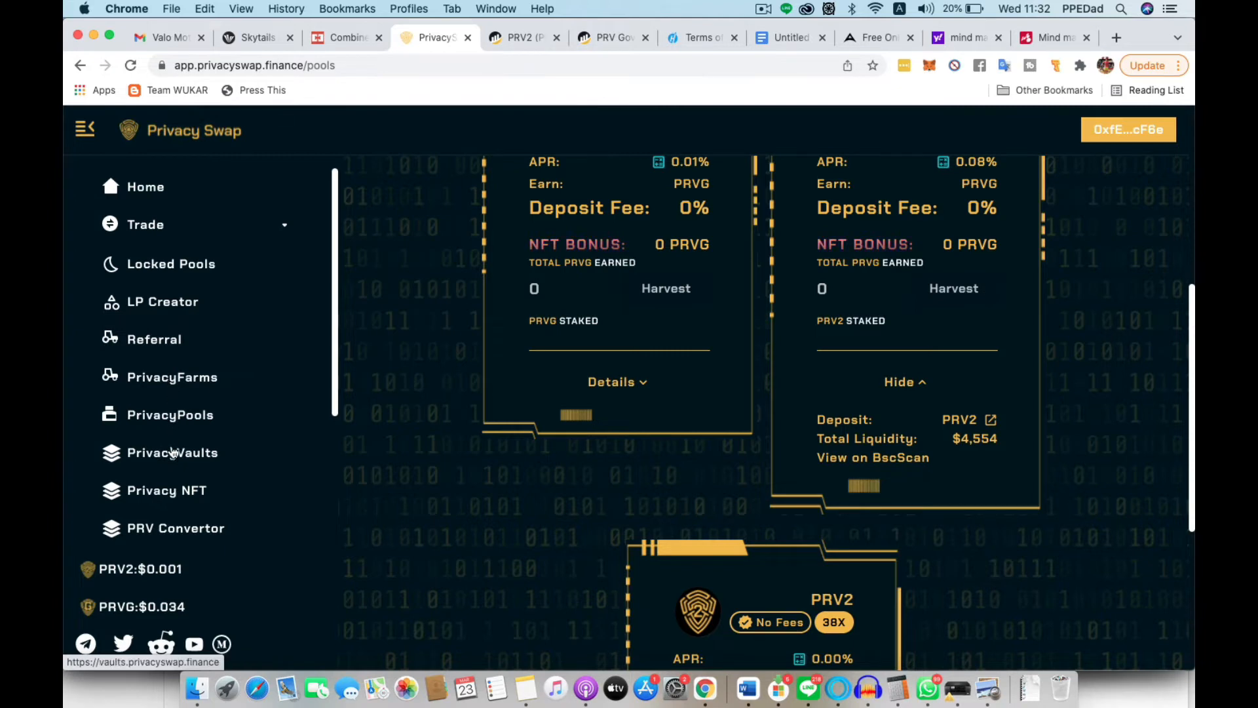
- Connect MetaMask Account 1 to the PrivacyVaults site via the Injected wallet option
click(172, 452)
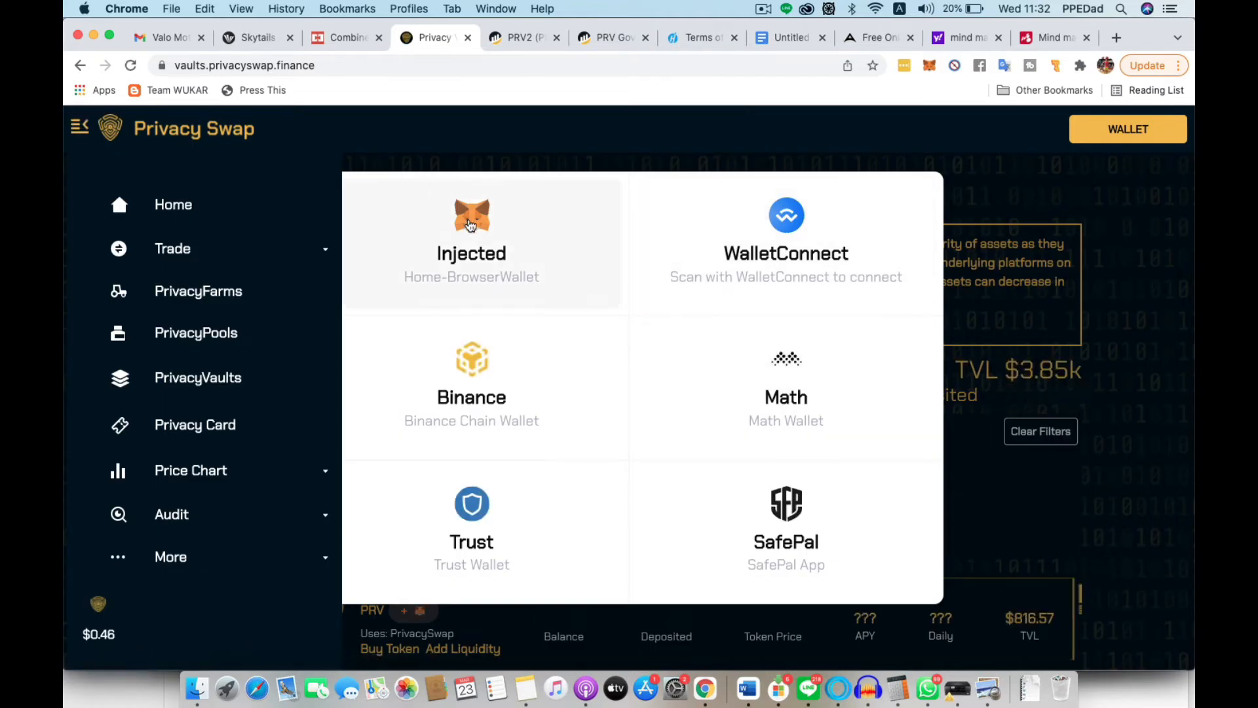
click(471, 233)
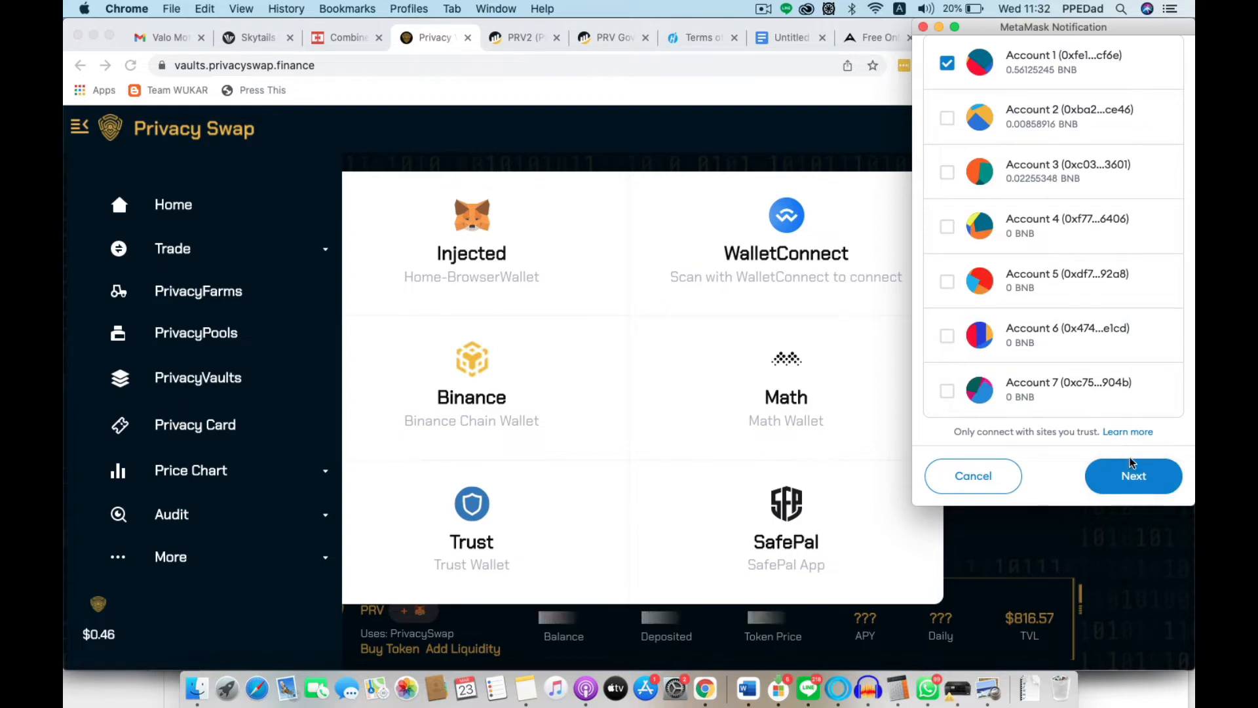
click(1132, 474)
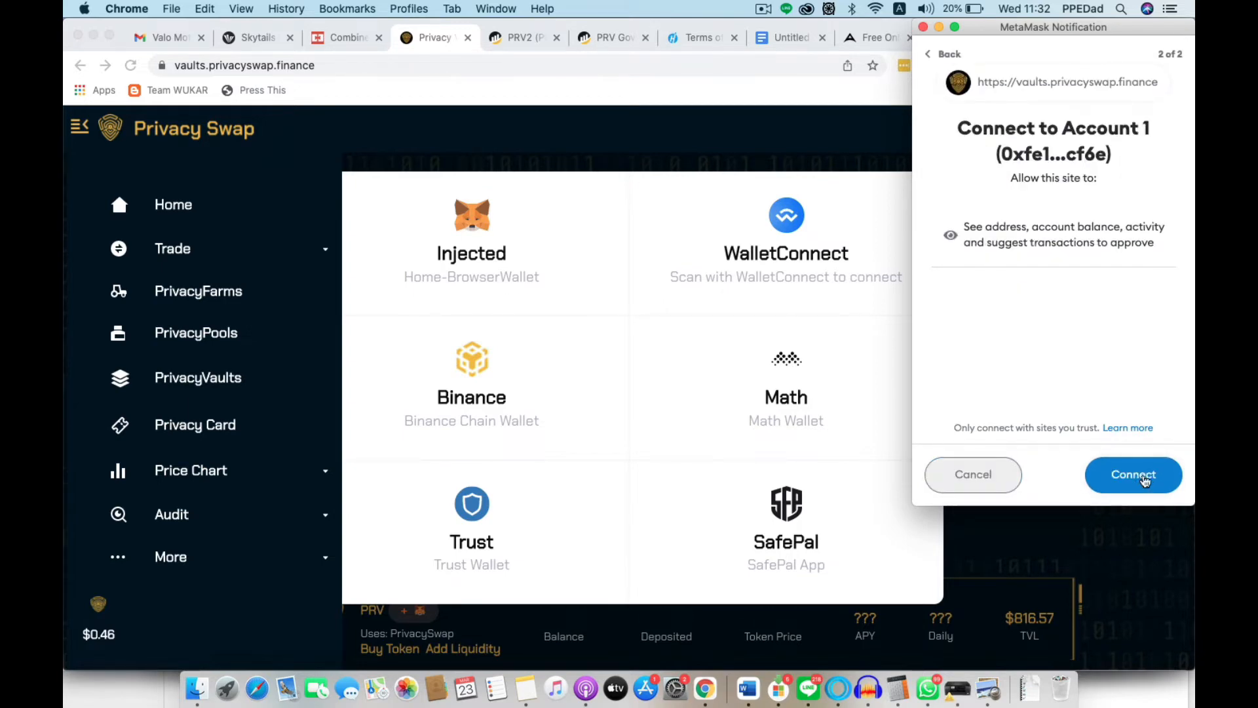
click(1132, 475)
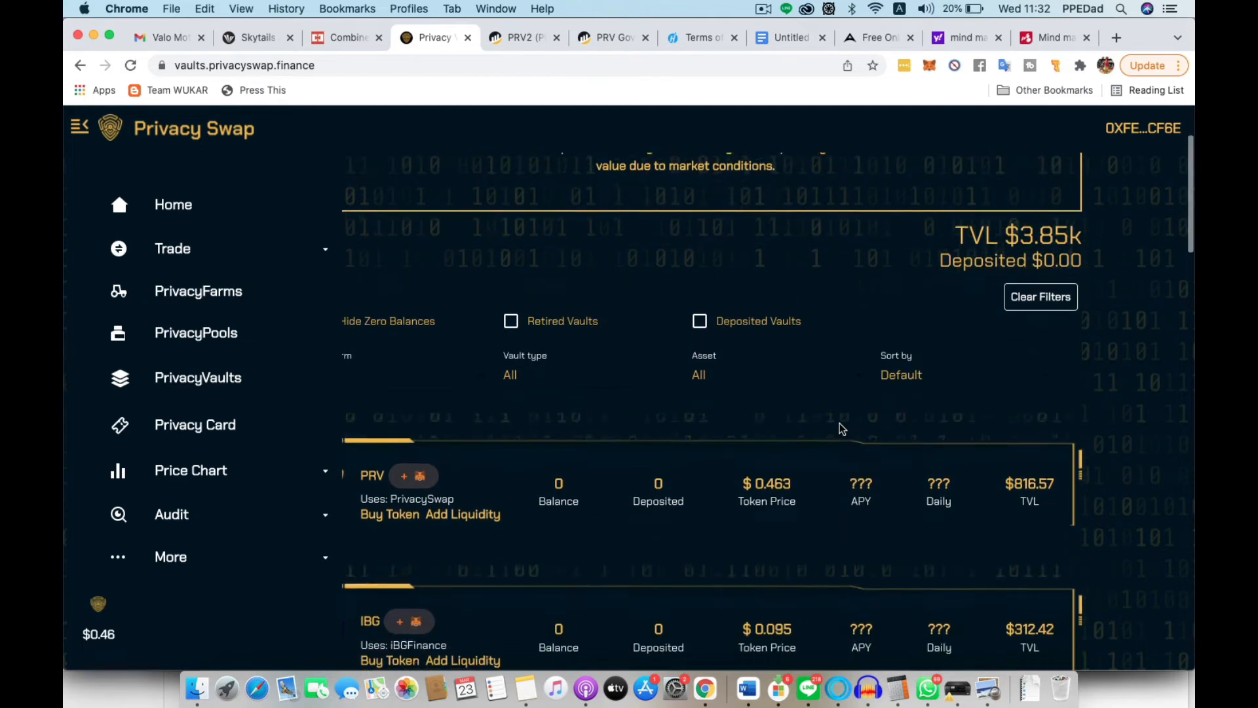
- Browse the loaded vault list (PRV, IBG, ADA-BNB) with zero balances
scroll(up, 3)
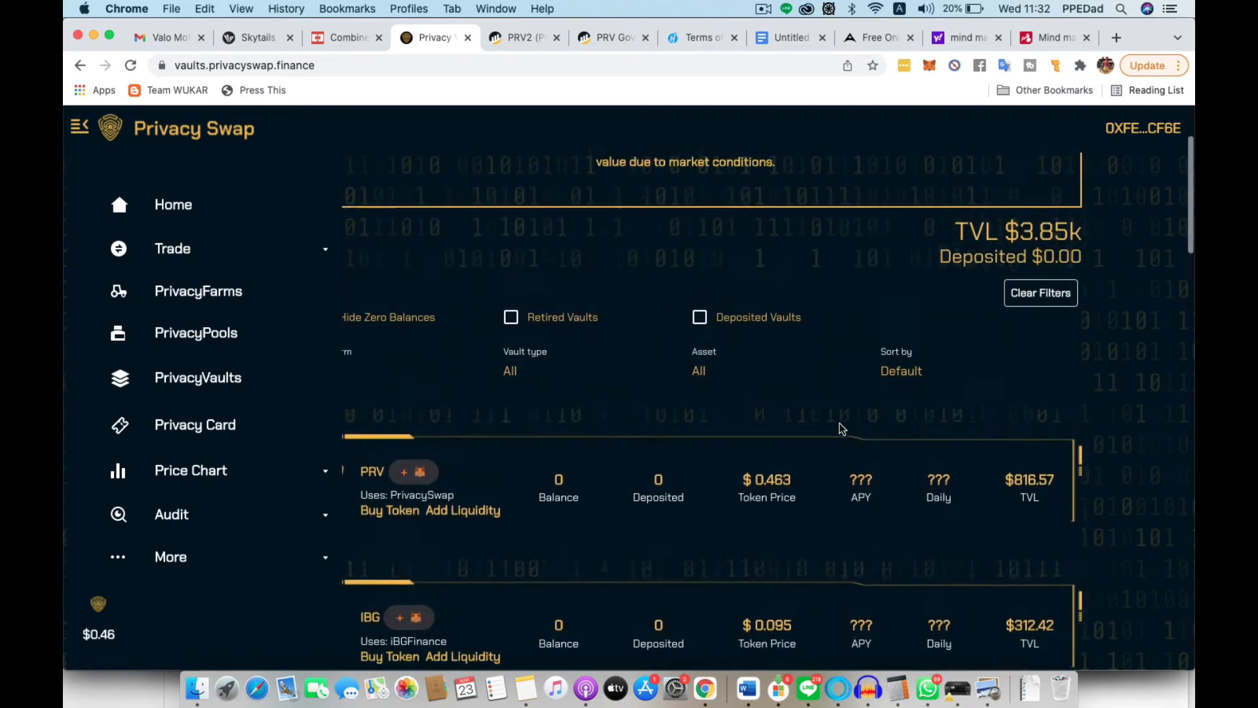
scroll(down, 3)
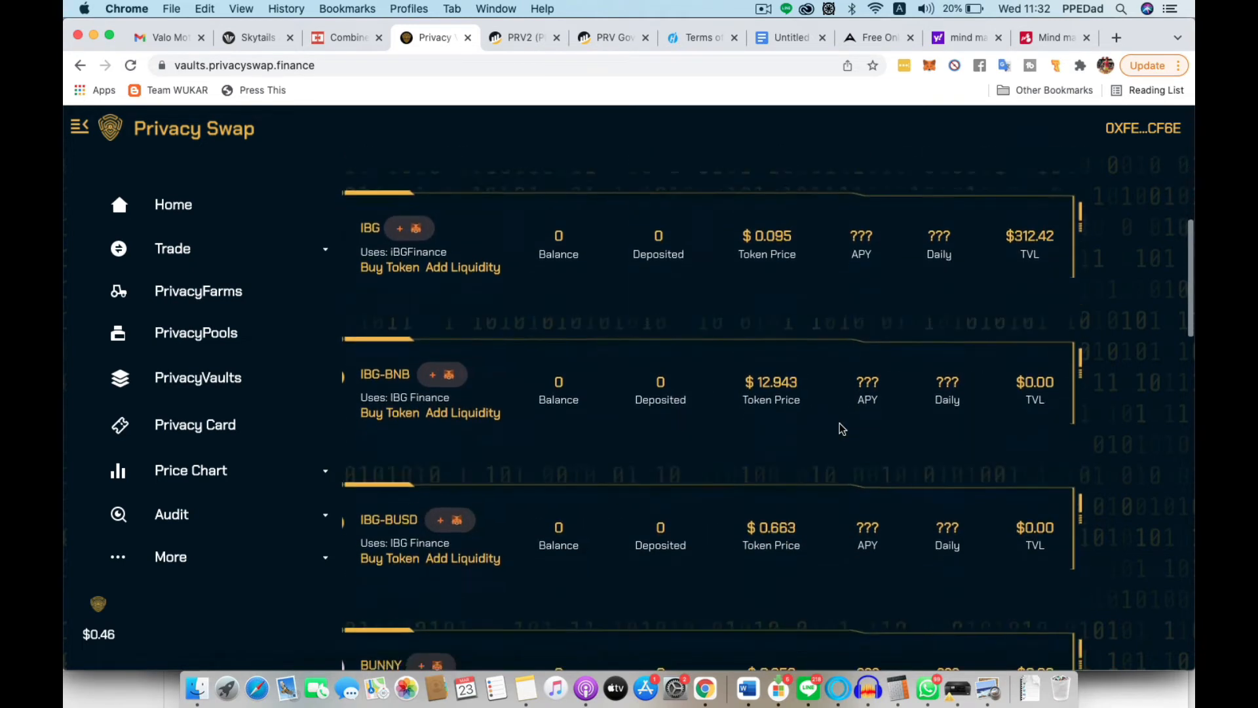
scroll(down, 3)
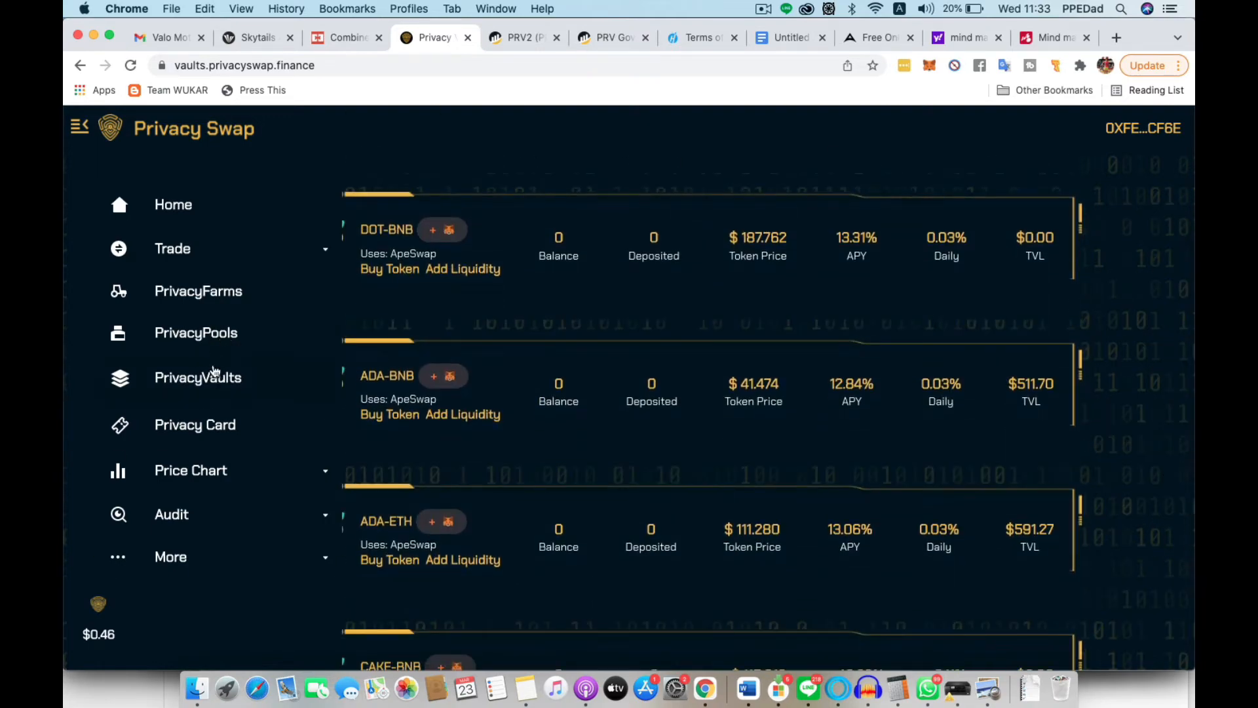
- Go to Privacy Farms and reach the PRVG-BNB farm showing 909.716 PRV2 earned
click(198, 291)
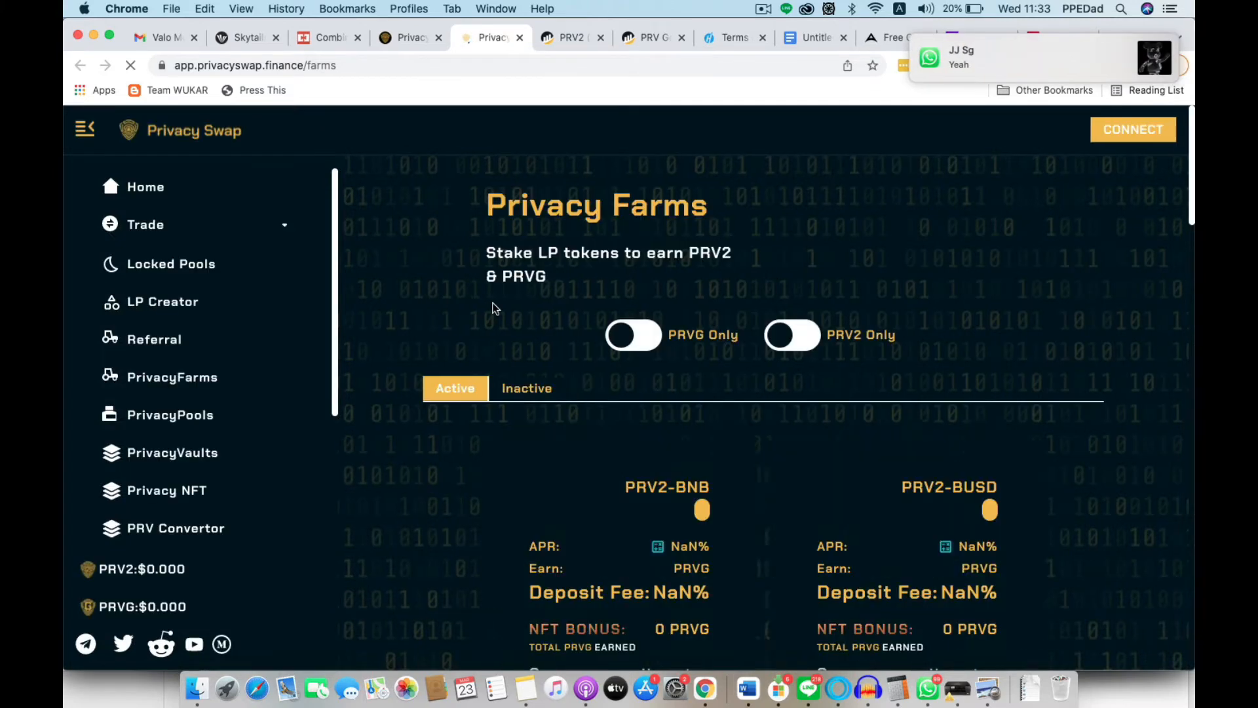
click(1132, 129)
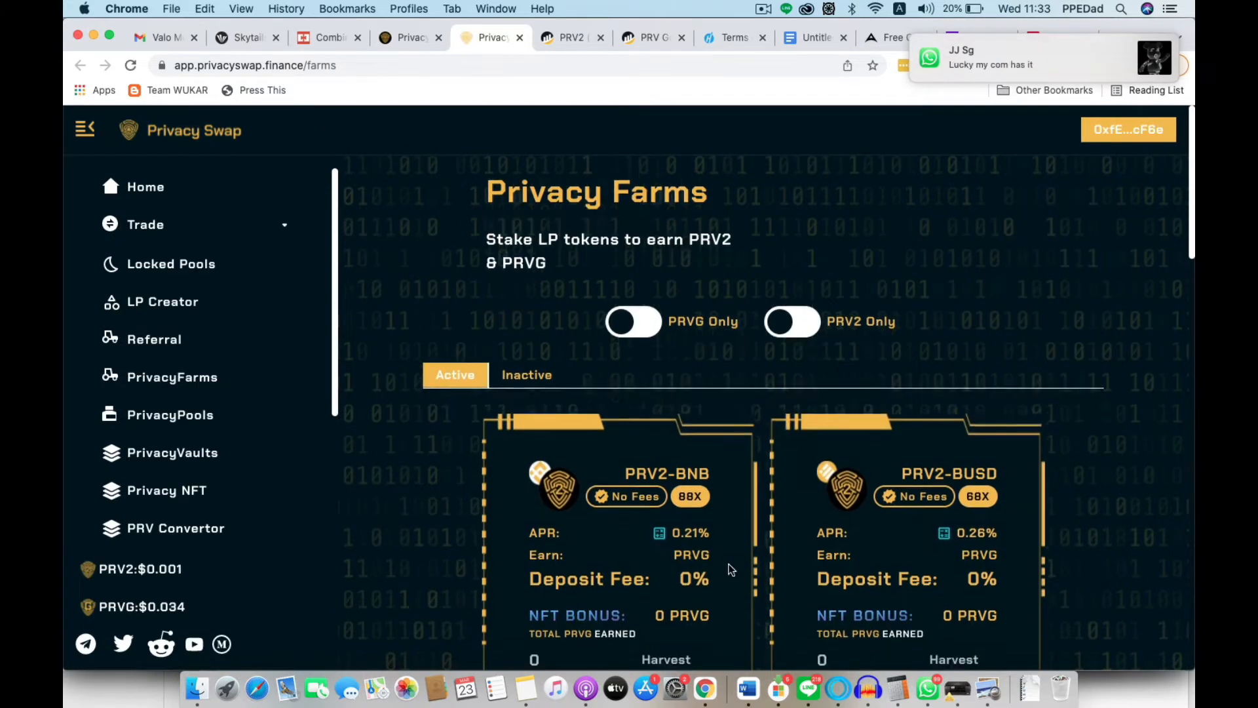
scroll(down, 3)
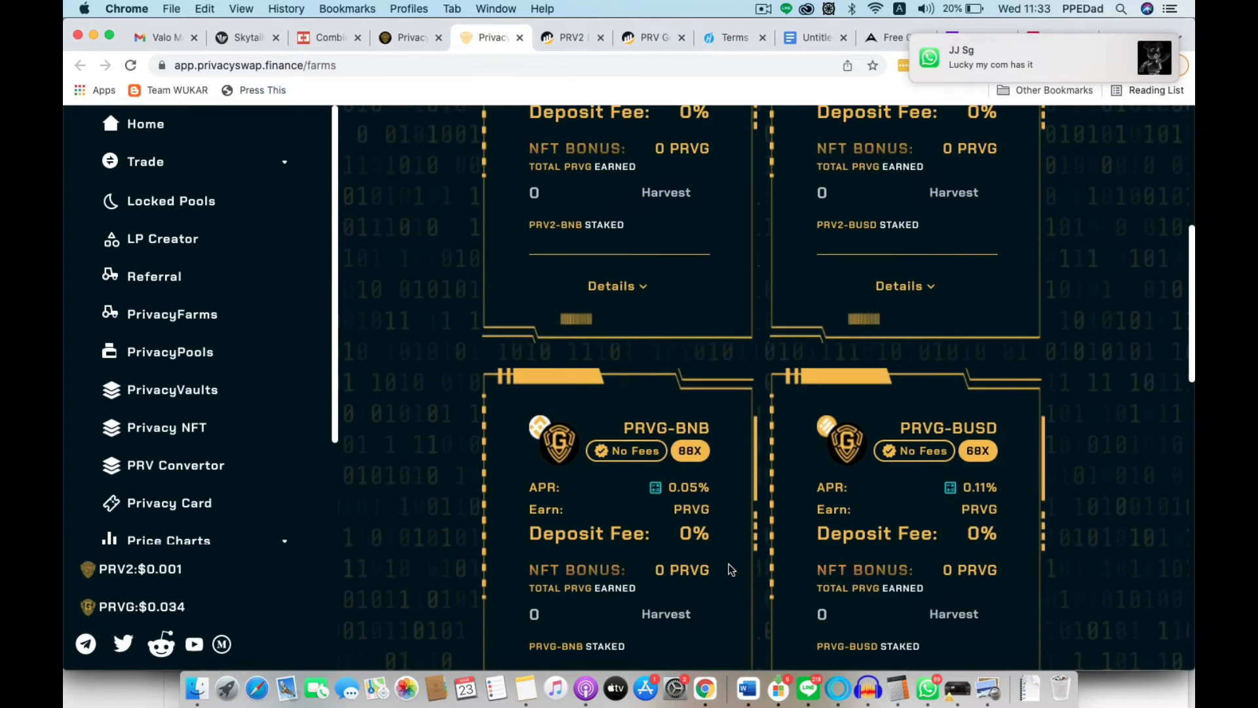
scroll(down, 3)
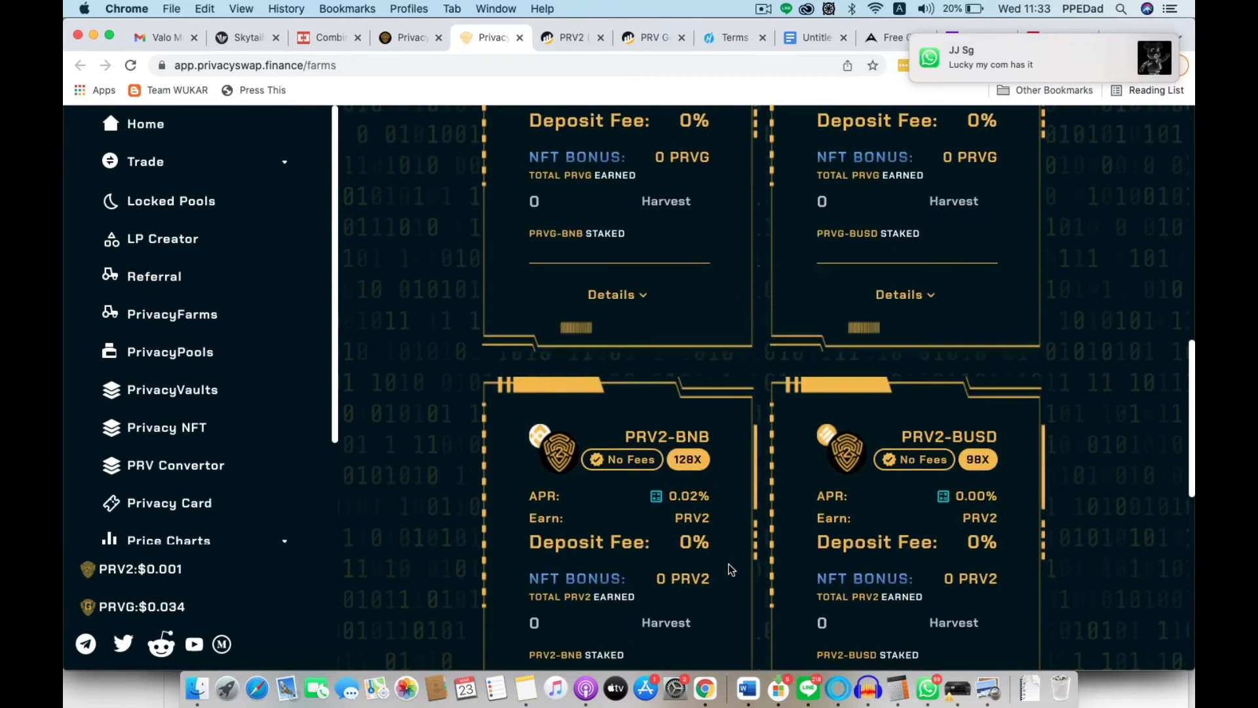
scroll(down, 3)
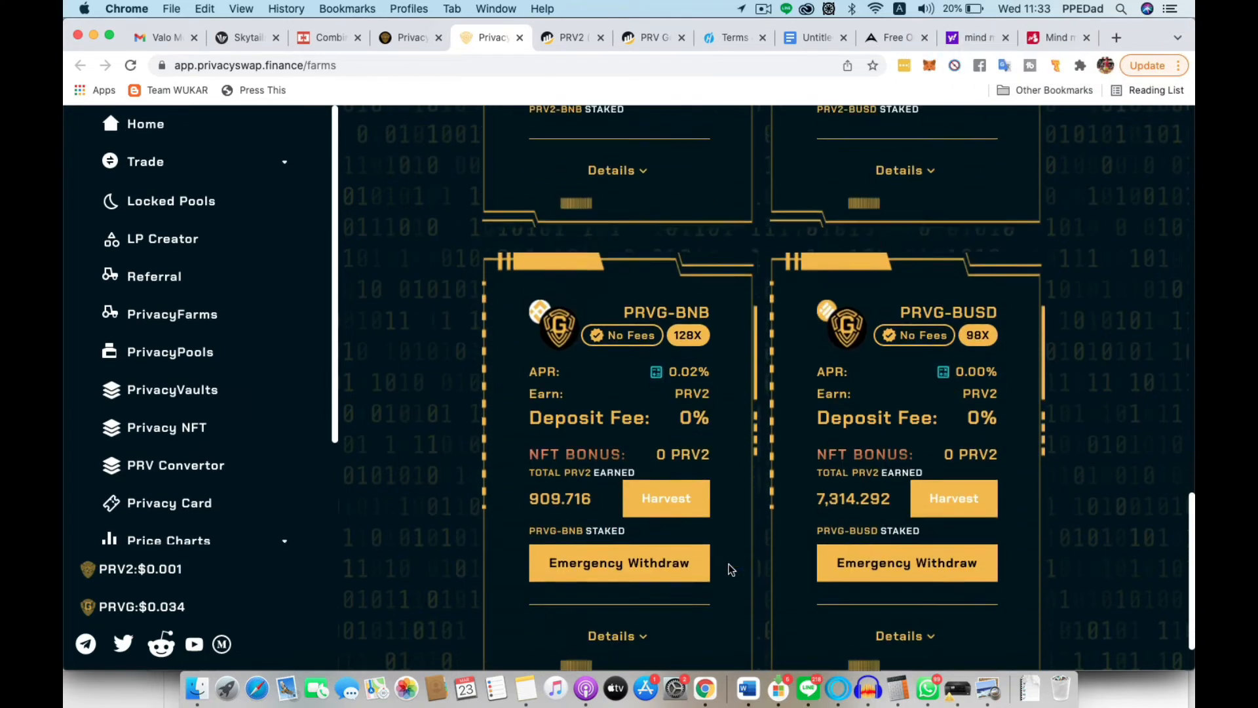
scroll(down, 3)
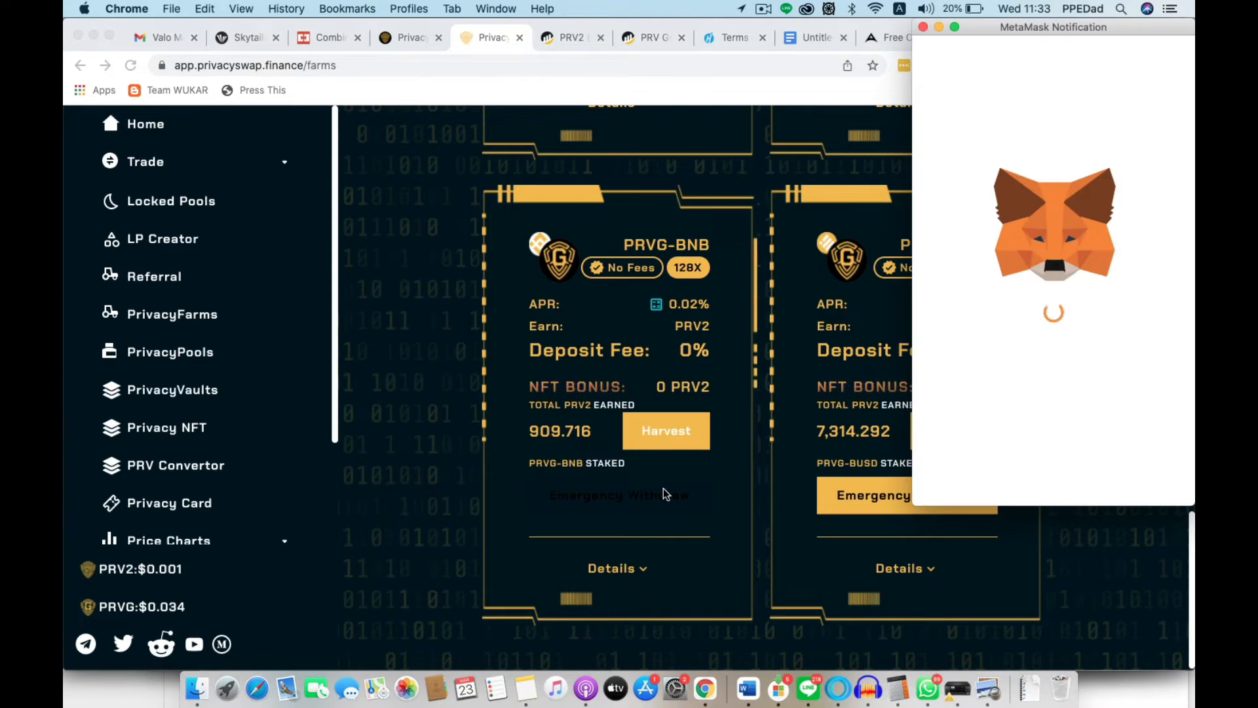
click(618, 495)
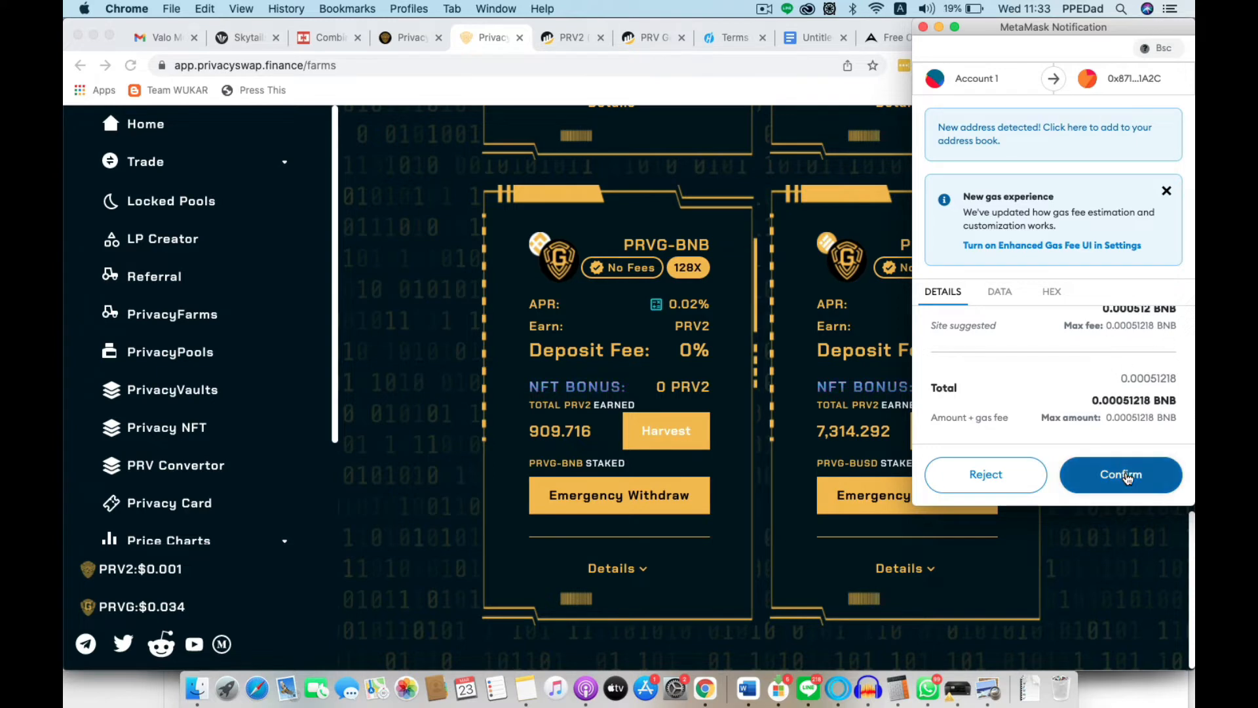
click(1120, 474)
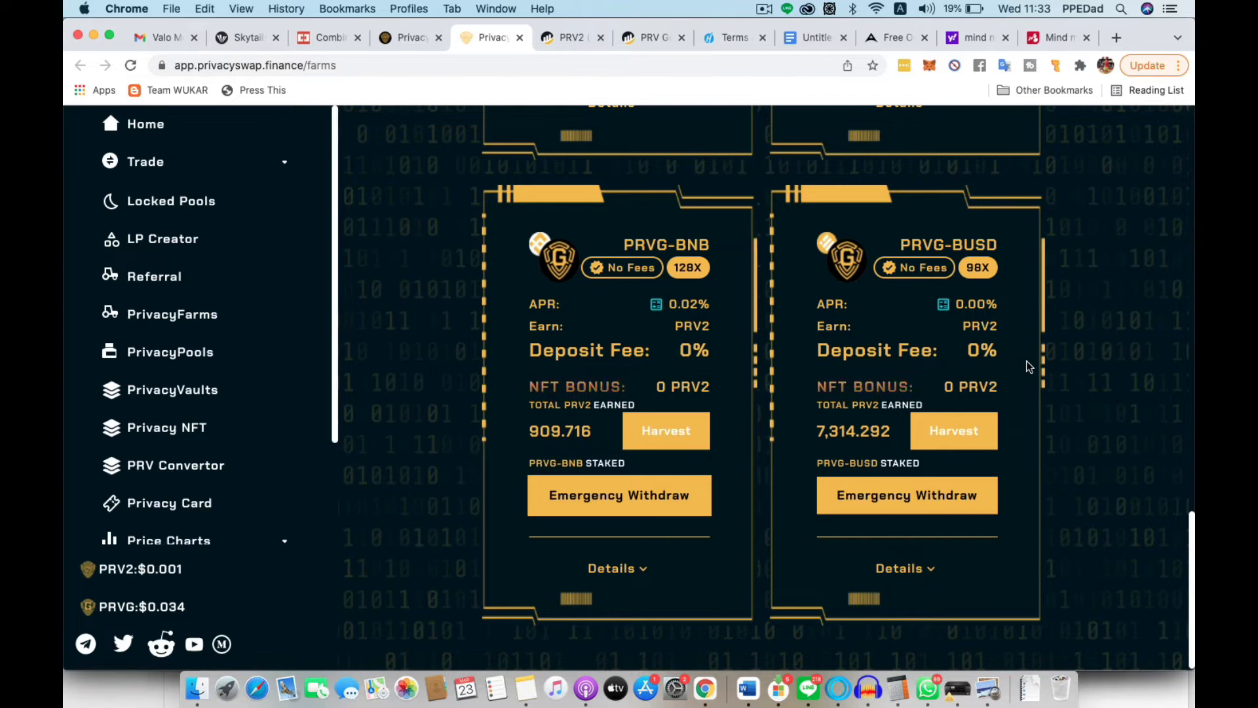
click(665, 430)
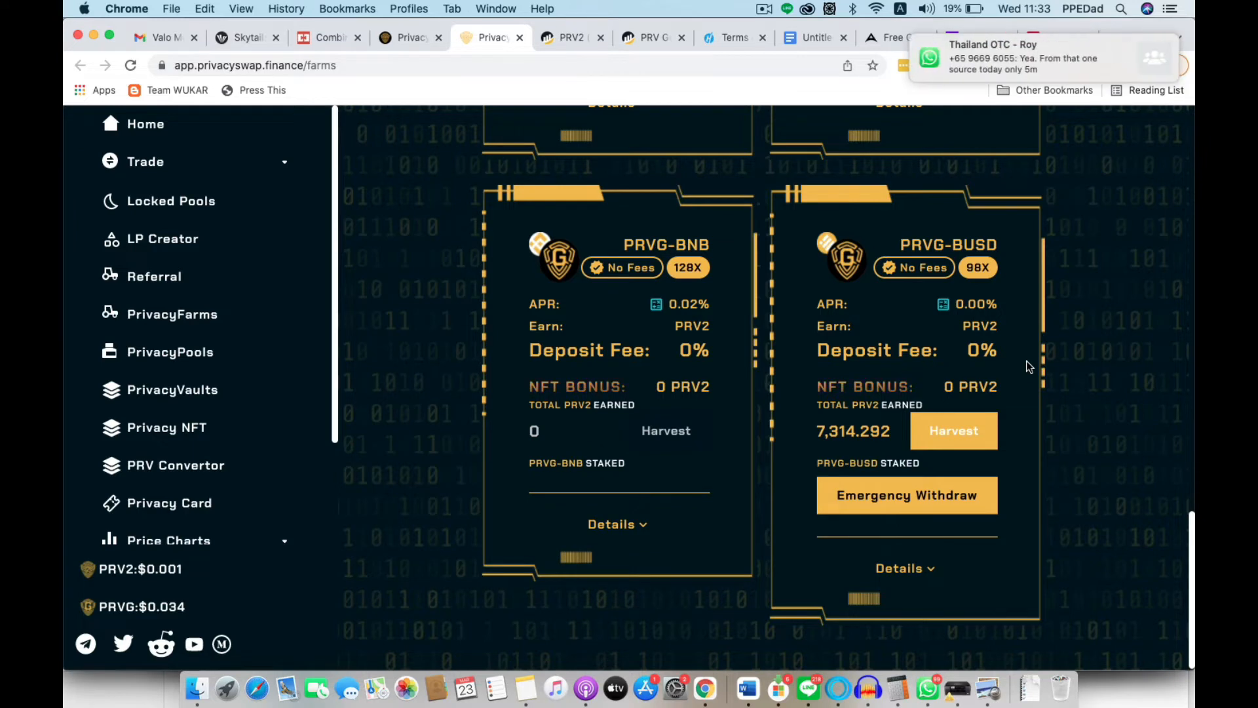
mouse_move(1078, 238)
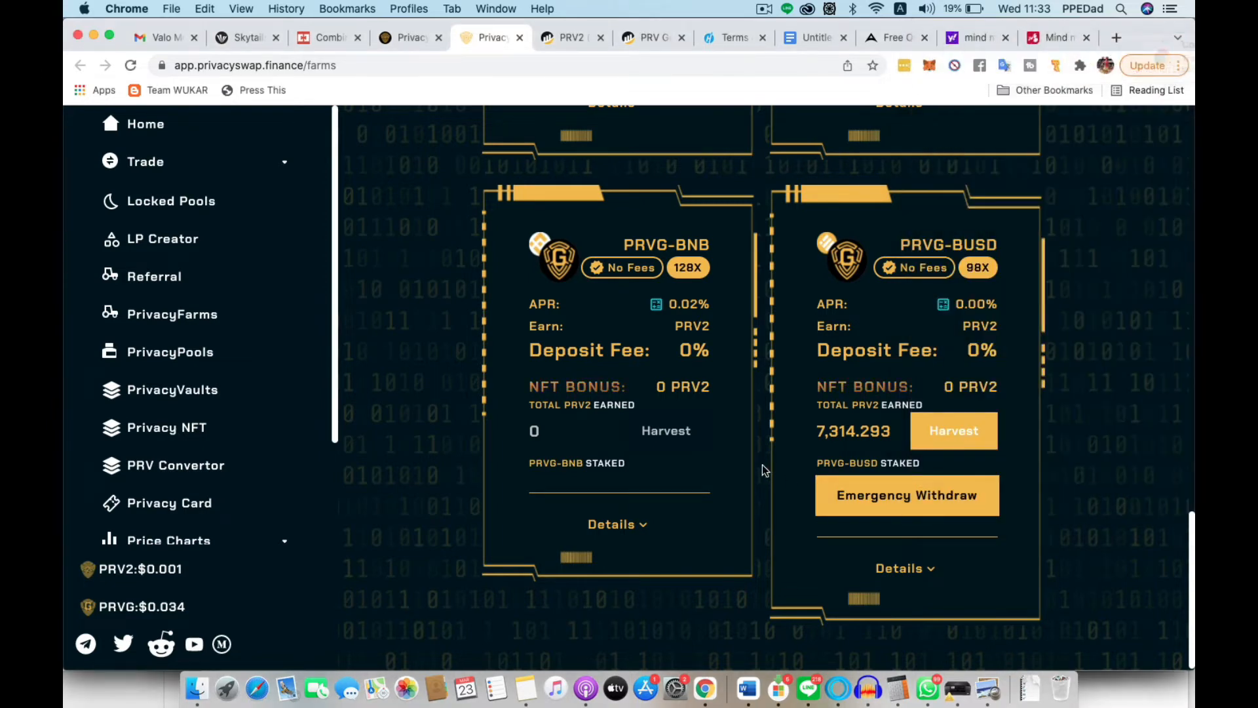
- Look up the PRVG-BNB Pancake LP token contract on BscScan and return to the farms
click(616, 524)
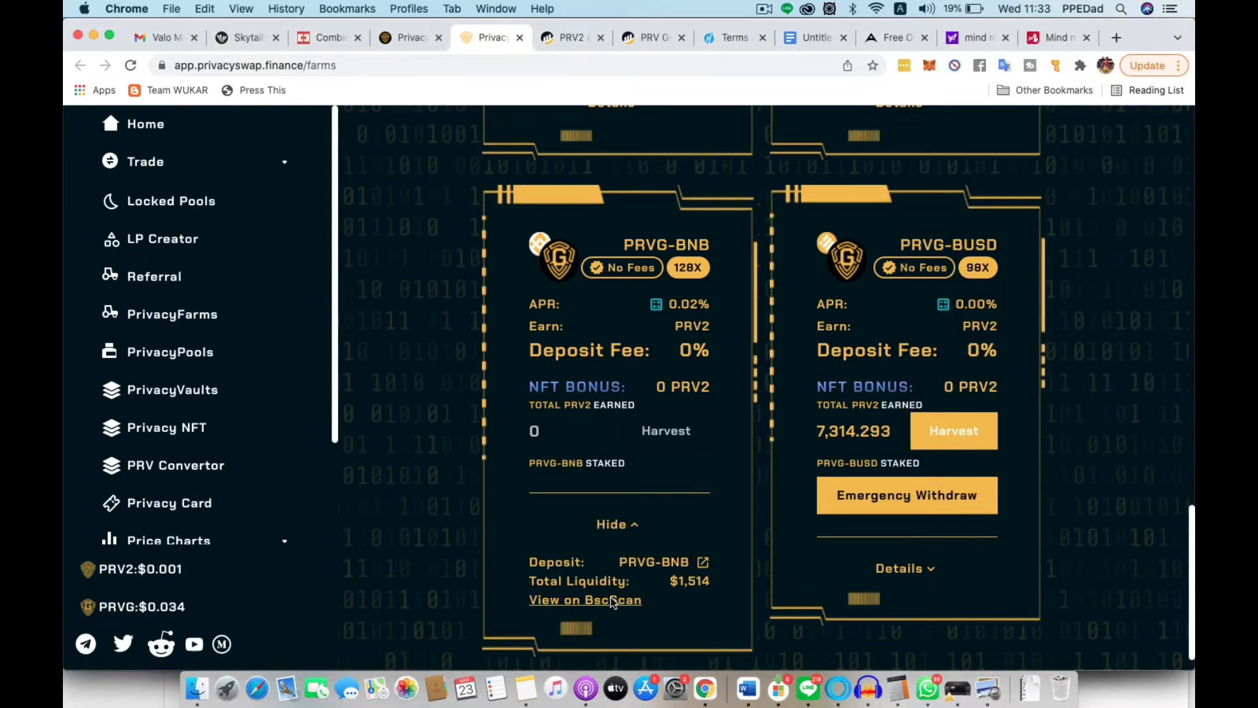
click(584, 599)
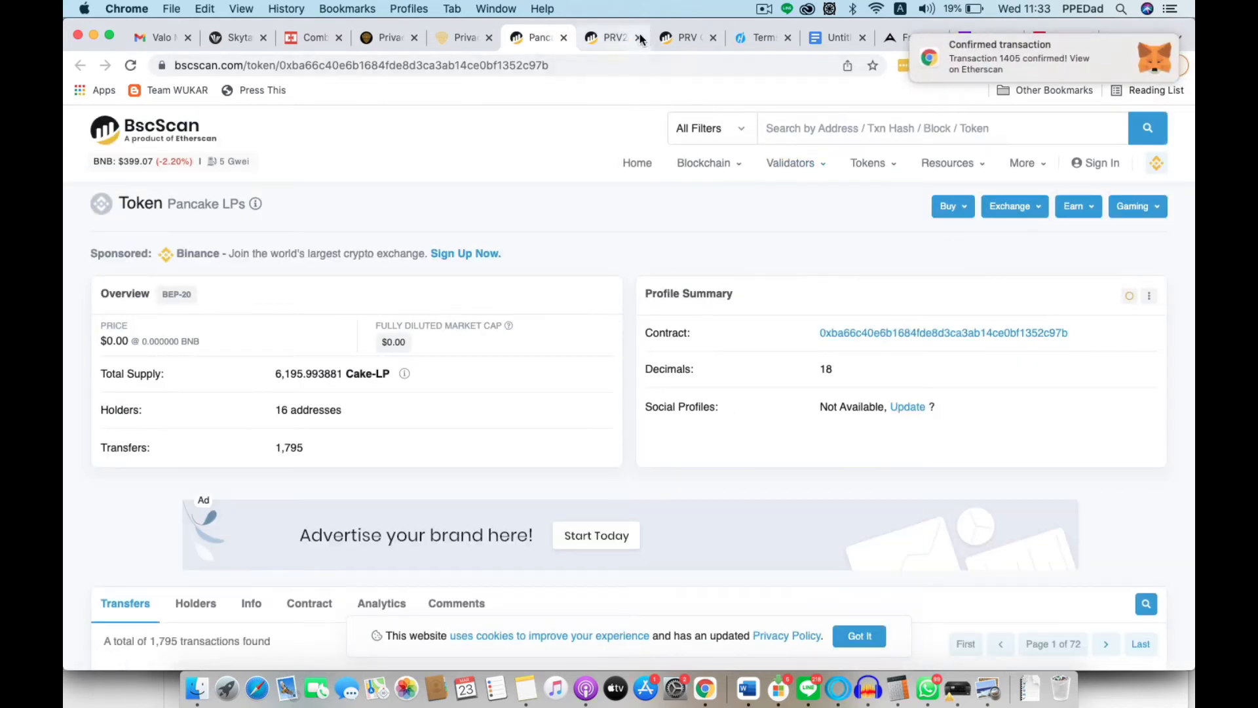
click(462, 36)
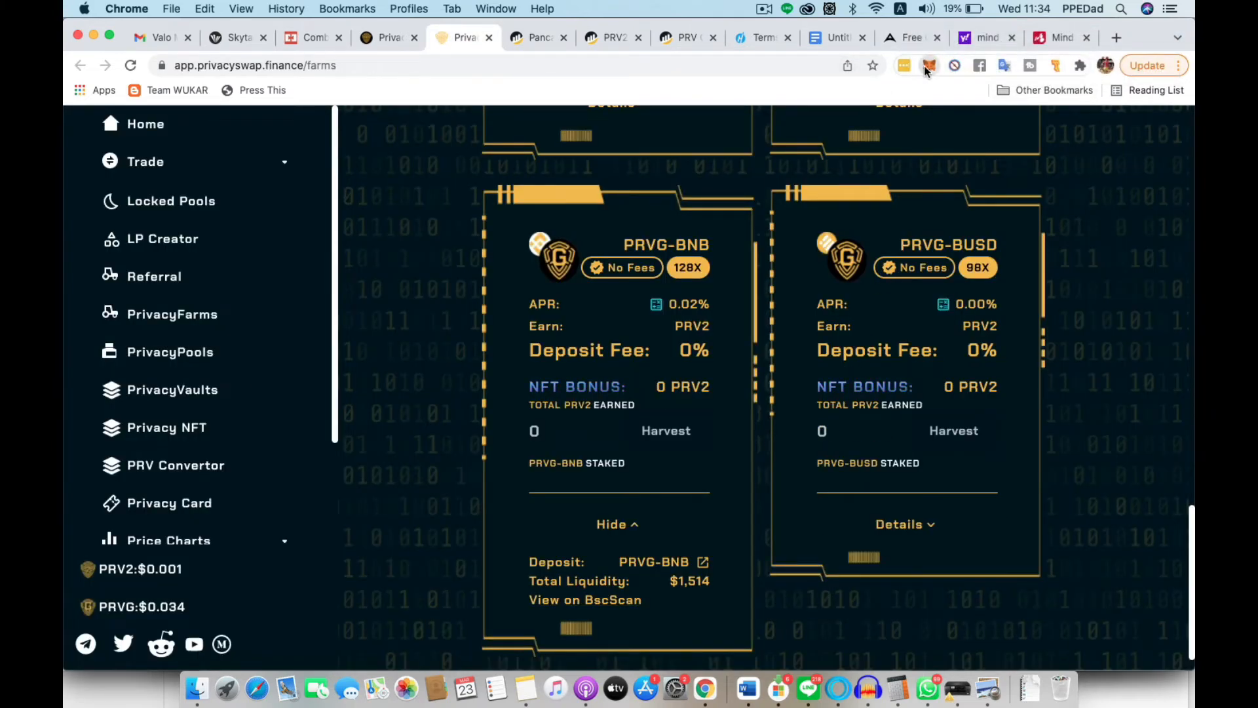
- Import the LP contract as custom token PRVG-BNBLP, giving a balance of 18.37165
click(929, 65)
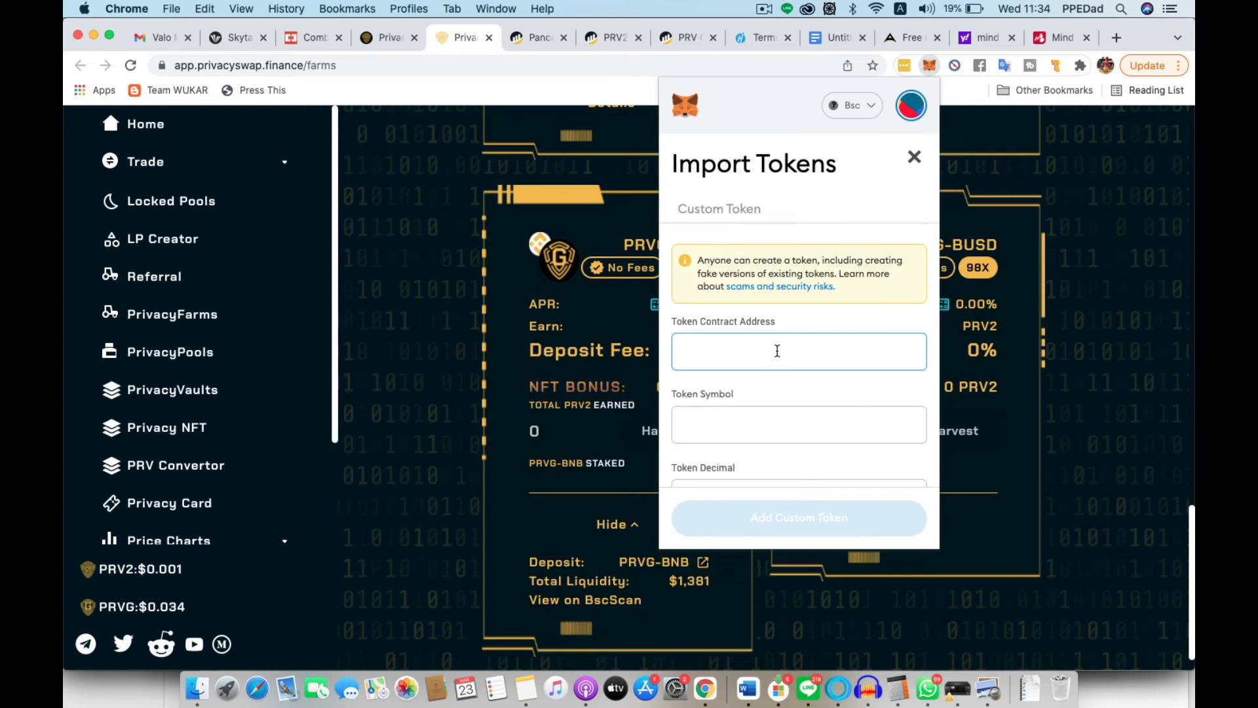
text(5B1684fDe8D3ca3aB14CE0bf1352C97B)
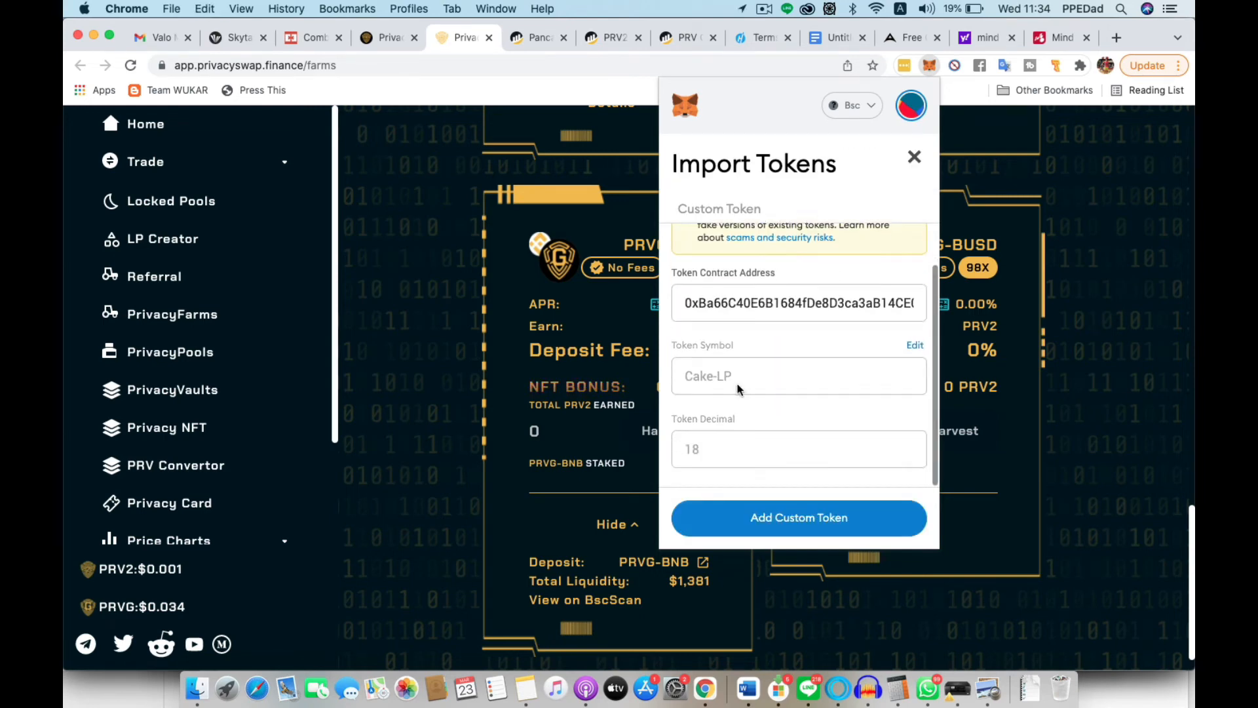
mouse_move(759, 415)
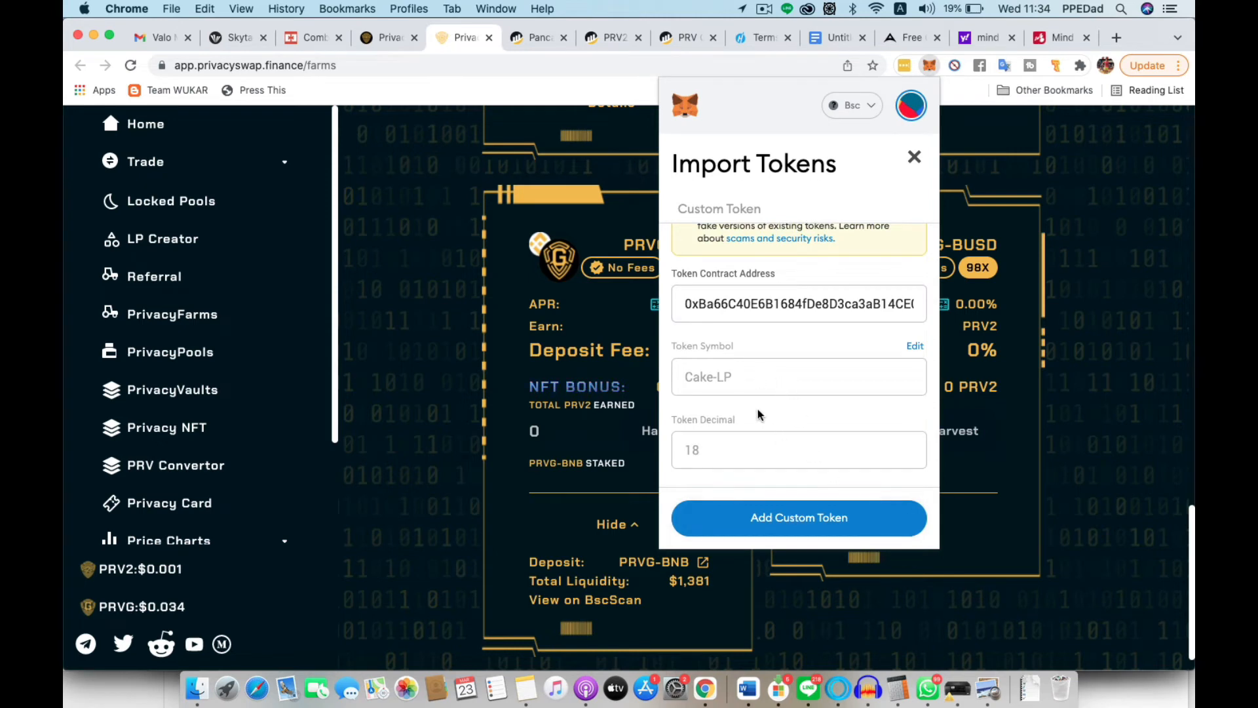
mouse_move(784, 388)
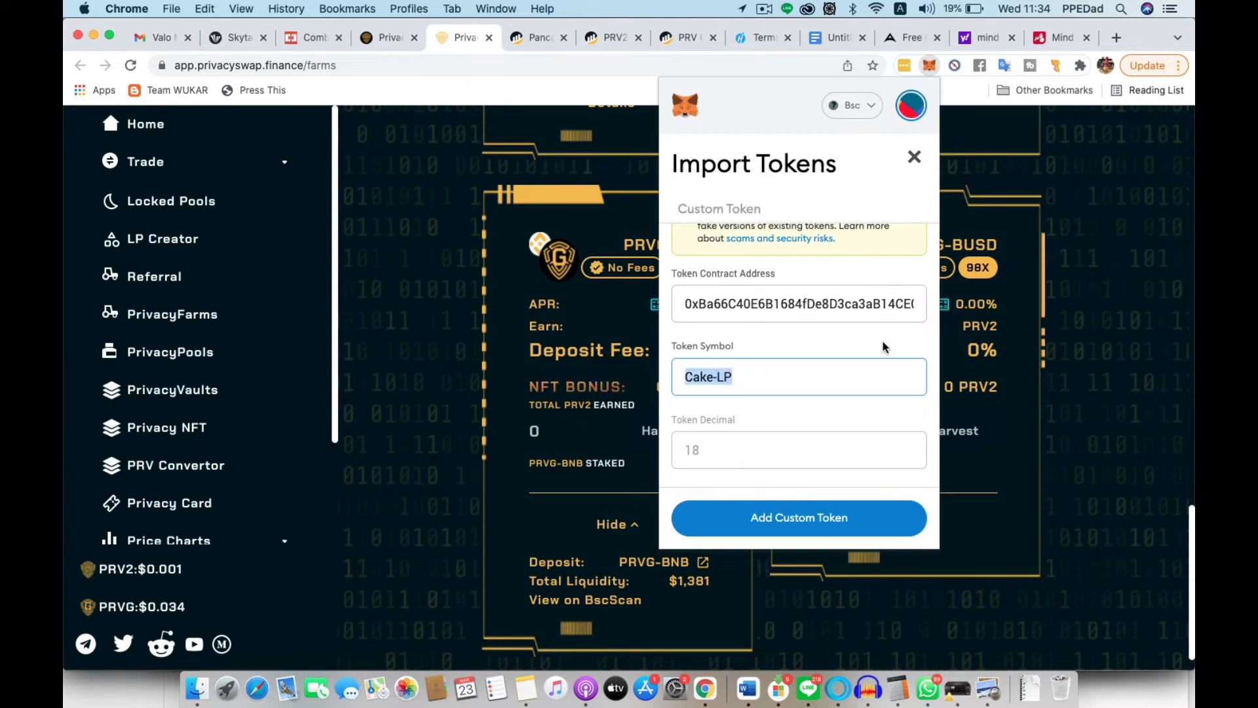
text(PRVHG)
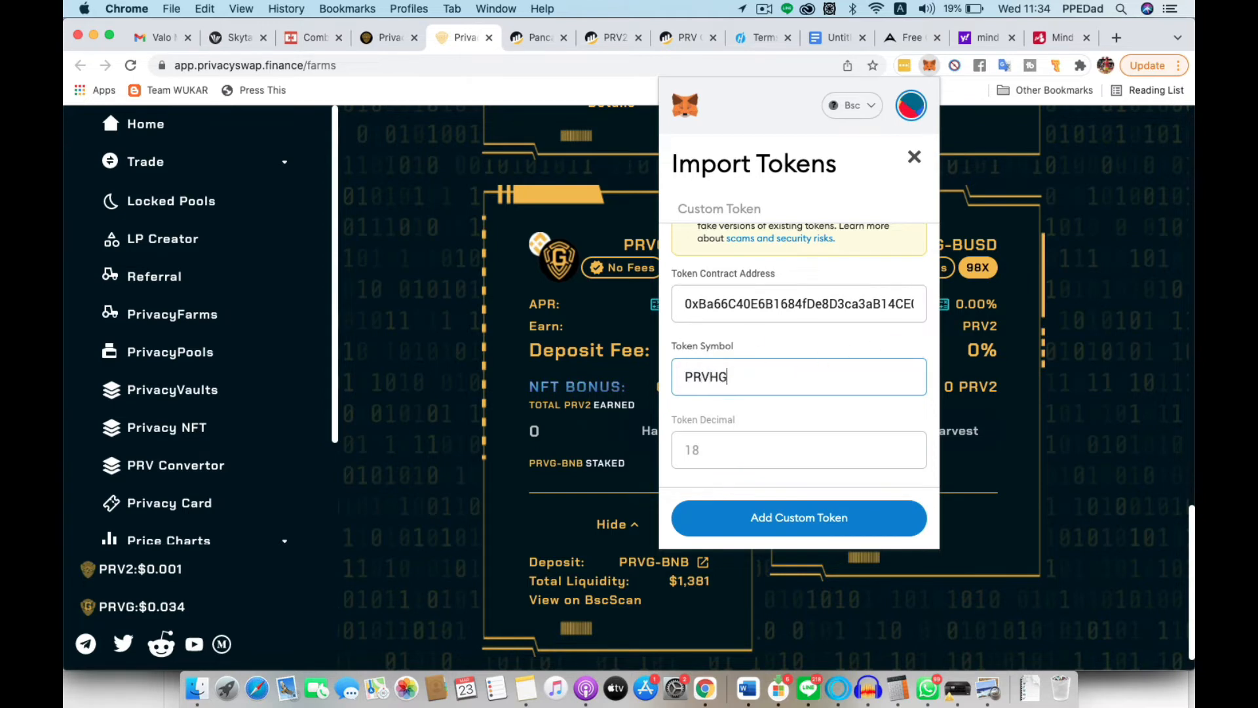
text(PRVG-BNB)
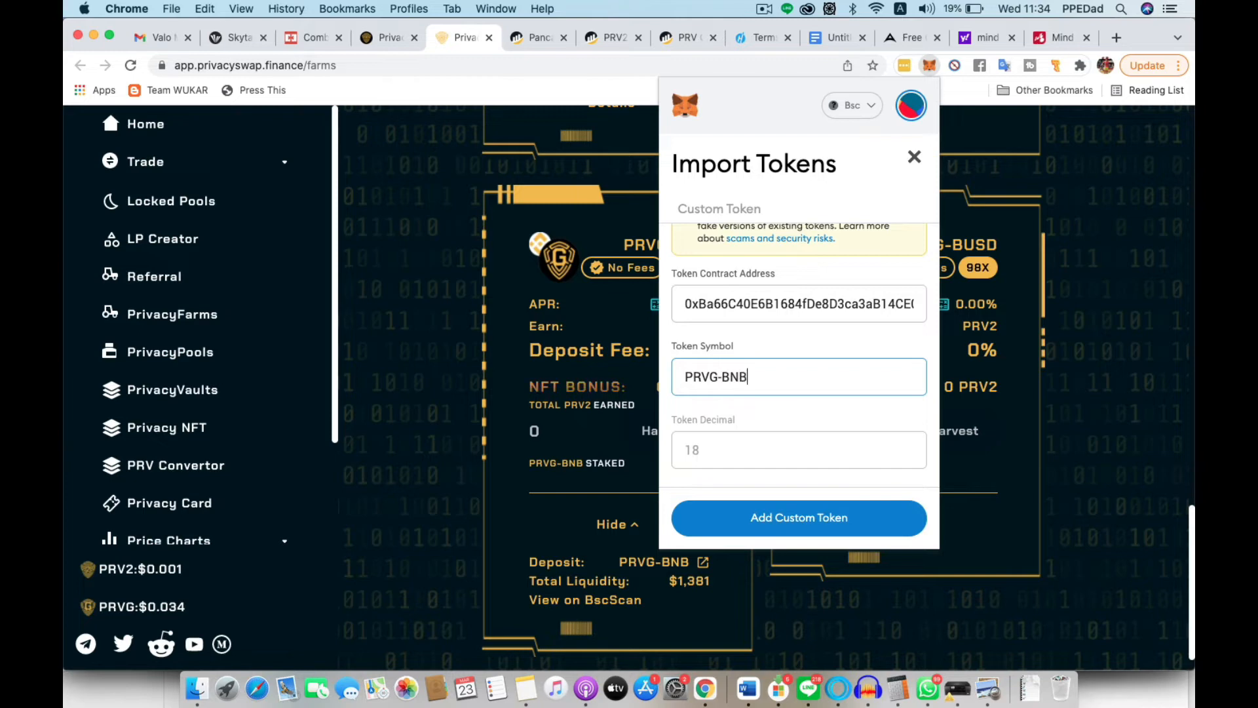
text(LP)
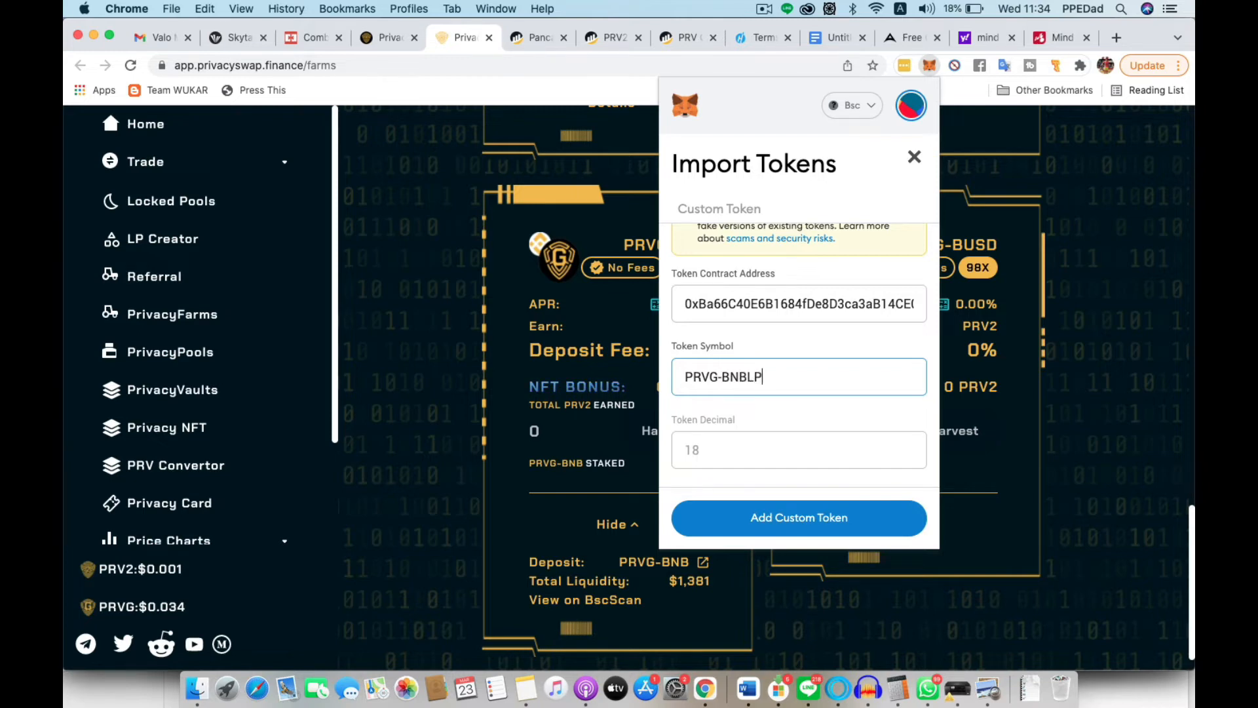
mouse_move(870, 475)
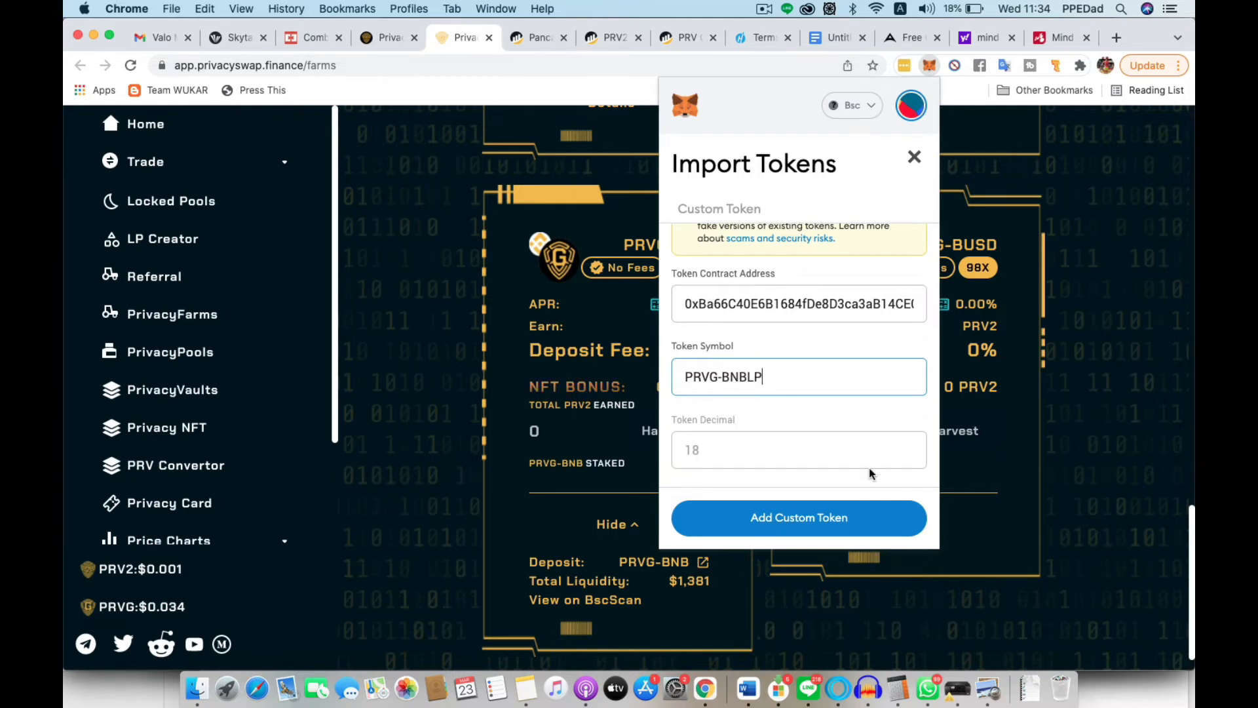
click(798, 516)
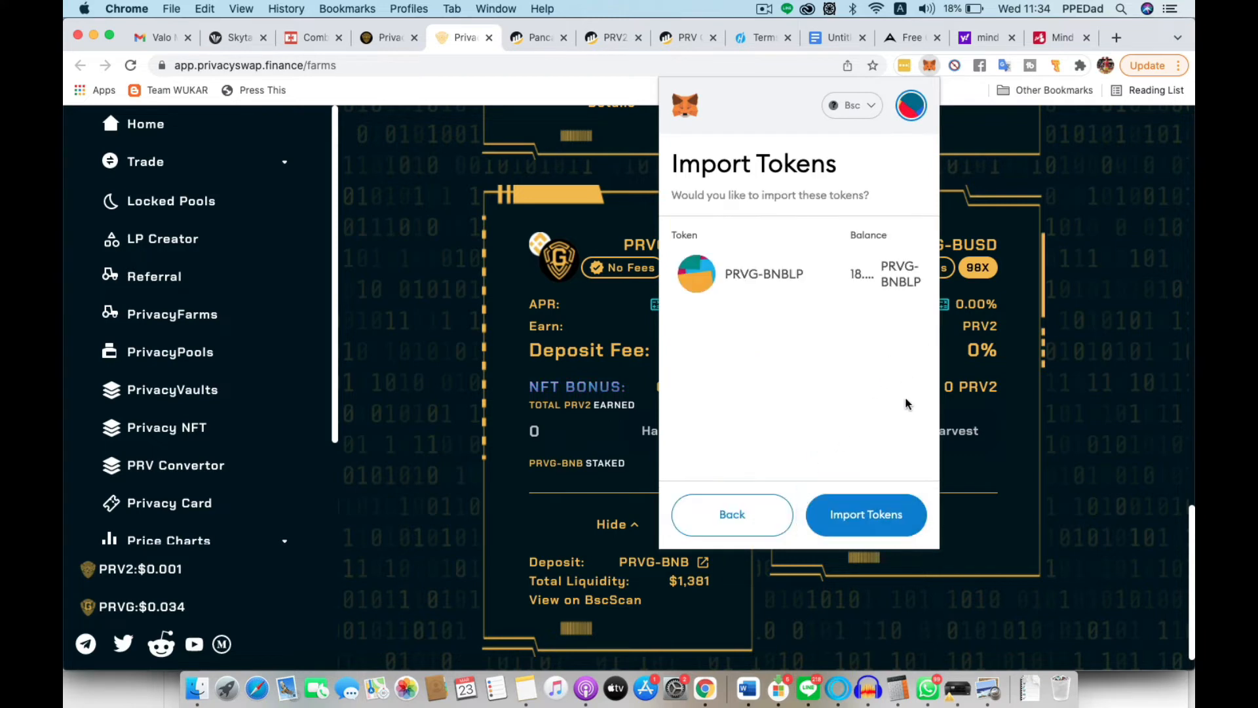
click(866, 514)
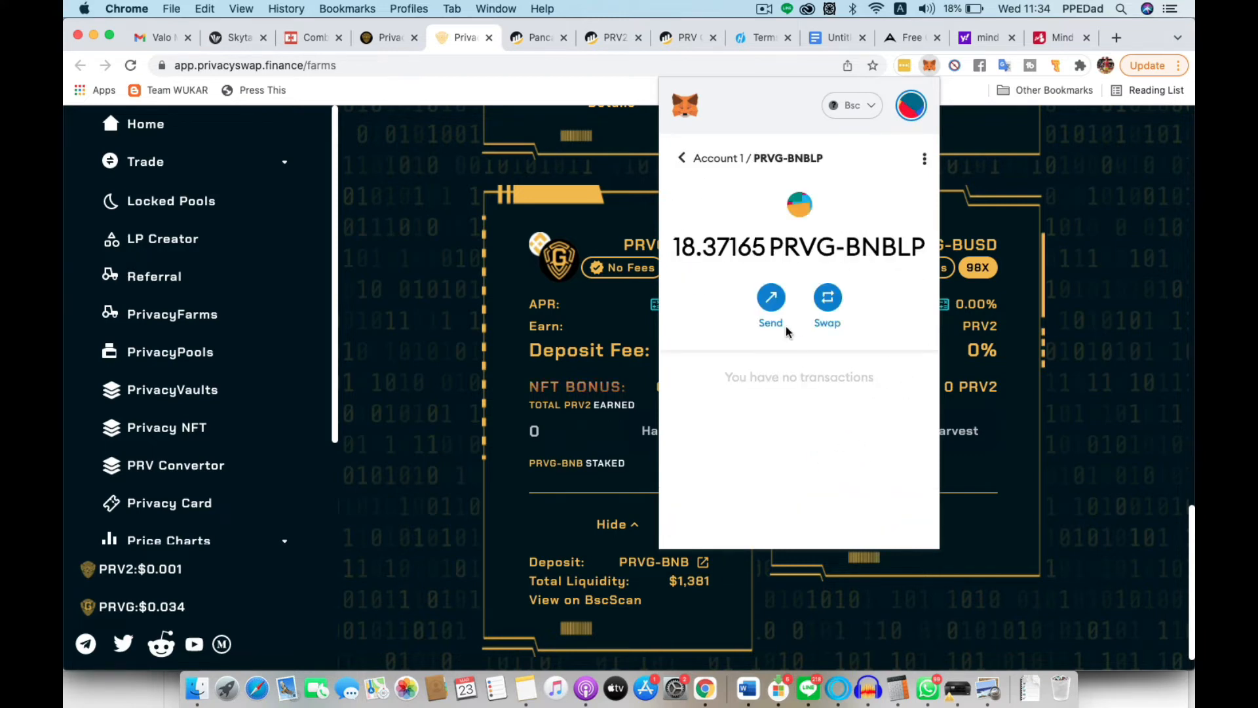
mouse_move(810, 430)
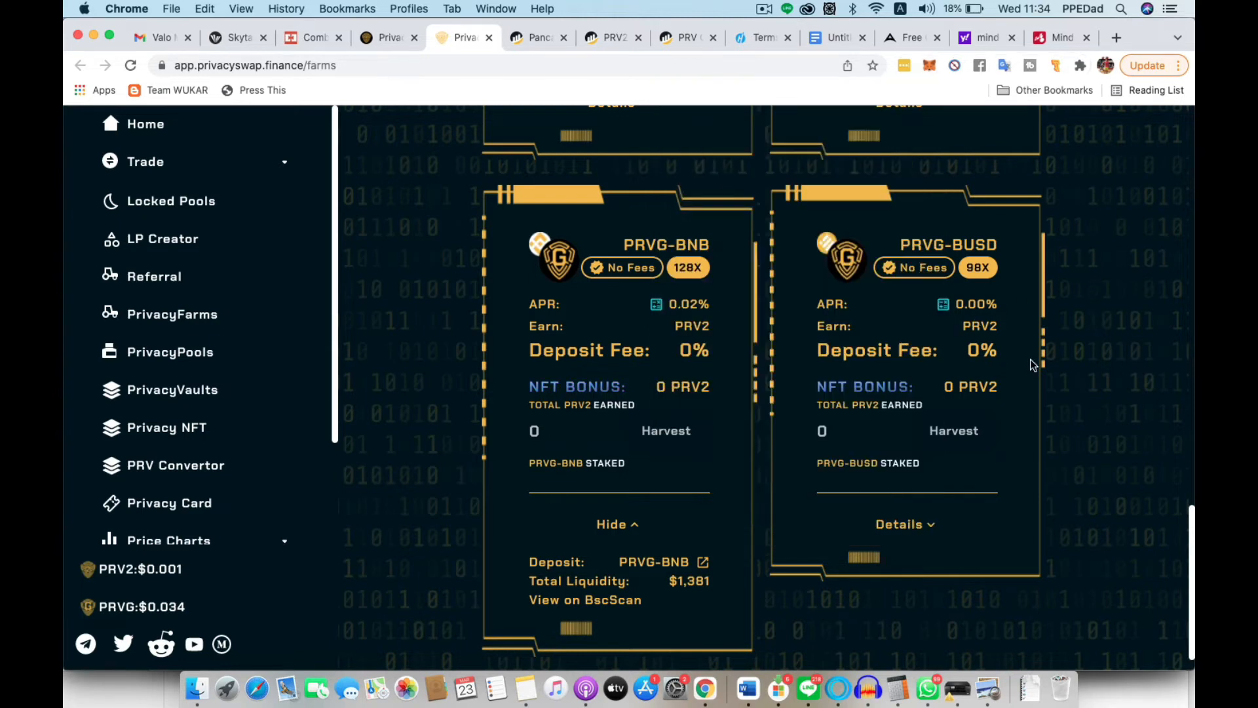
mouse_move(899, 450)
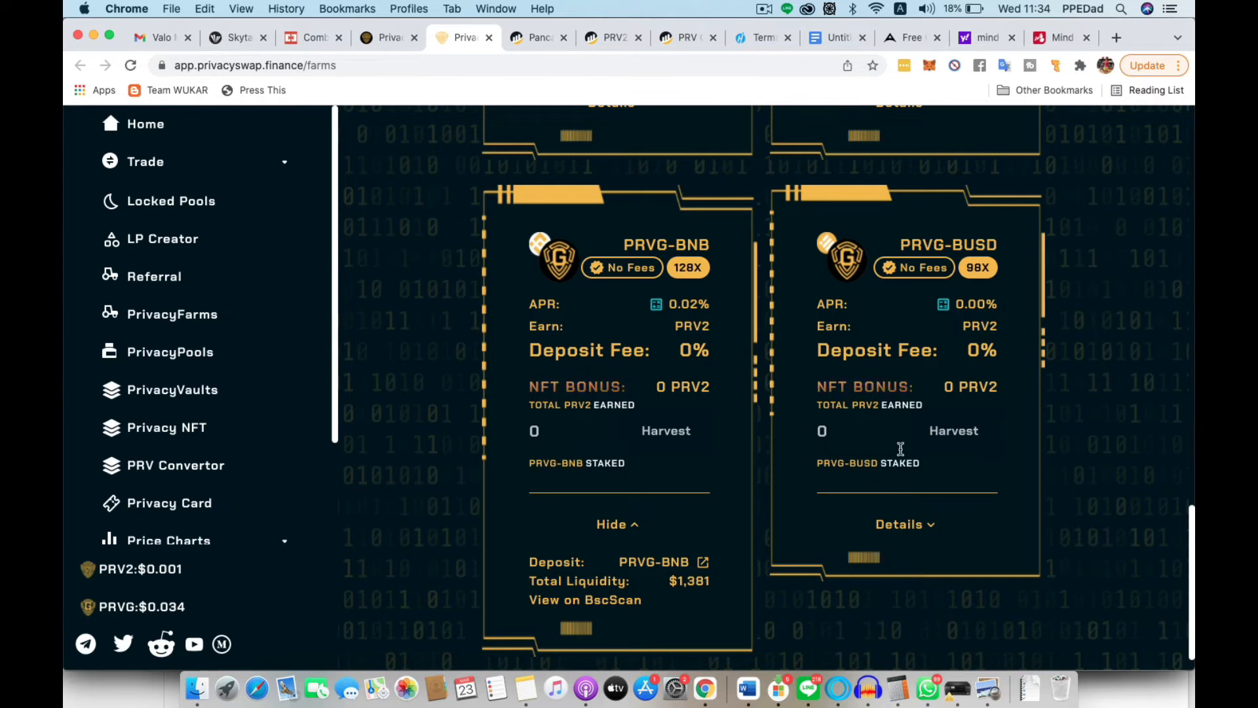
- View the PRVG-BUSD farm's LP token on BscScan and grab its contract address
click(904, 524)
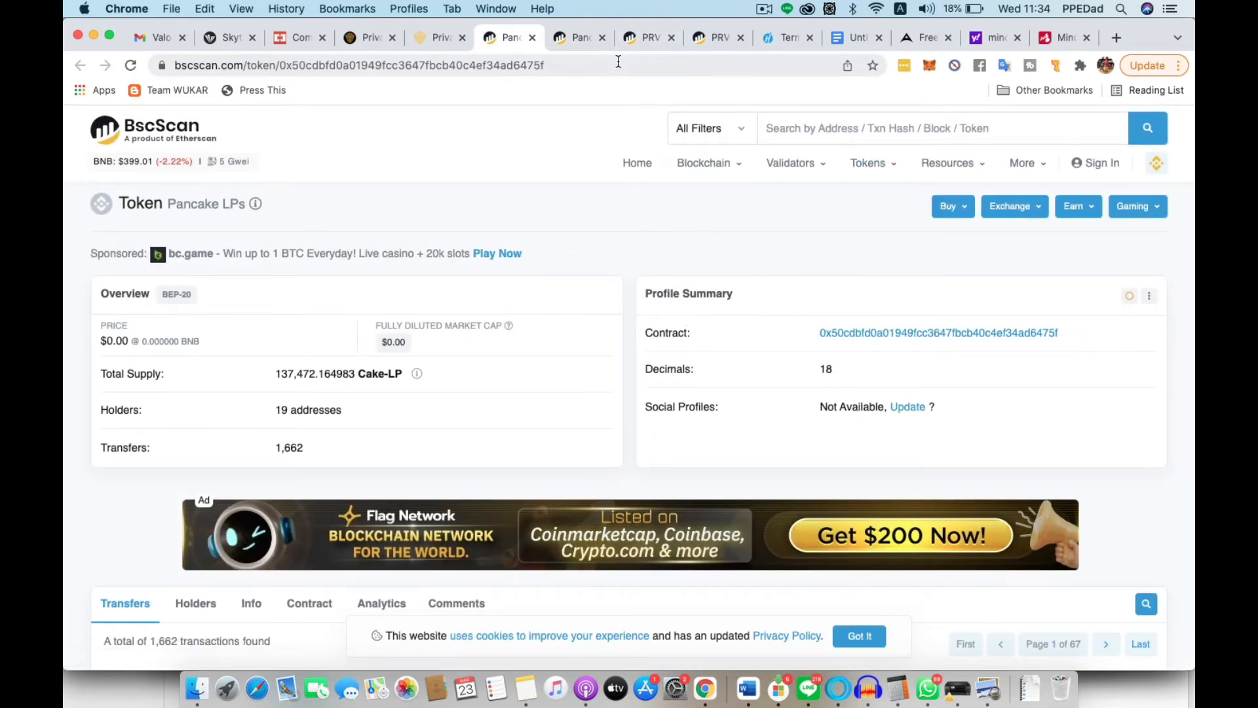
click(439, 37)
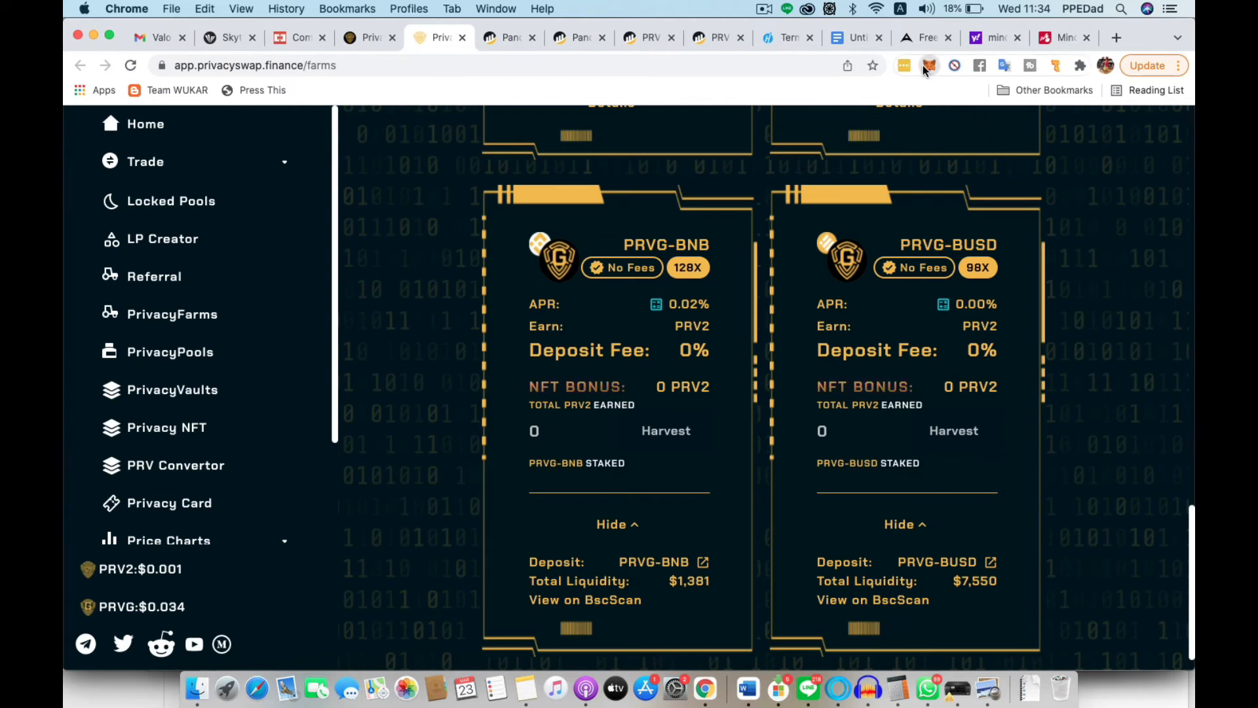
- Import the custom token PRVG-BUSDLP into the wallet, showing a 6,497.35 balance
click(929, 65)
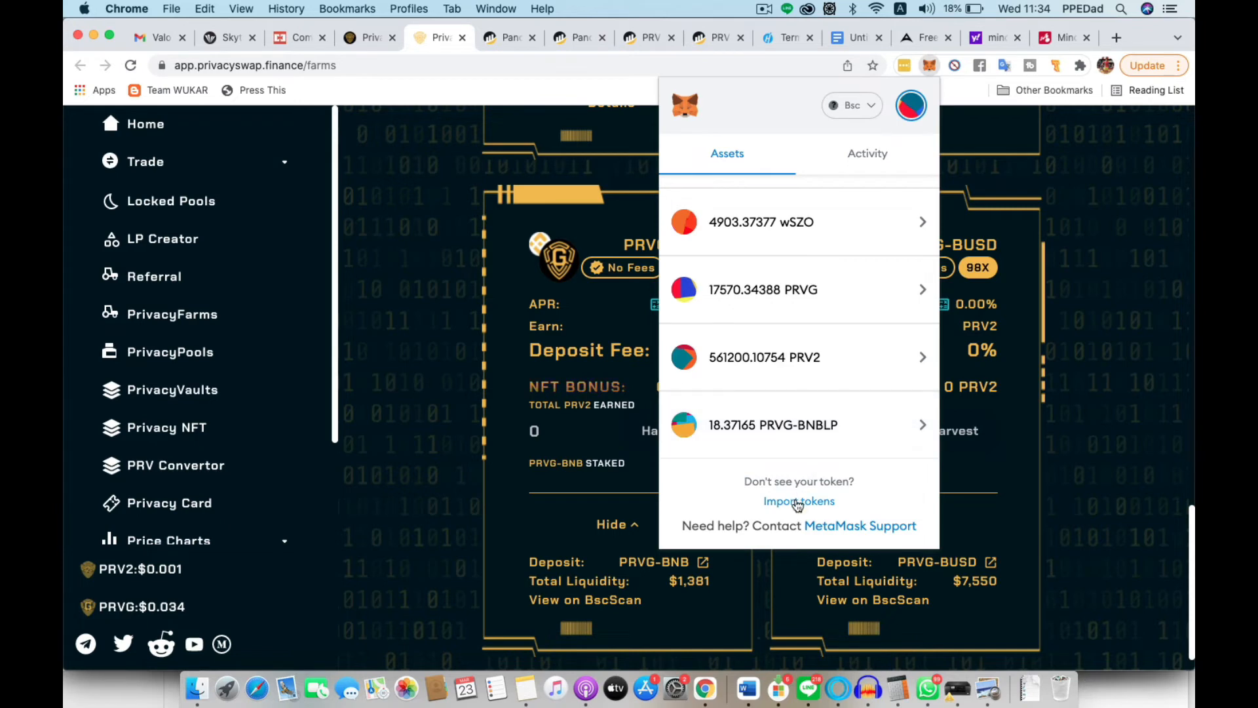
click(798, 500)
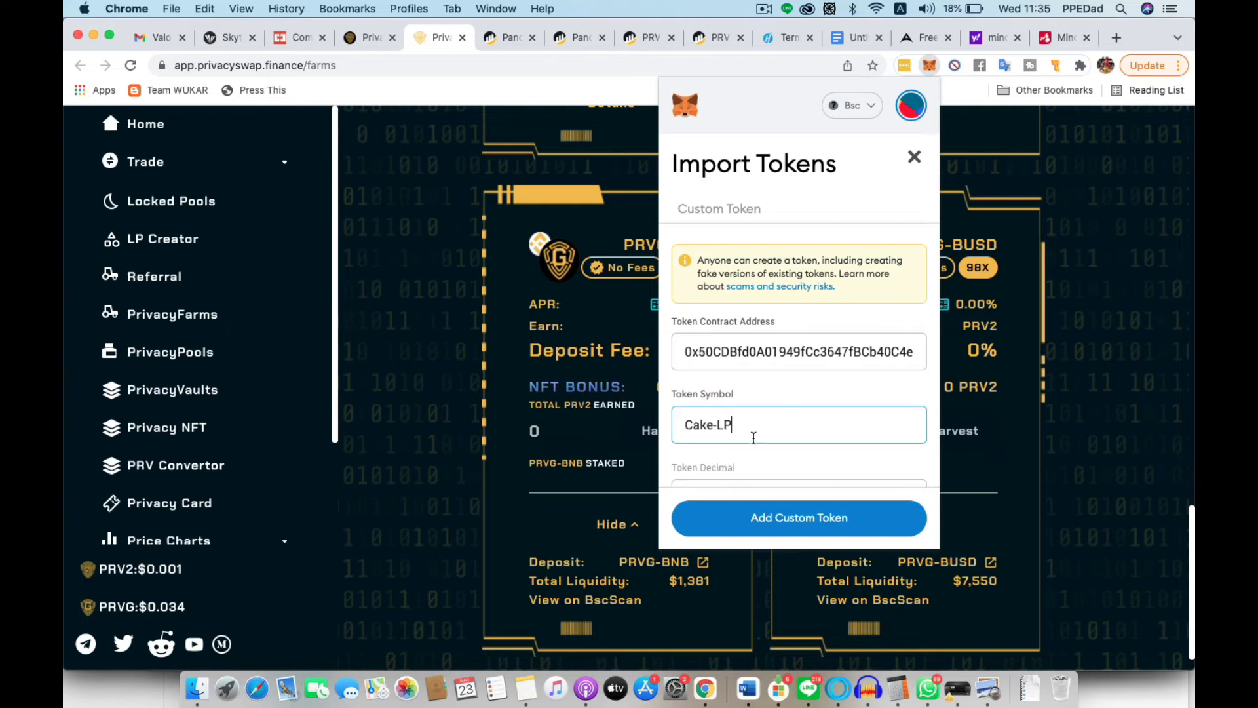
text(PRV)
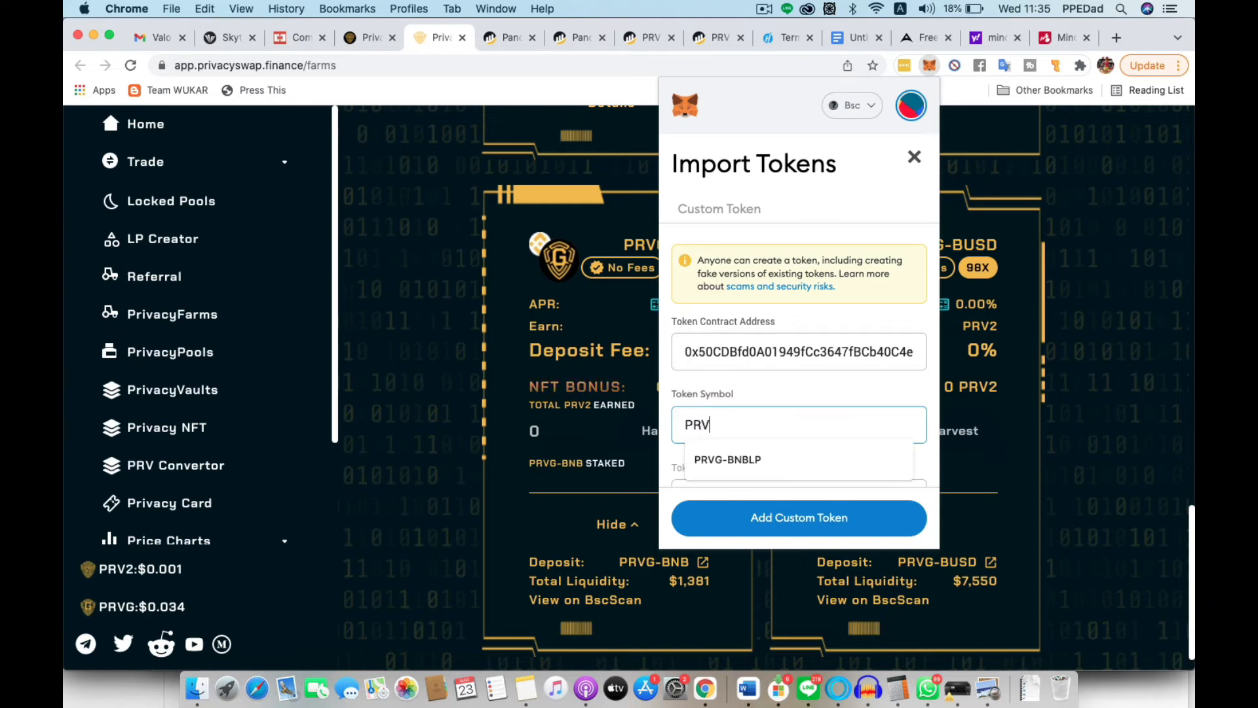
text(@)
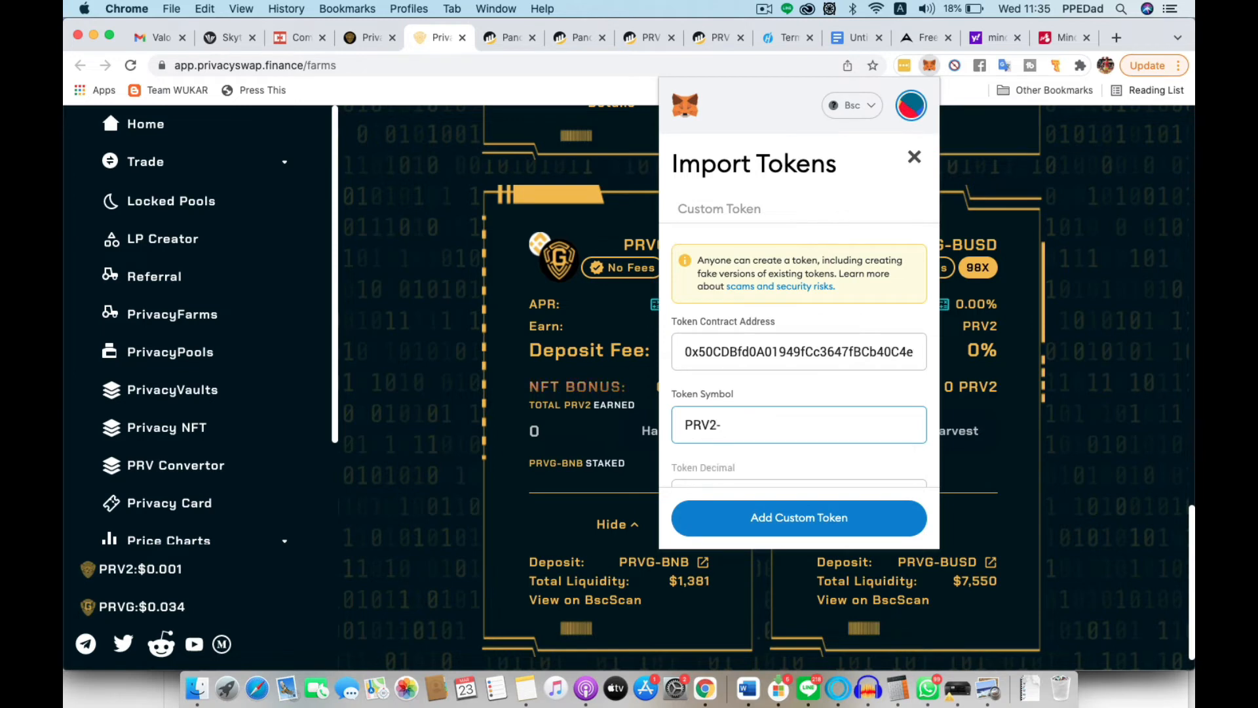
text(G)
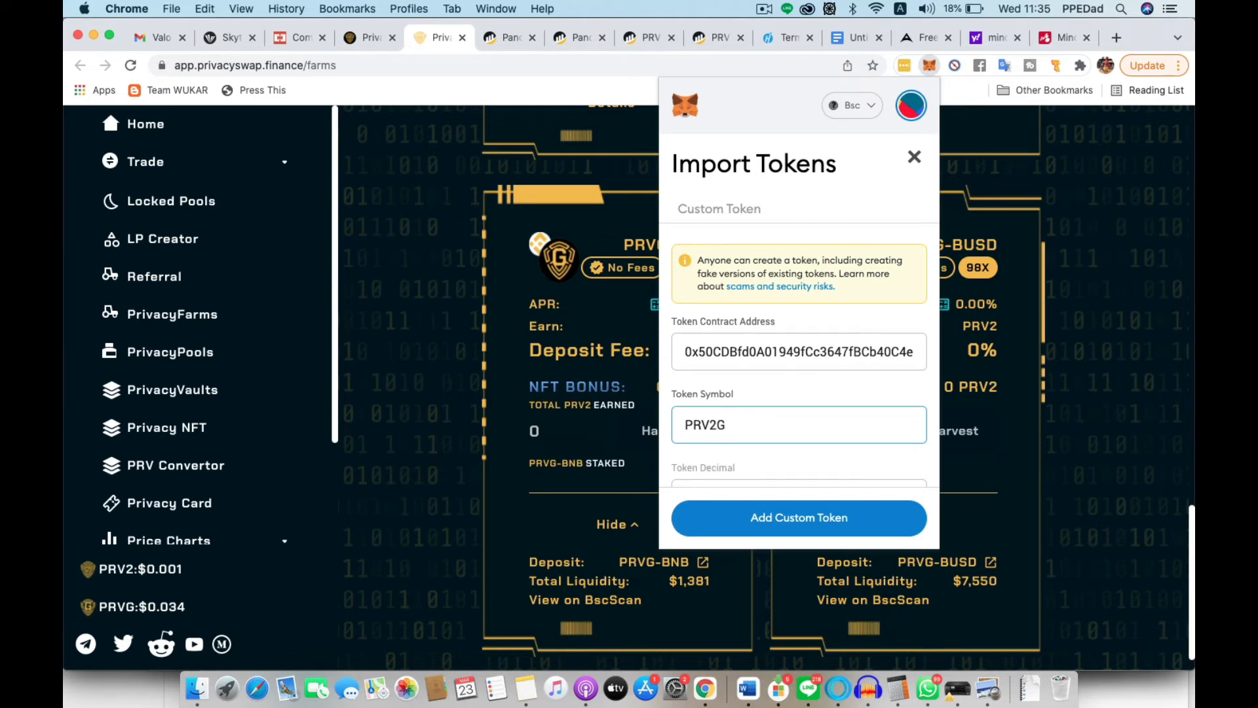
text(PRVG-BUS)
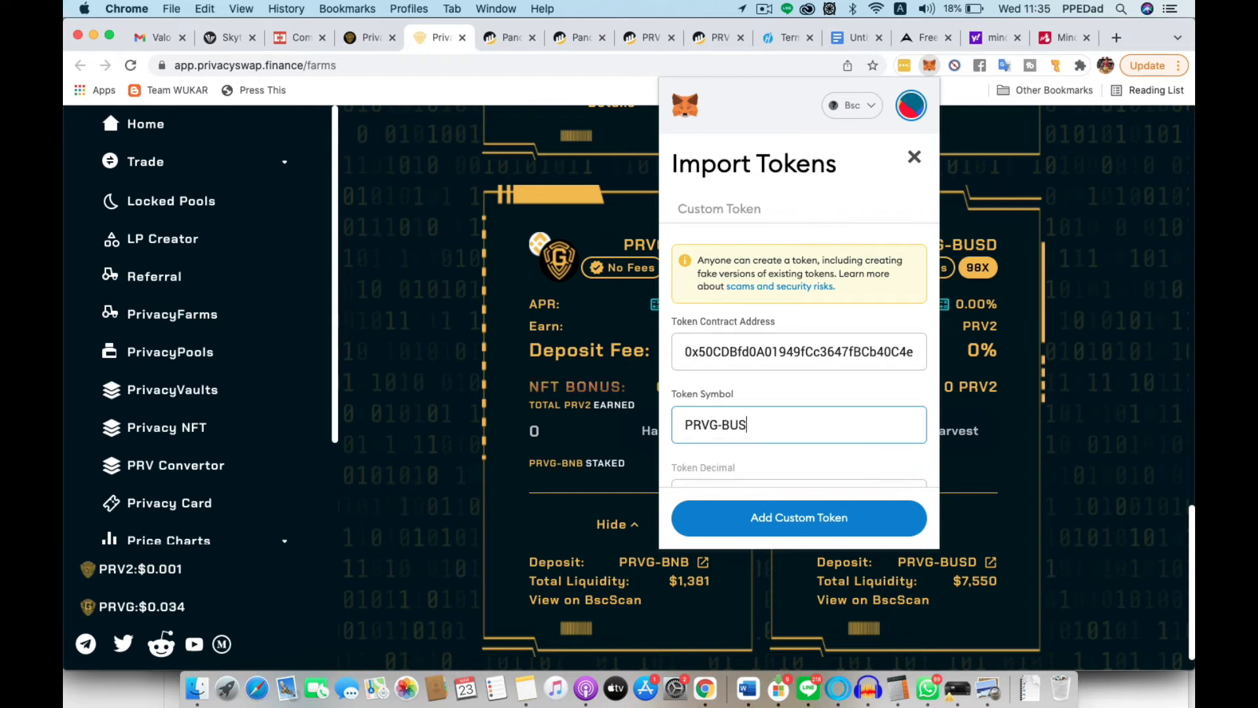
text(DLP)
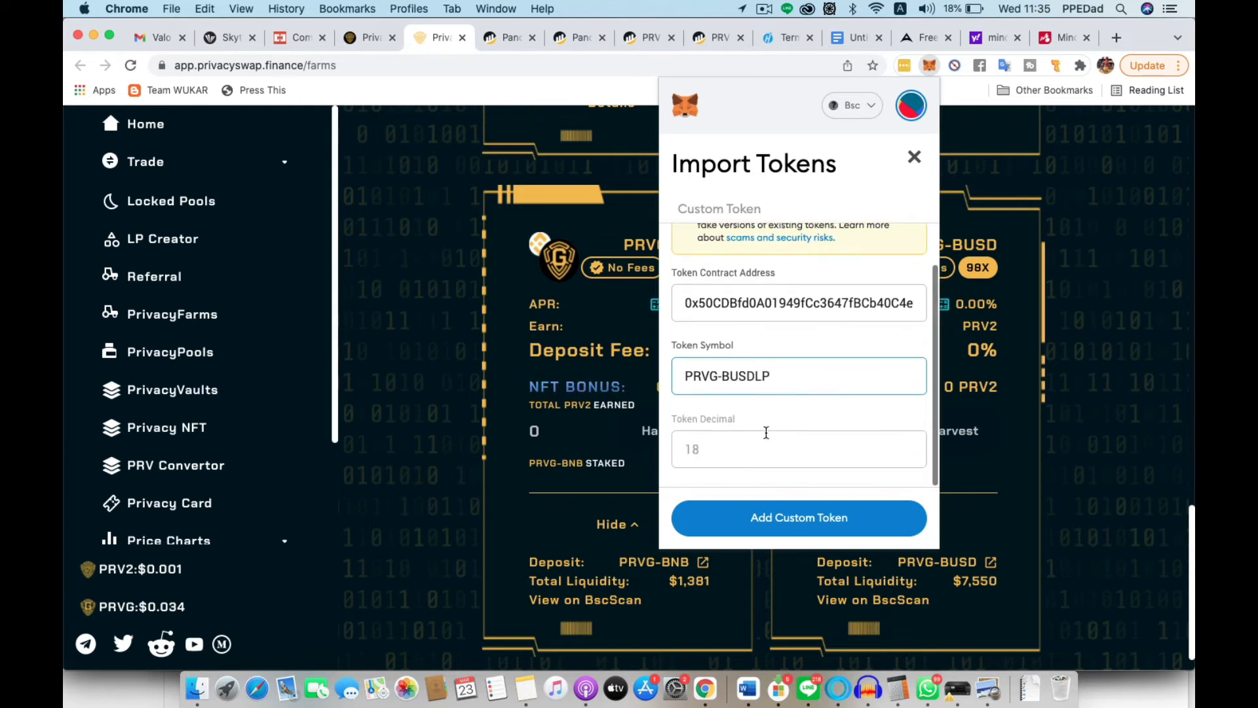
click(798, 516)
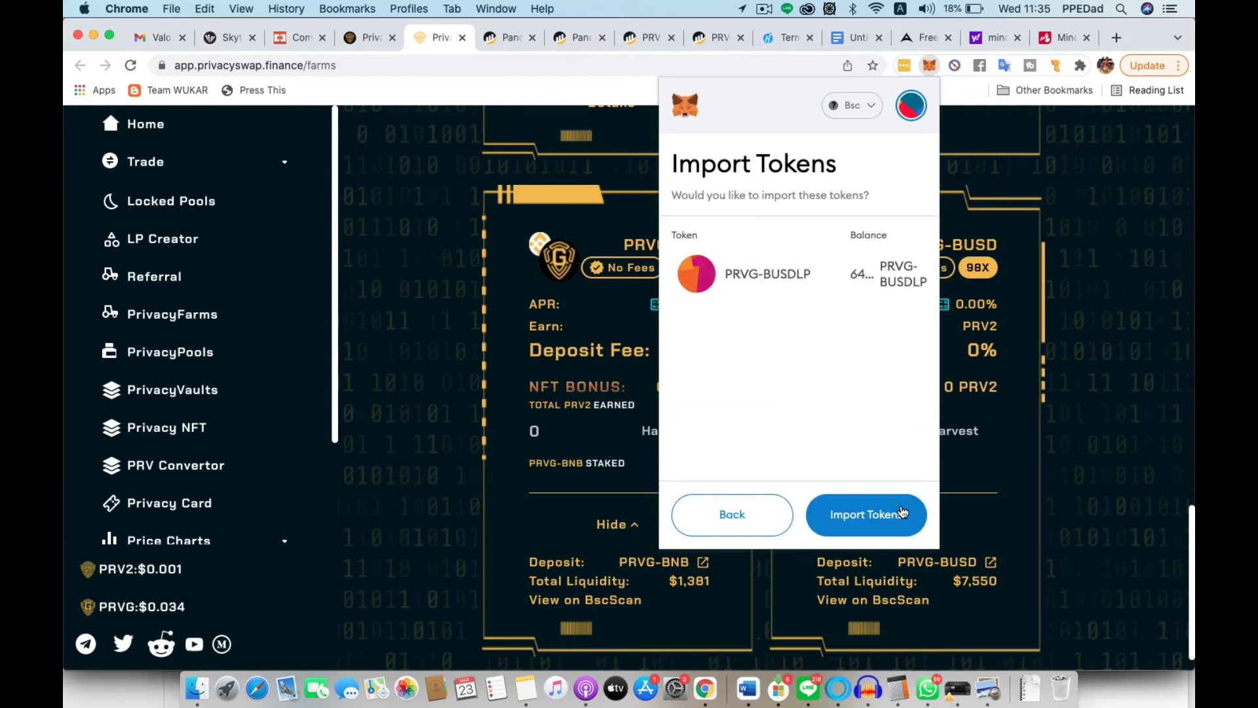
click(866, 513)
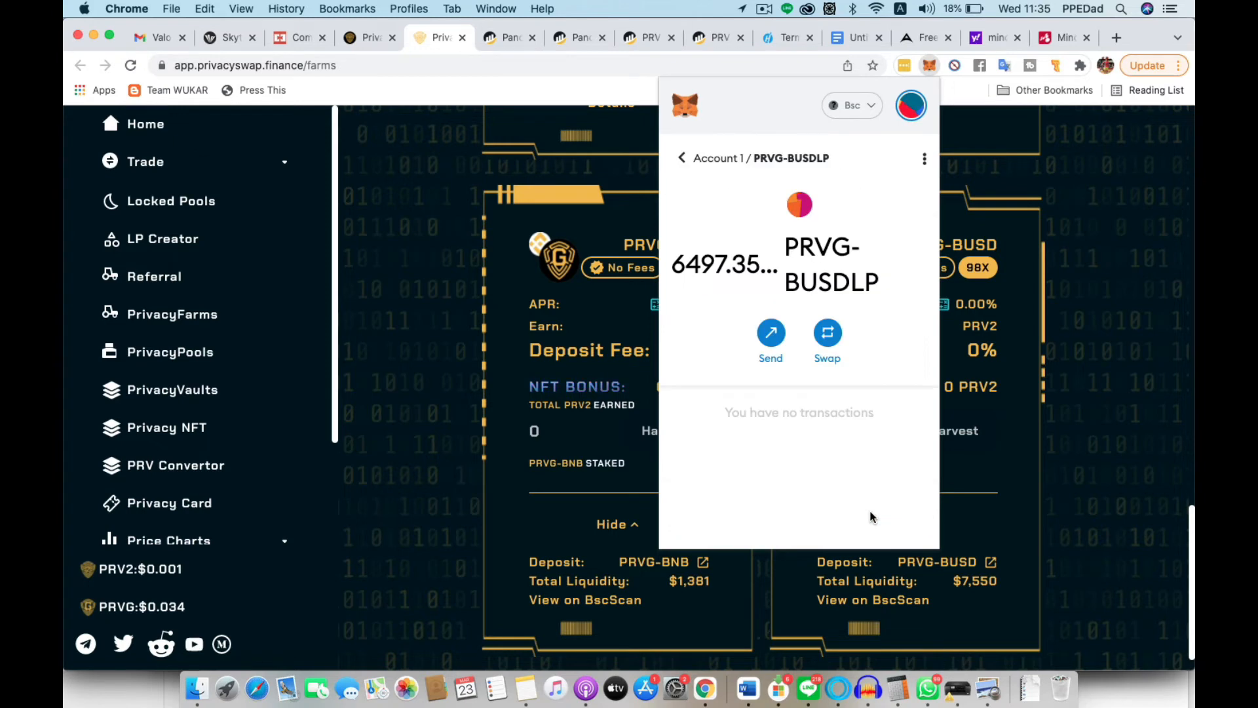
- Return to the account's asset list and review the holdings
click(681, 158)
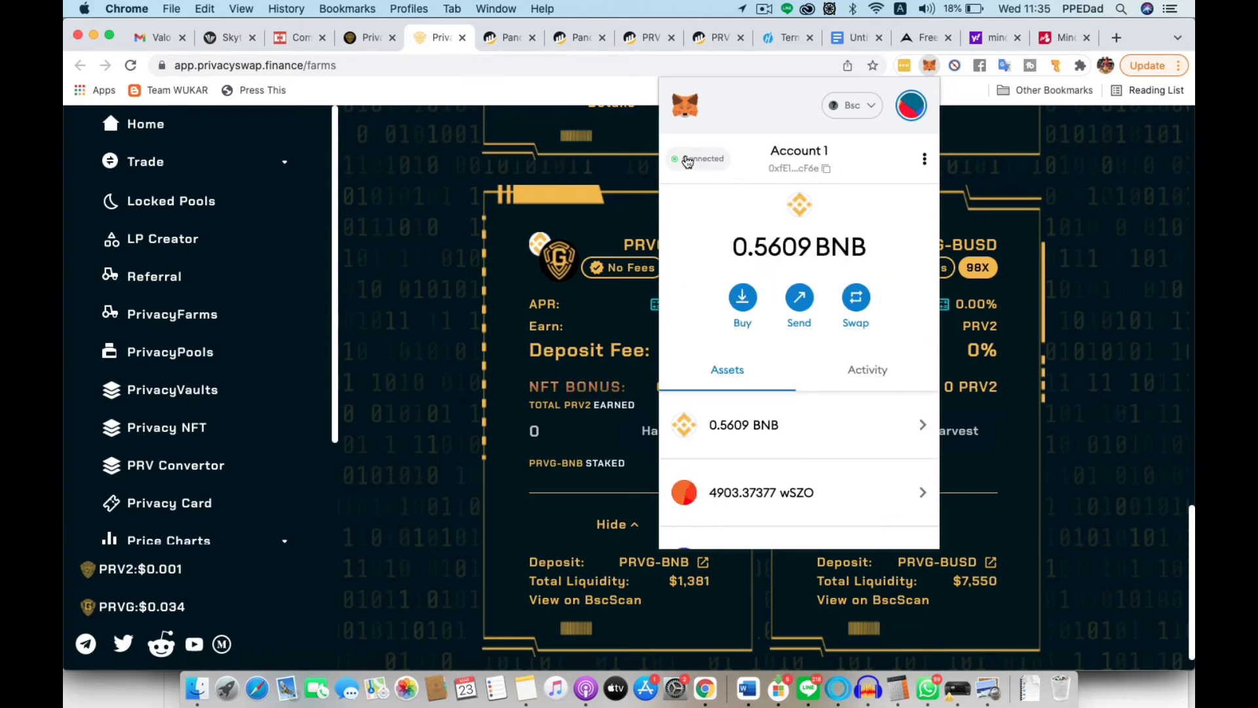
scroll(down, 3)
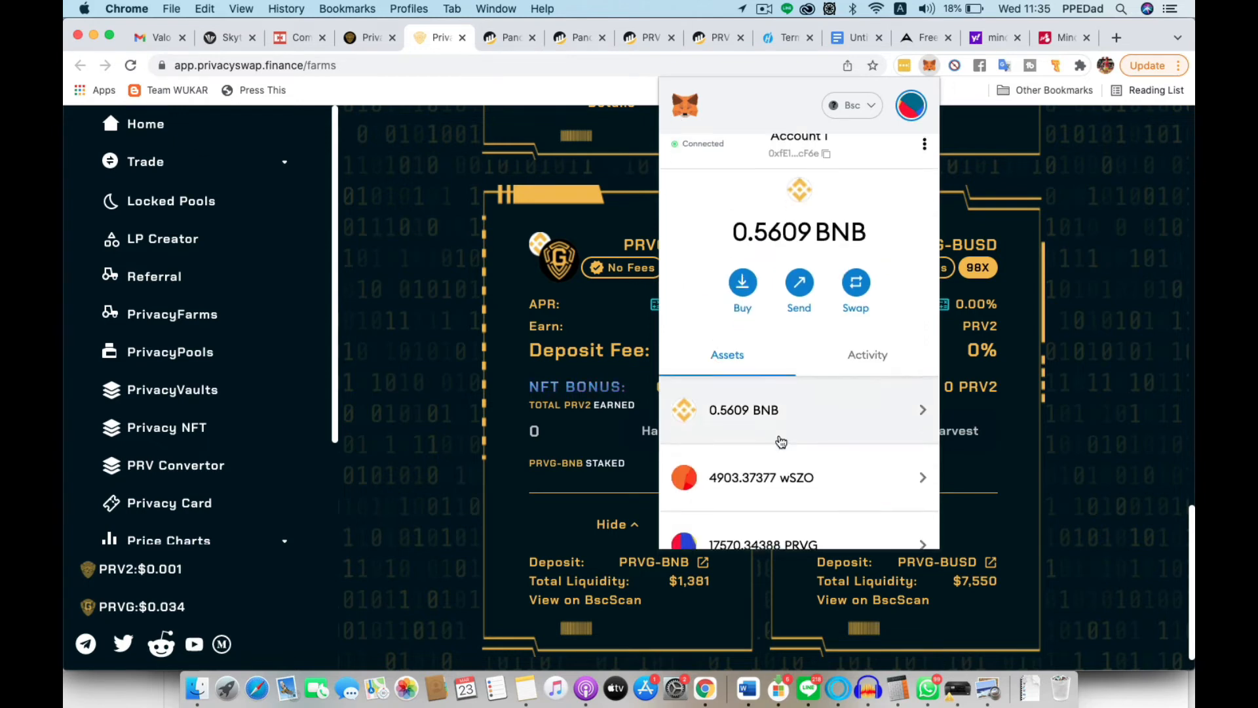
scroll(down, 3)
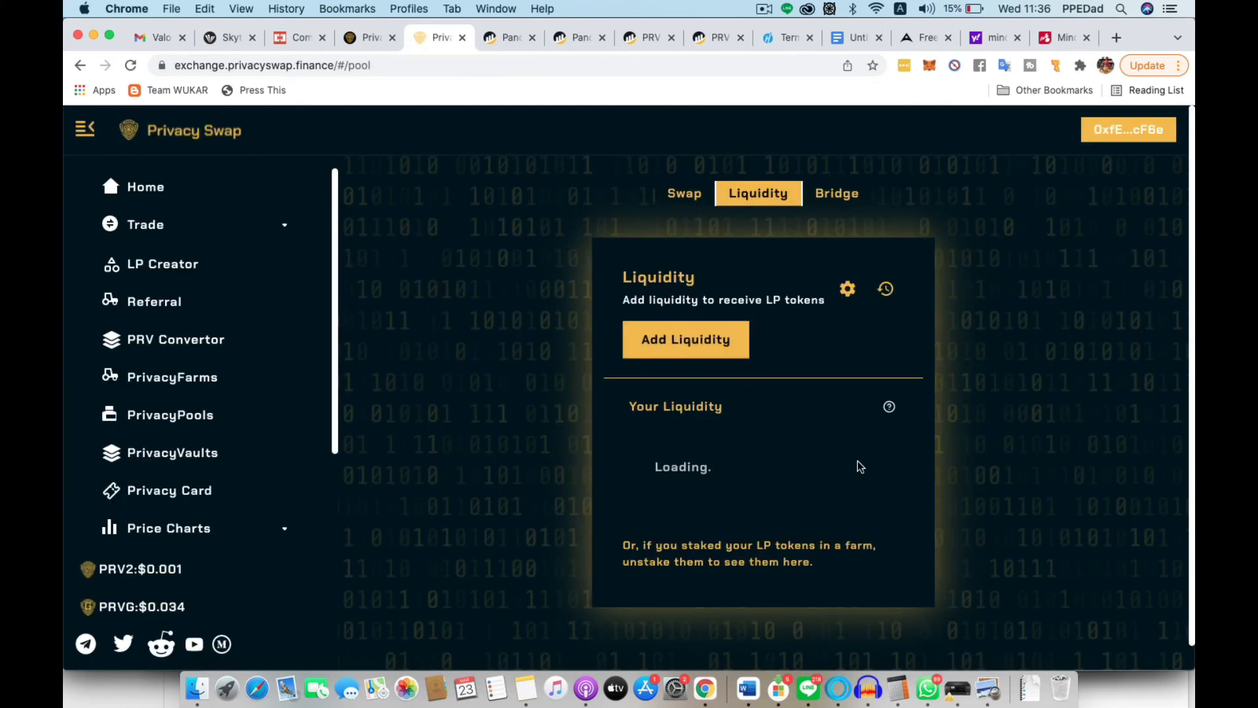
mouse_move(507, 100)
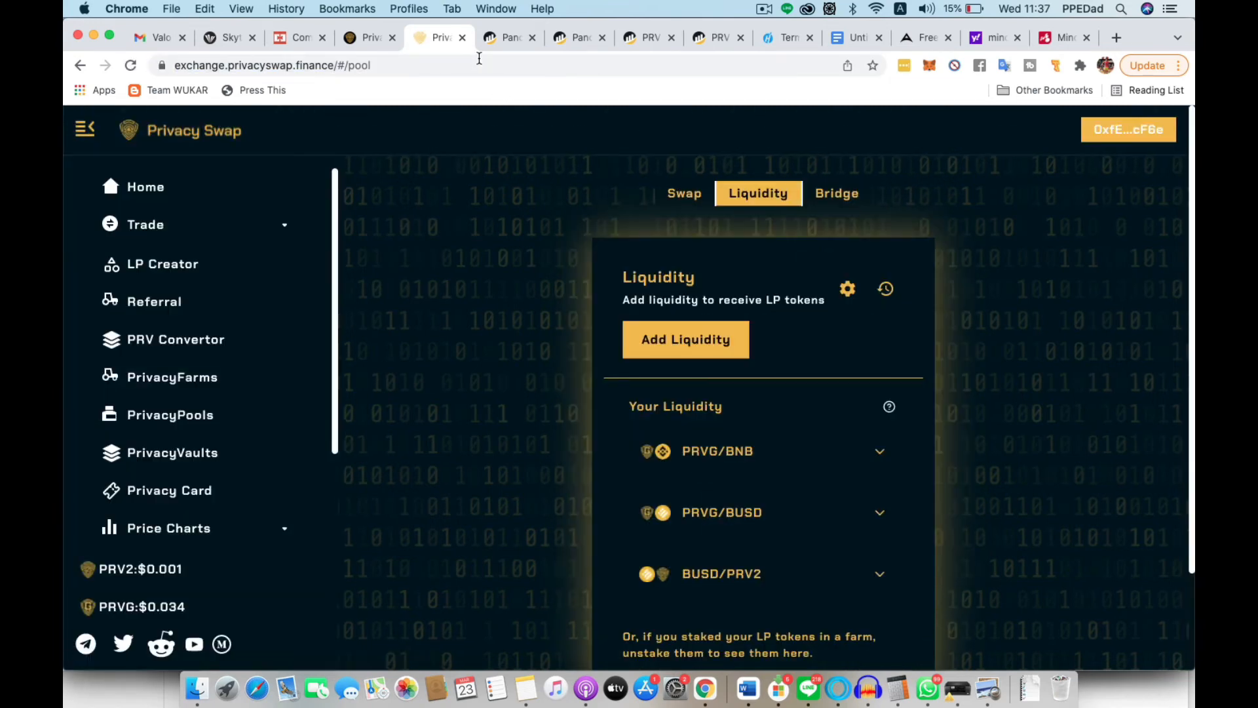
mouse_move(784, 555)
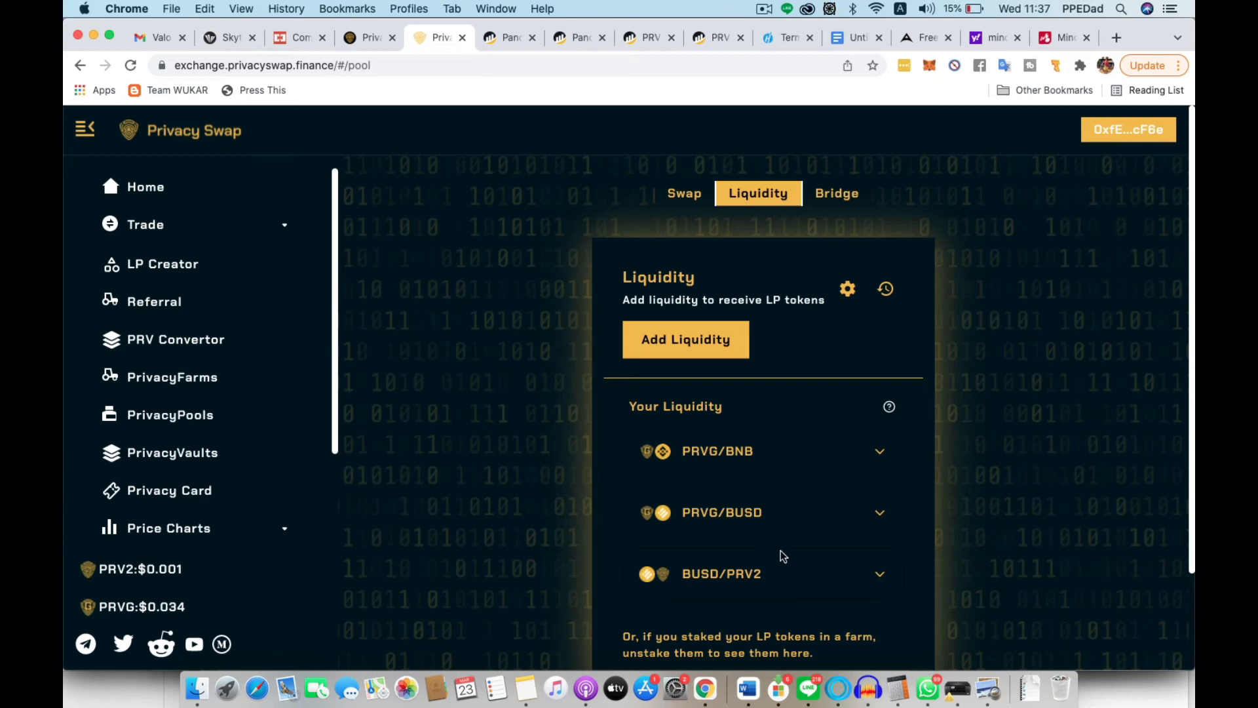
- Scroll to Your Liquidity and expand the BUSD/PRV2 pair showing 3.41 pool tokens
scroll(down, 3)
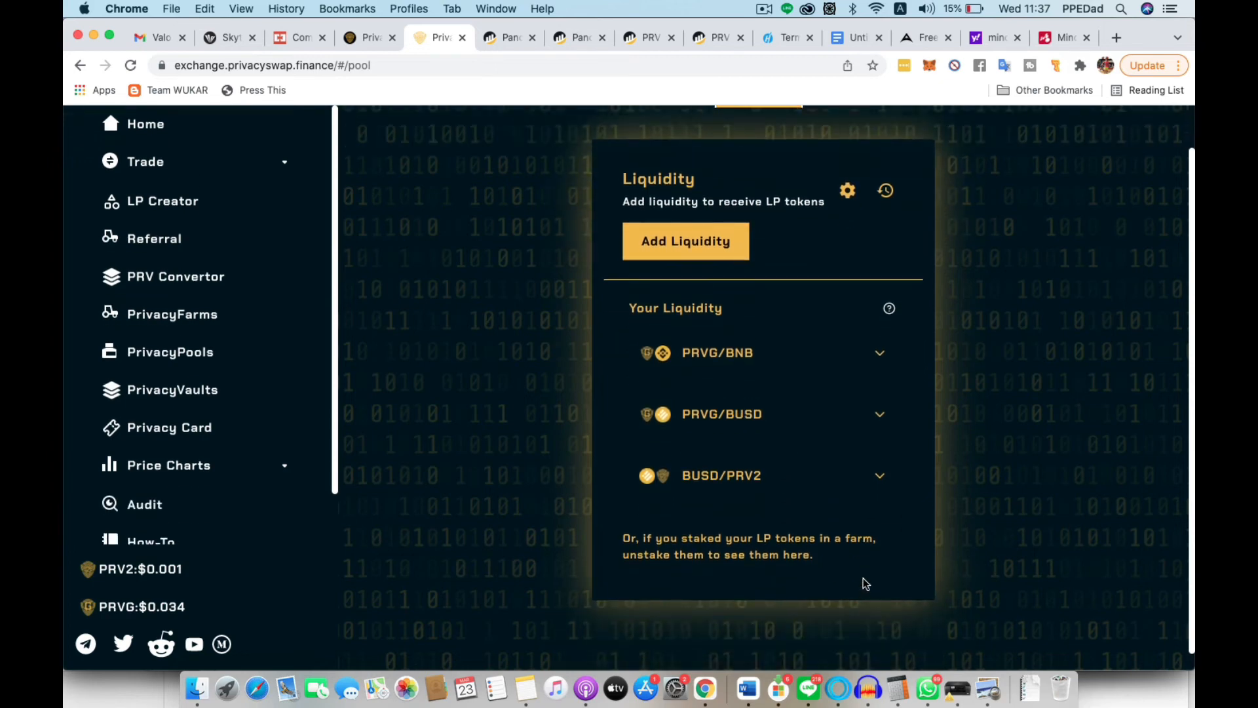
mouse_move(835, 489)
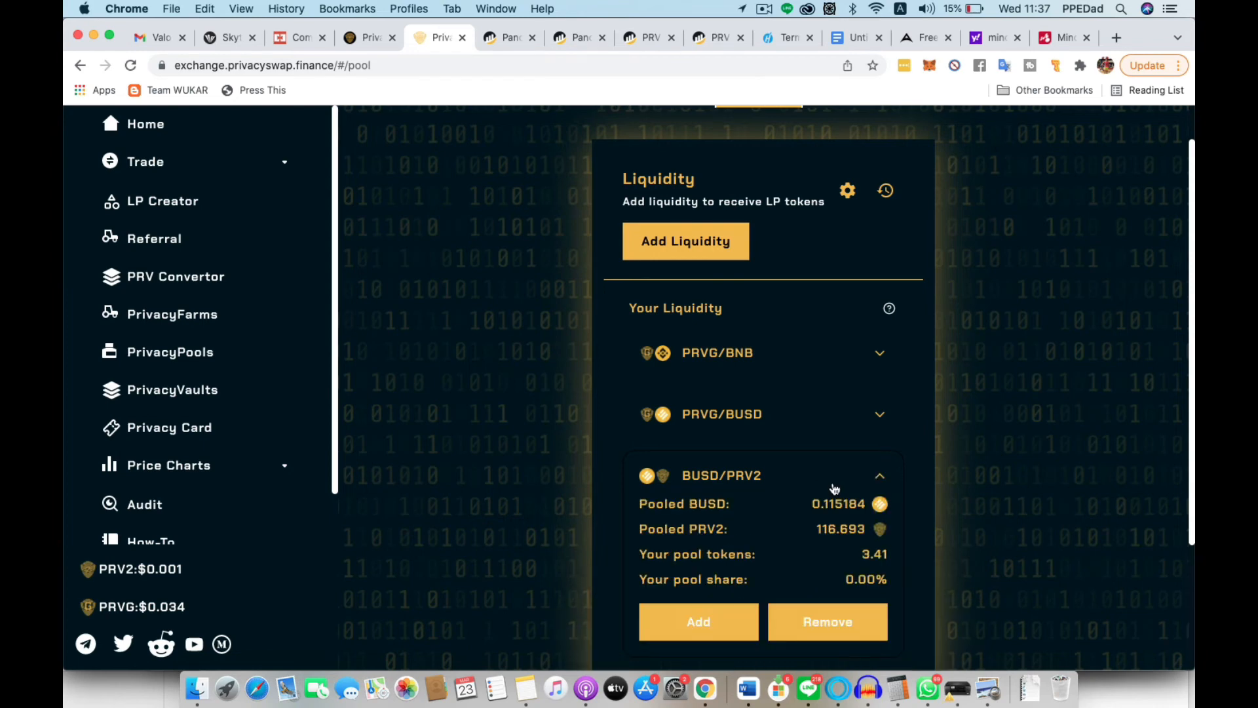
scroll(down, 3)
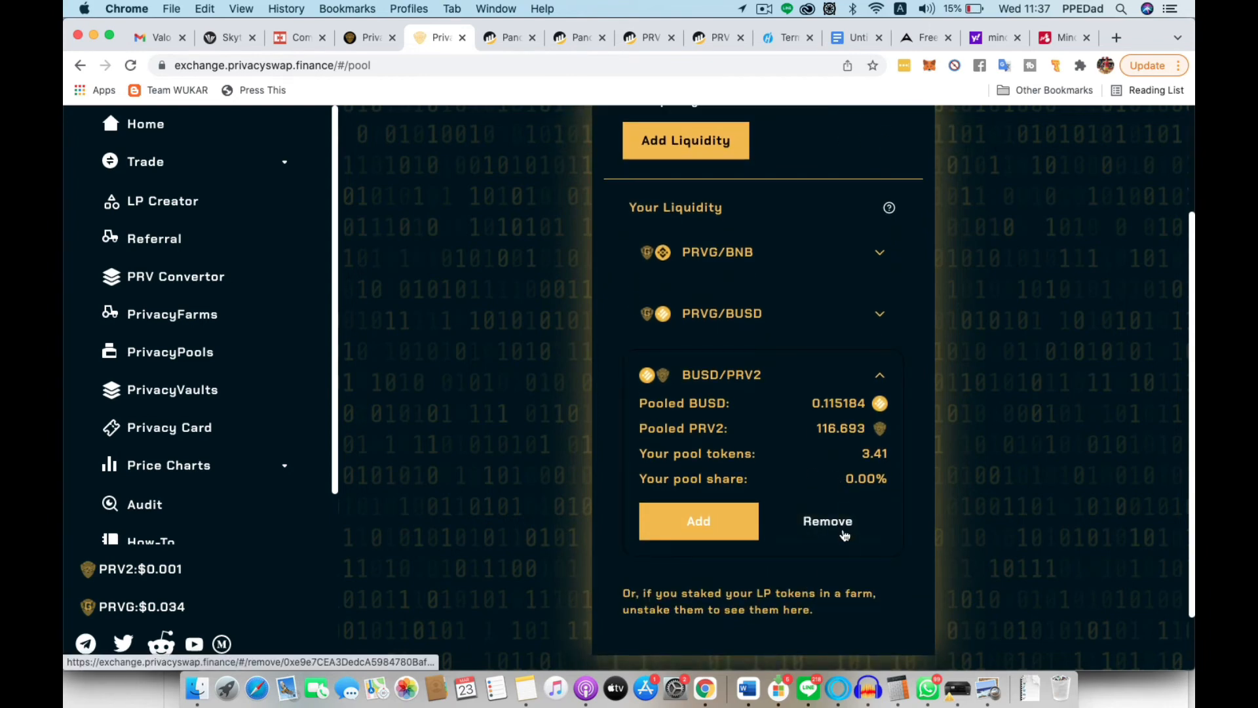
- Start removing BUSD/PRV2 liquidity and approve and sign the LP spending permission in MetaMask
click(827, 520)
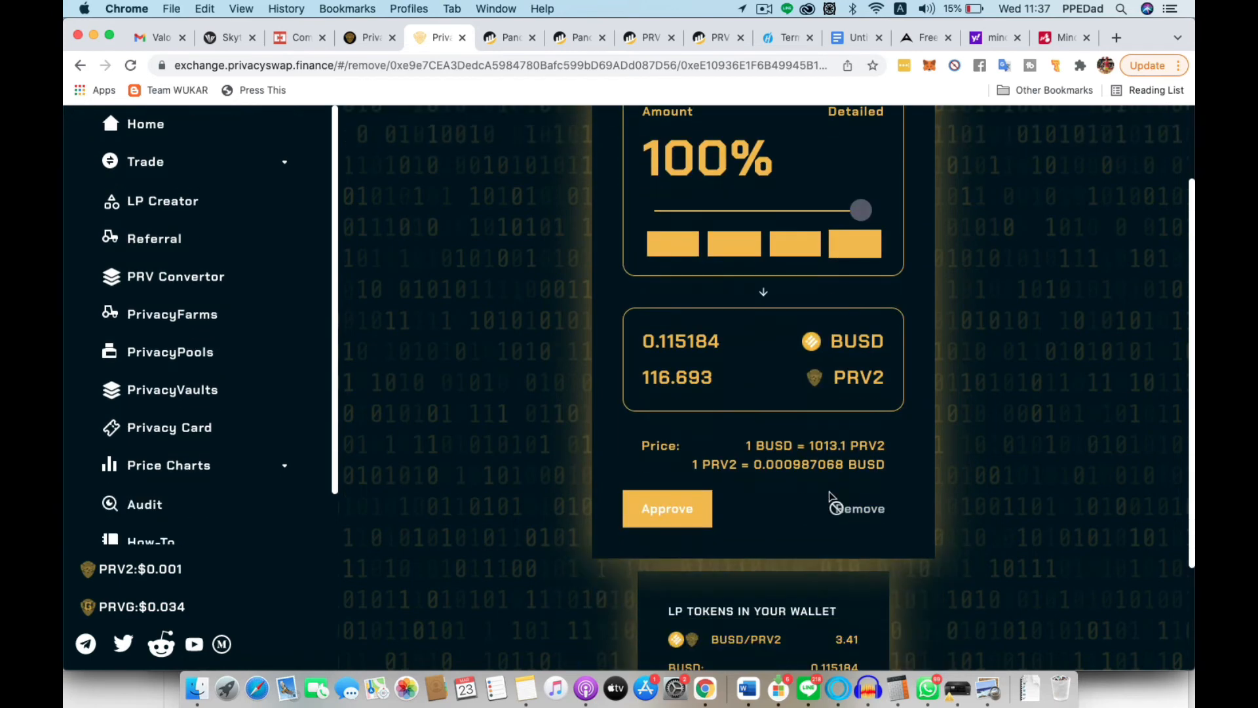
click(667, 508)
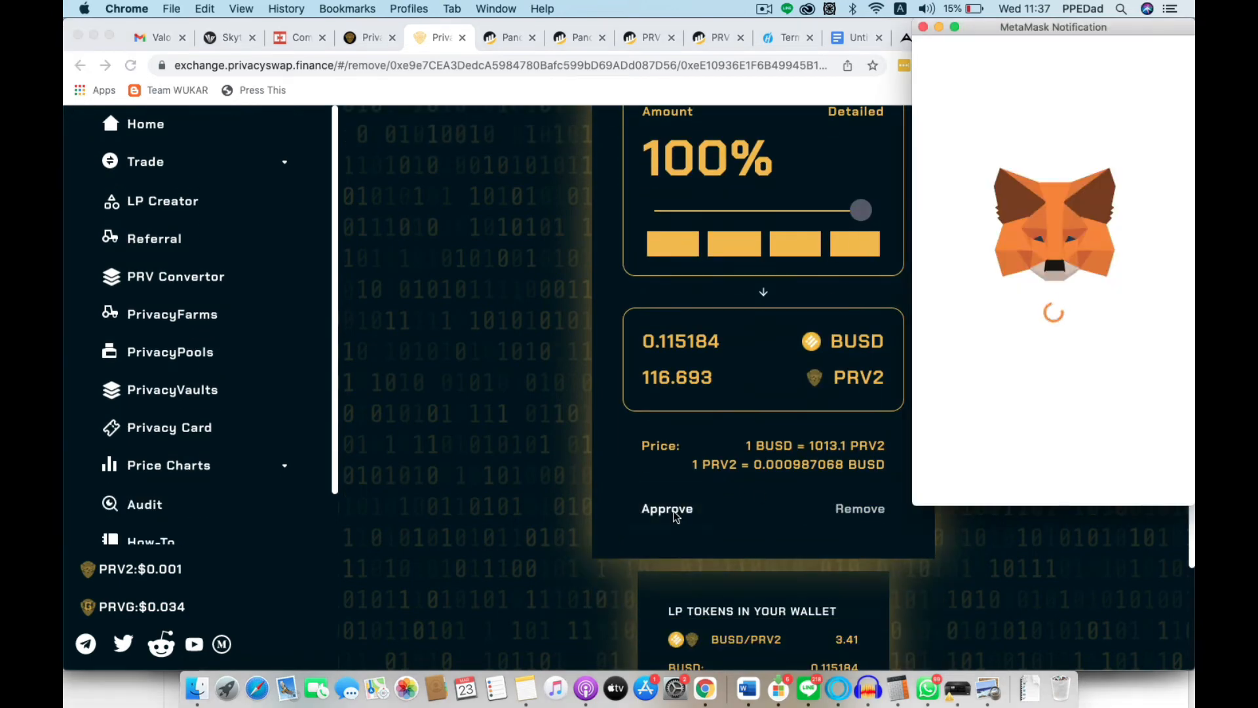
click(667, 509)
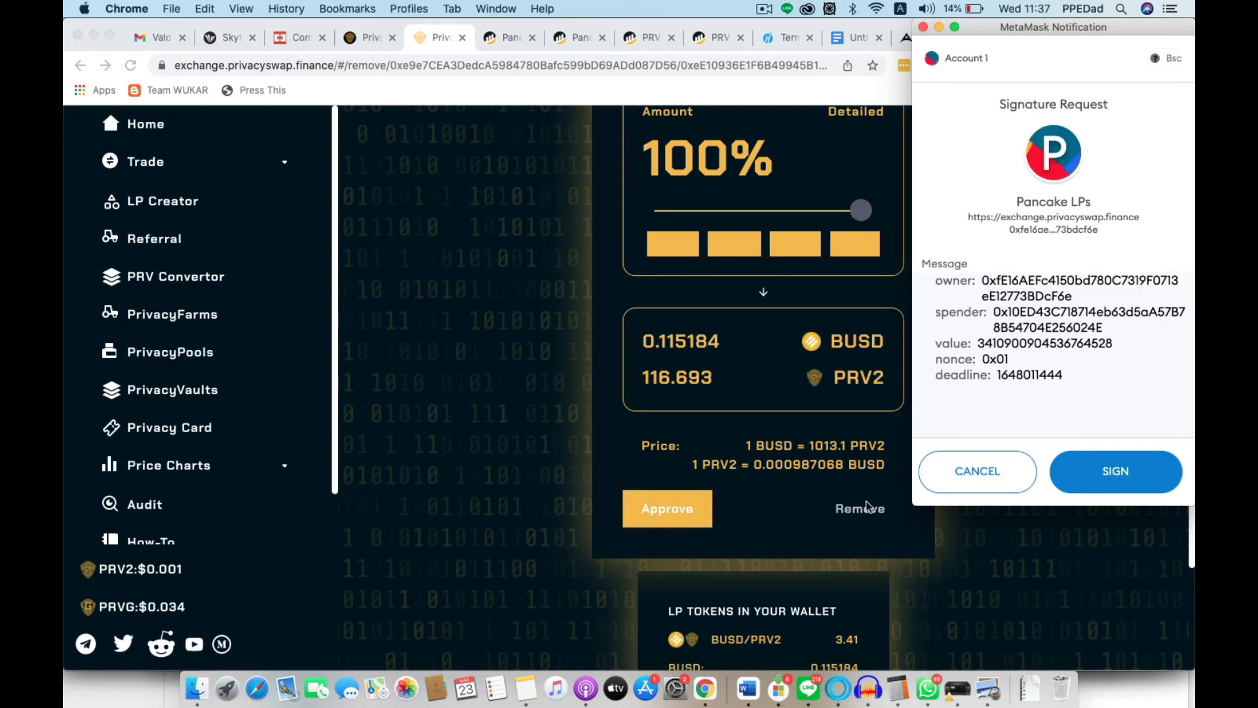
click(1114, 470)
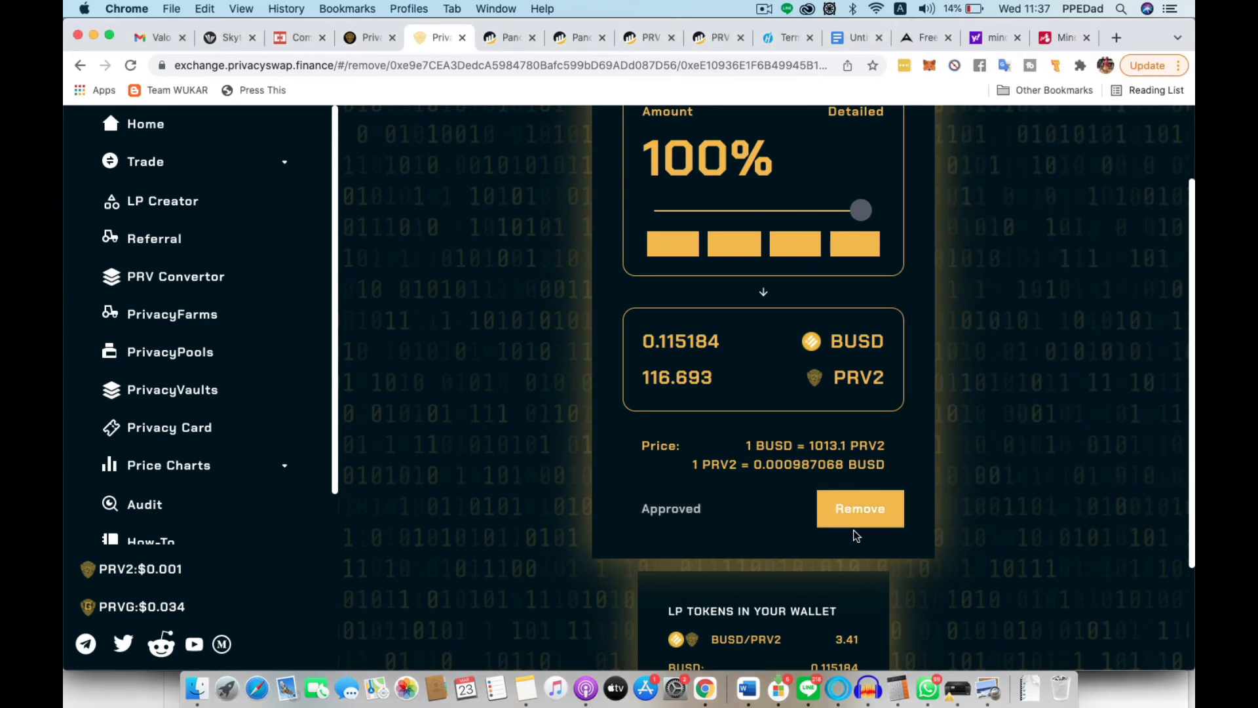
- Confirm the removal returning 0.115184 BUSD and 116.693 PRV2, approving it in MetaMask
click(860, 509)
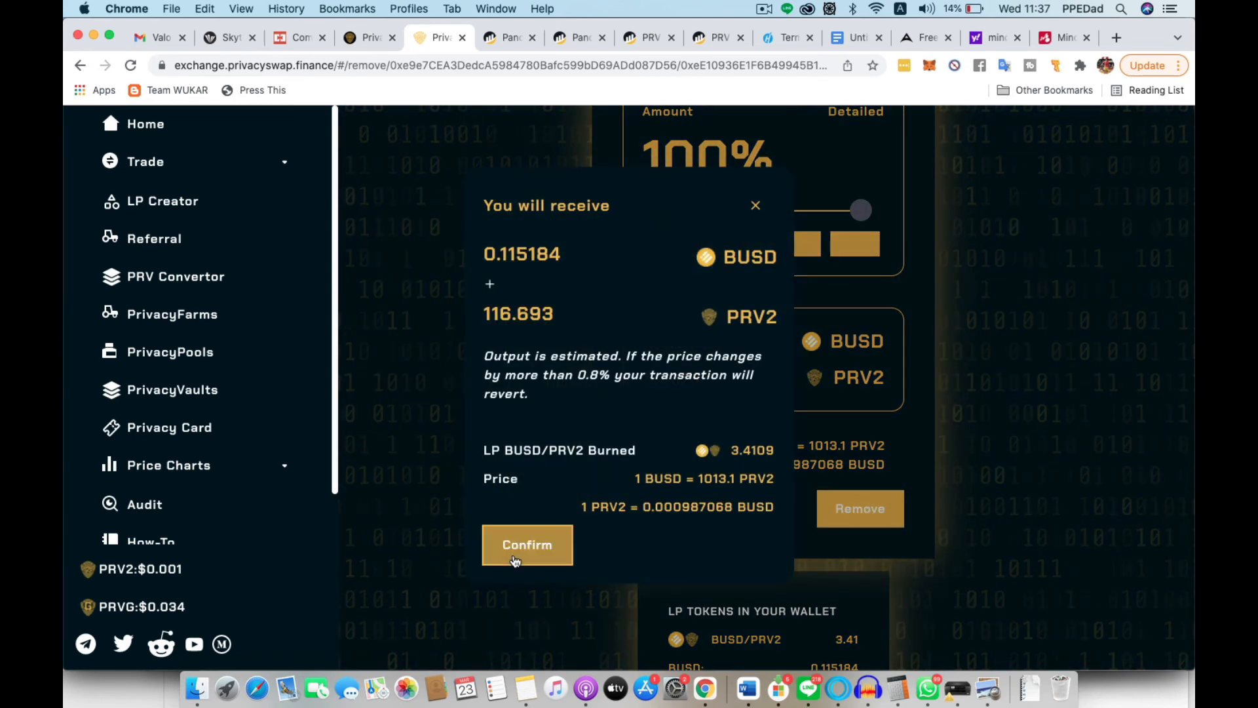
click(526, 545)
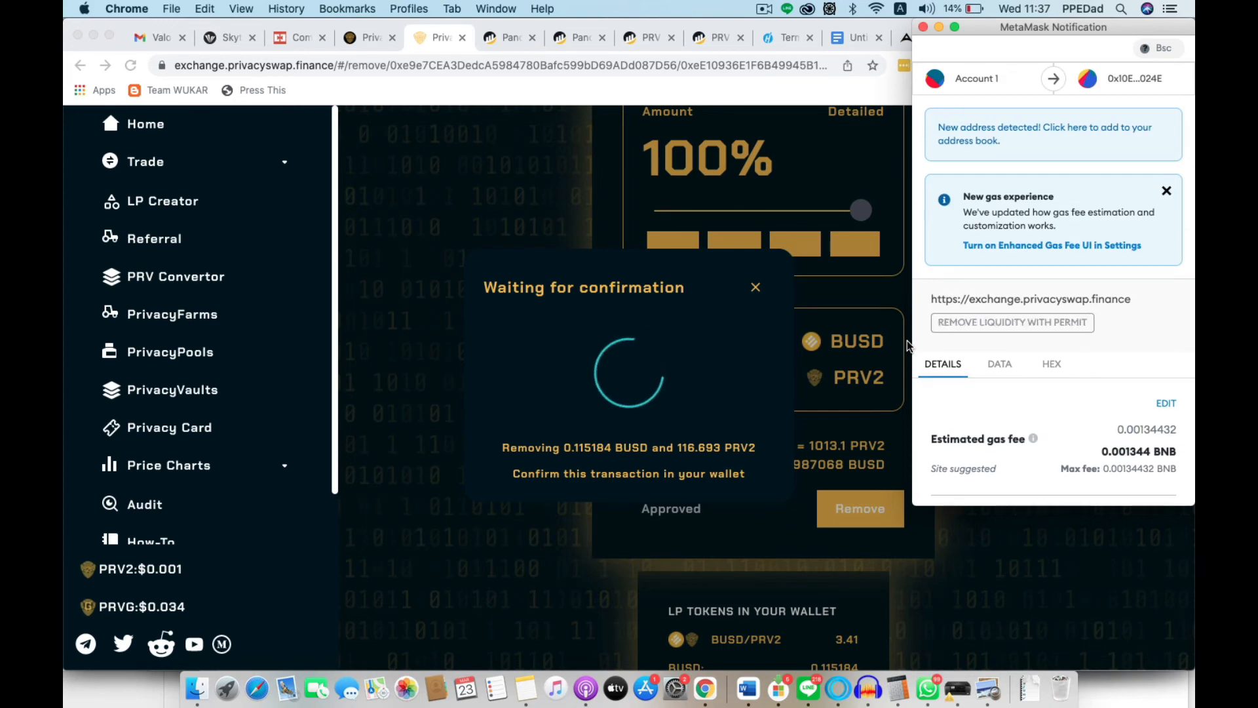
mouse_move(989, 406)
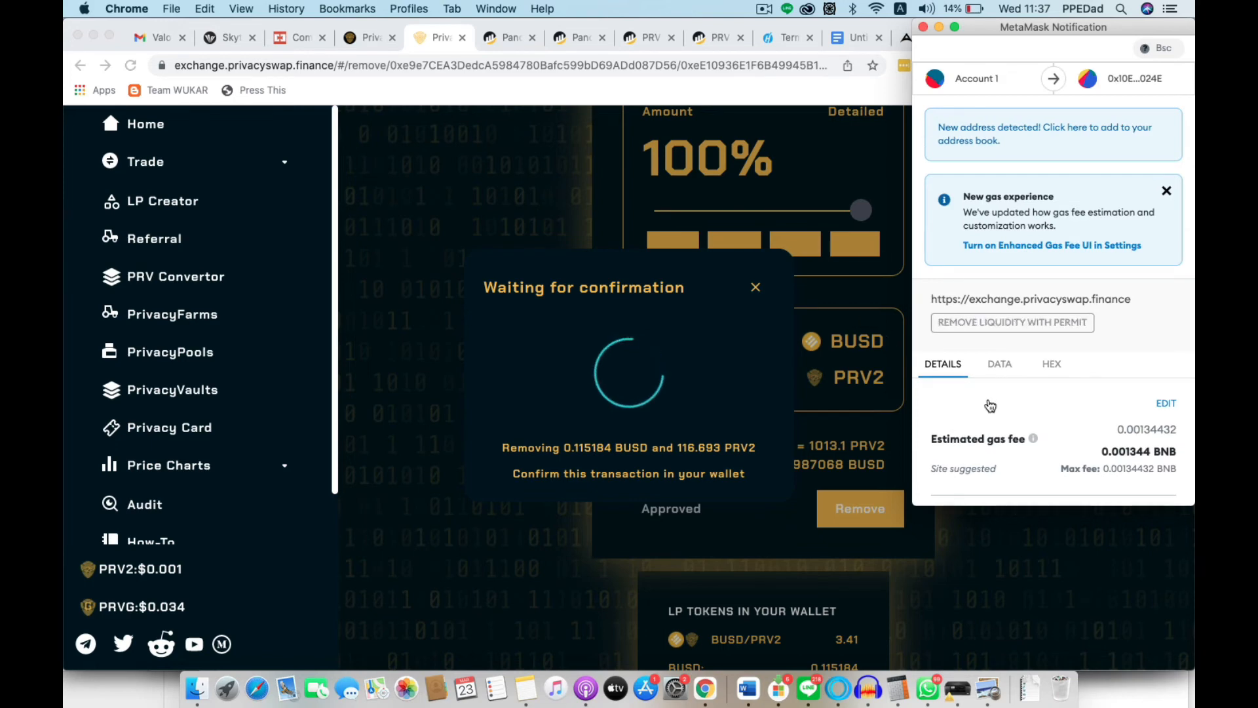
scroll(down, 3)
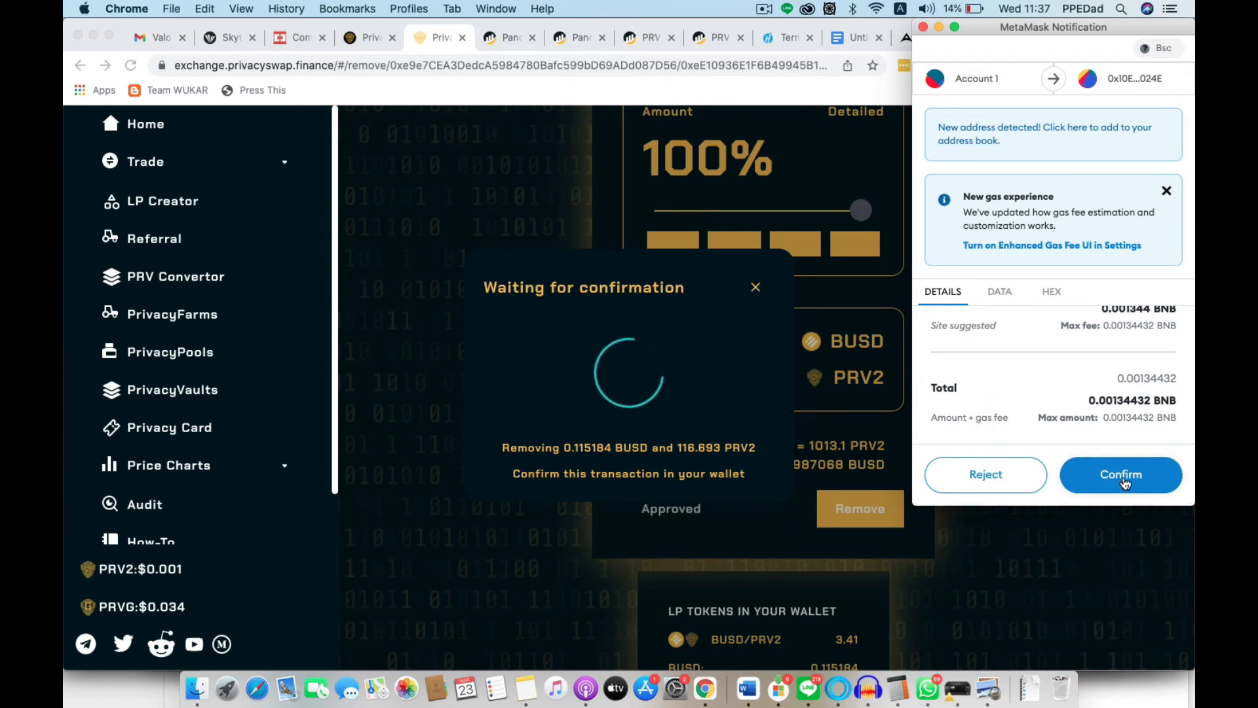
click(1120, 474)
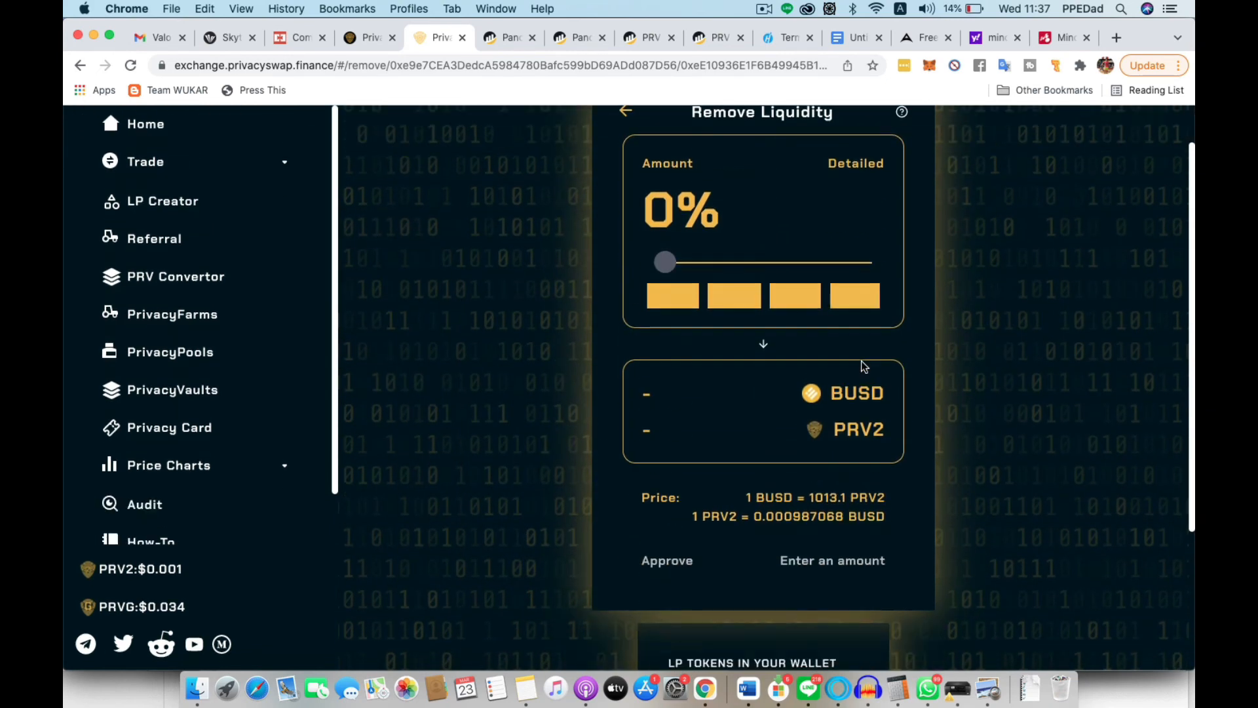
- Go back to the liquidity list and expand PRVG/BUSD showing 6,497 pool tokens and 4.73% share
scroll(up, 3)
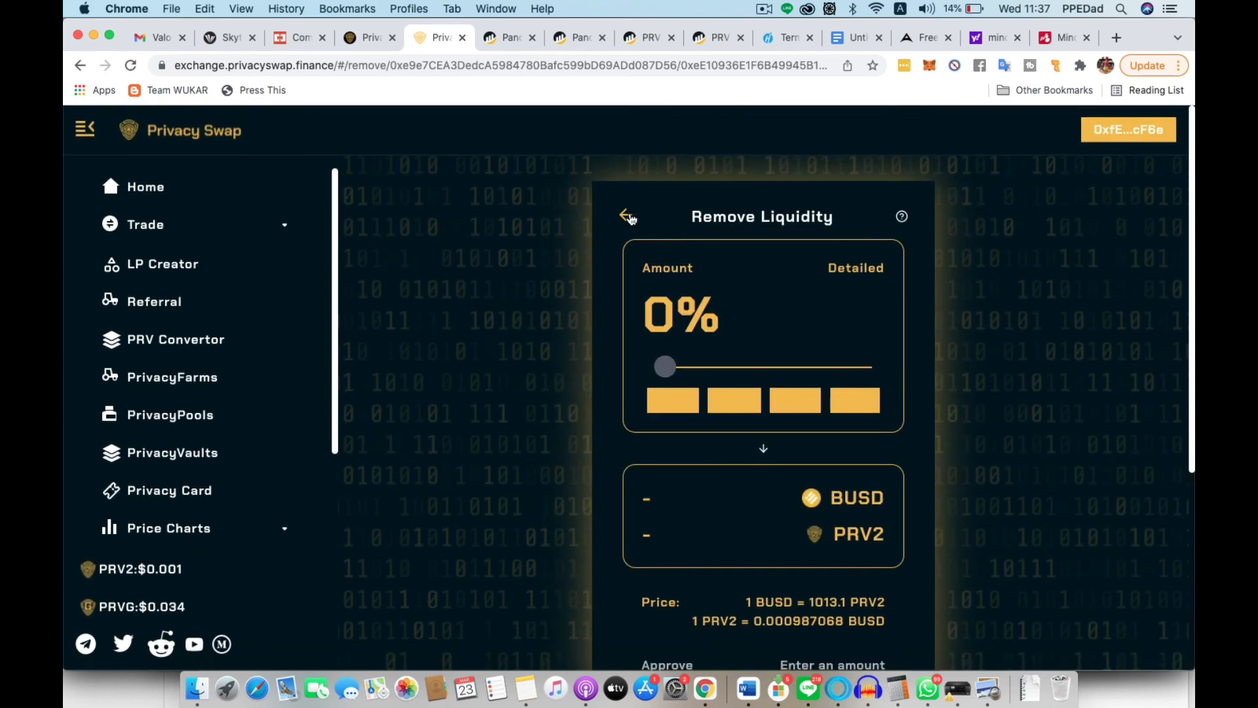
click(627, 216)
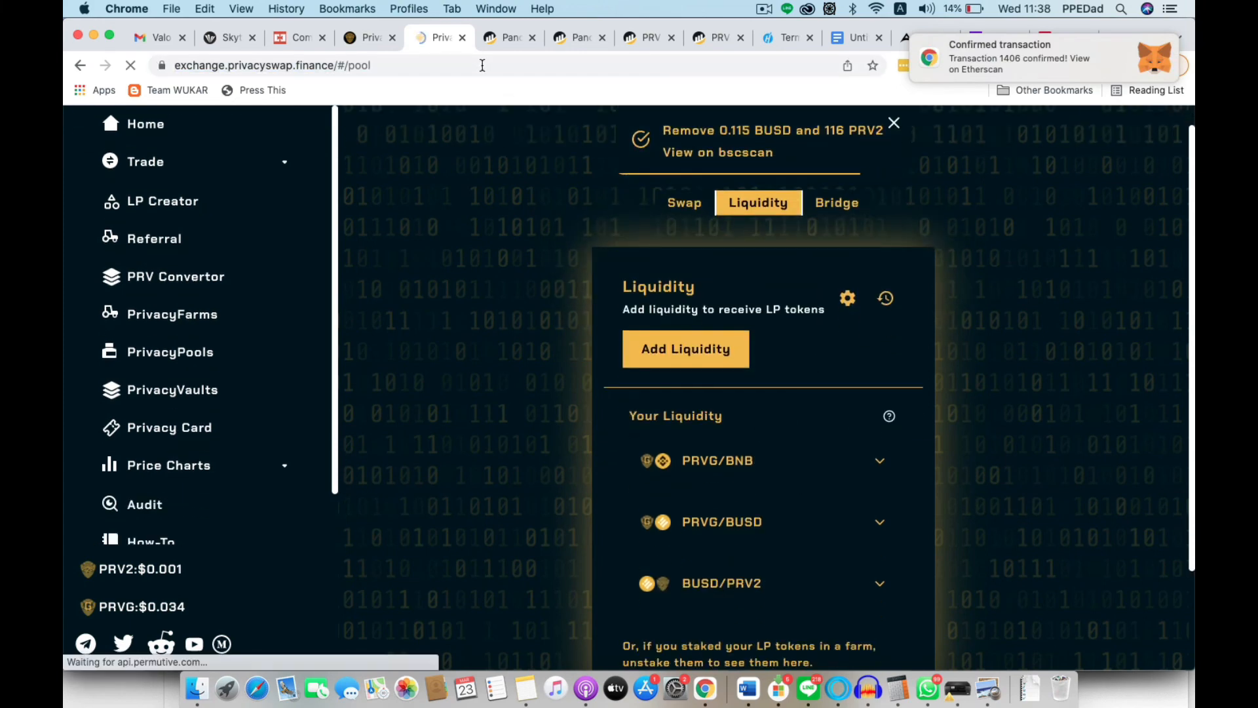
click(894, 123)
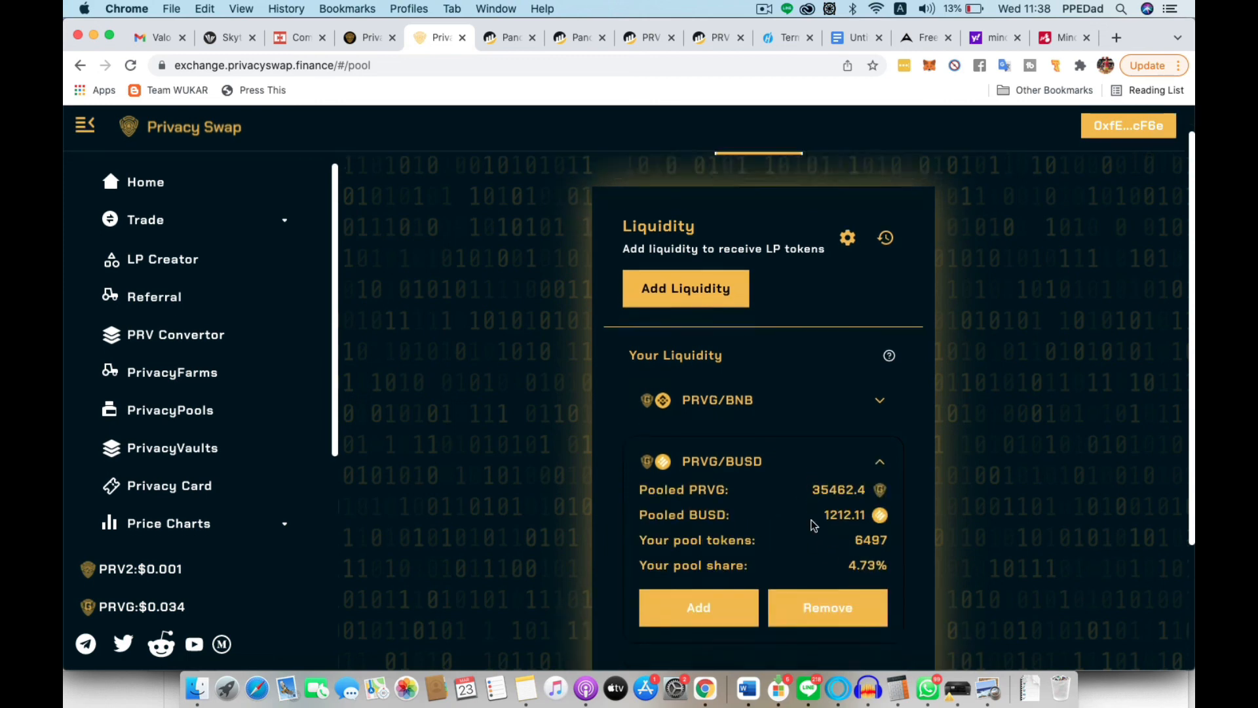
- Set the PRVG/BUSD removal to 100%, returning 35,462.4 PRVG and 1,212.11 BUSD
click(826, 606)
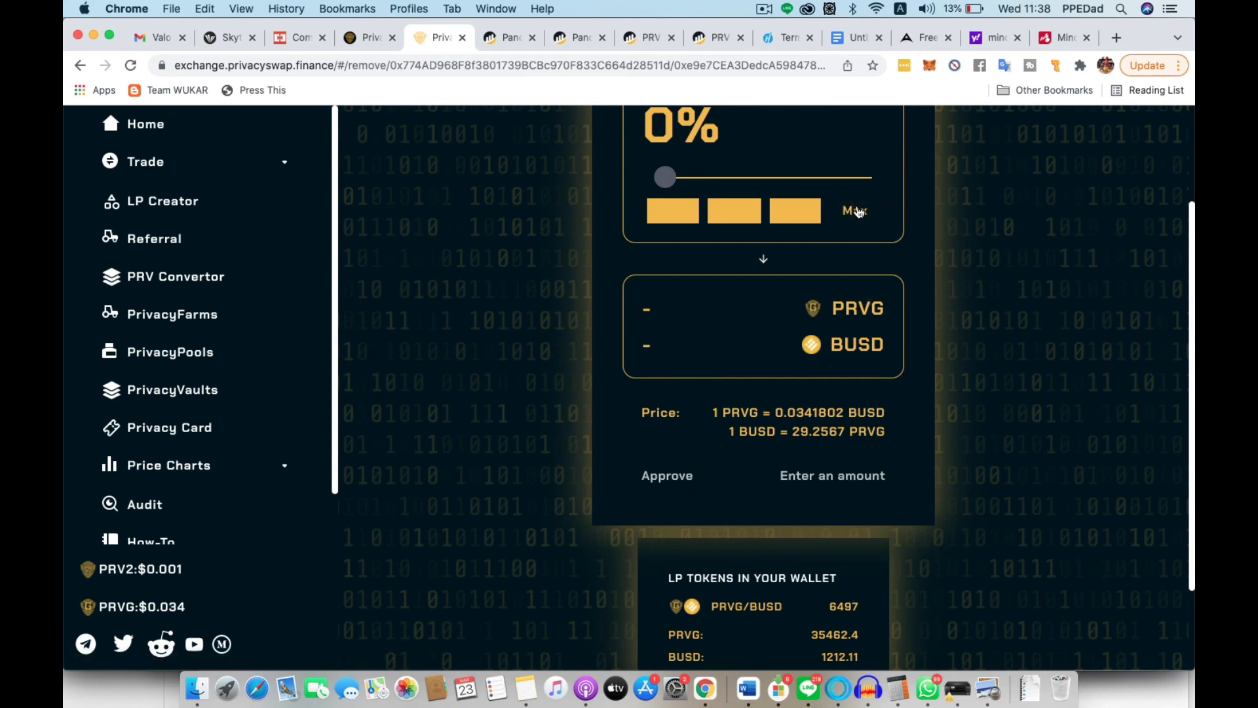
click(852, 209)
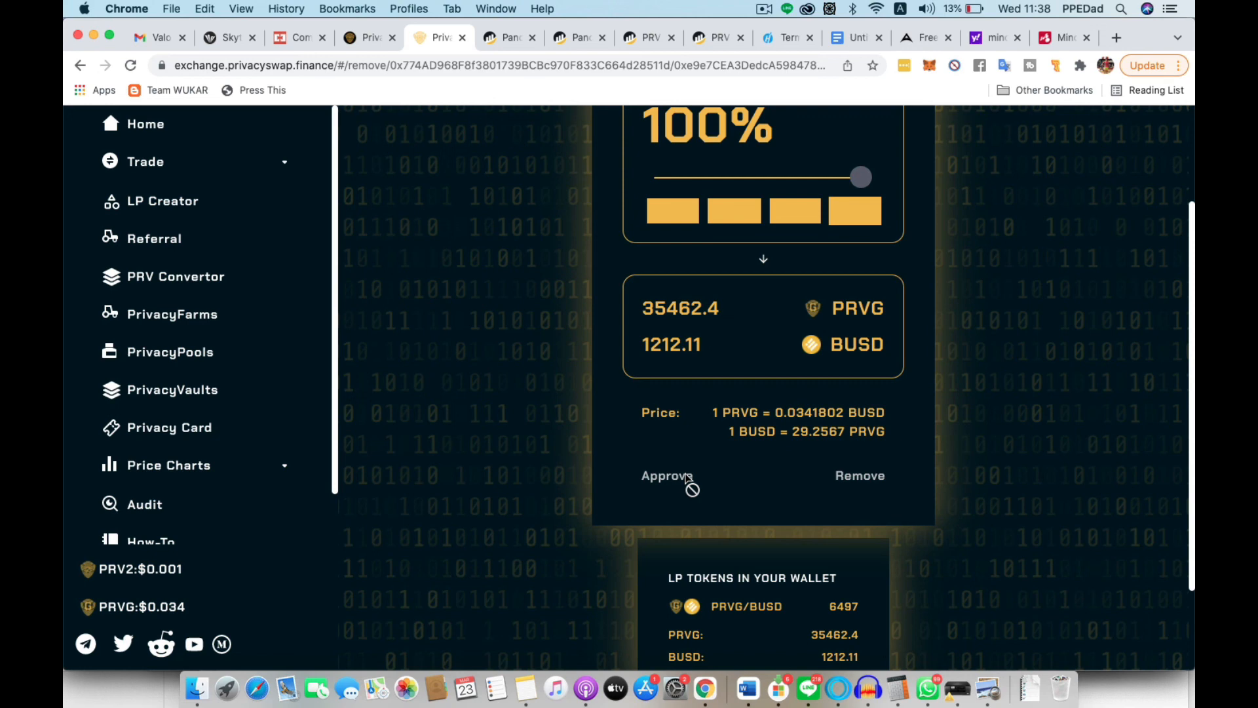
mouse_move(668, 474)
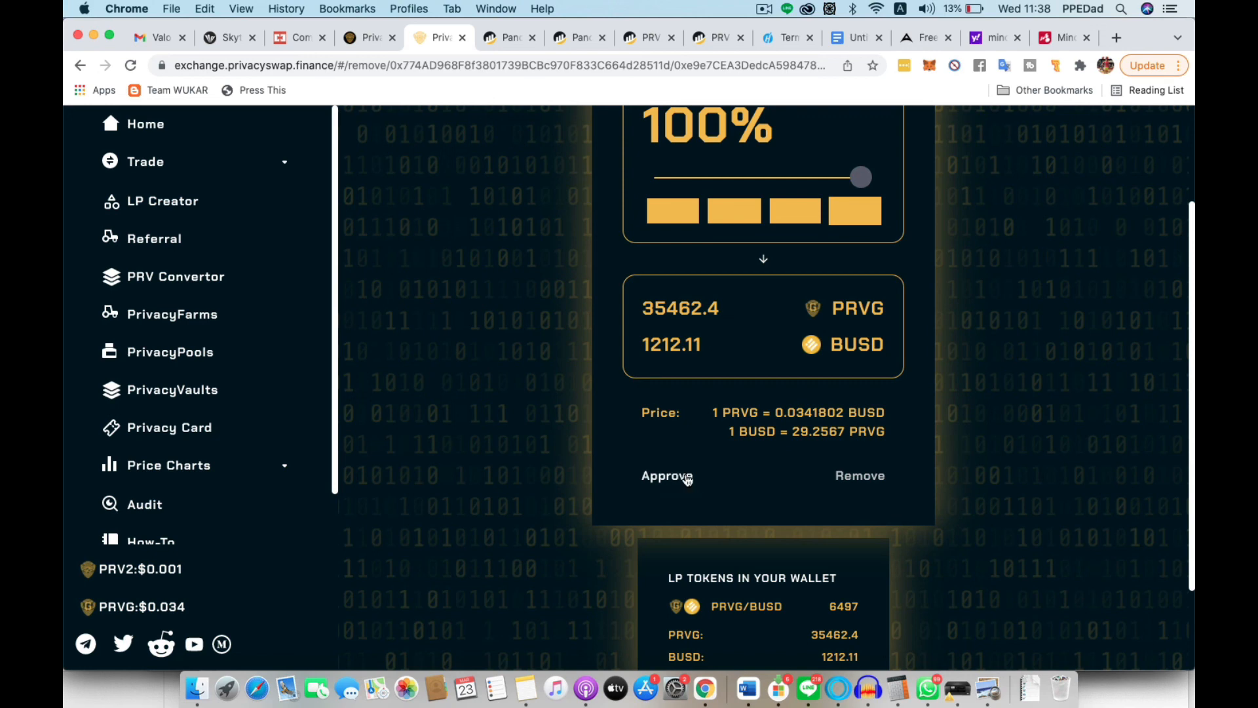